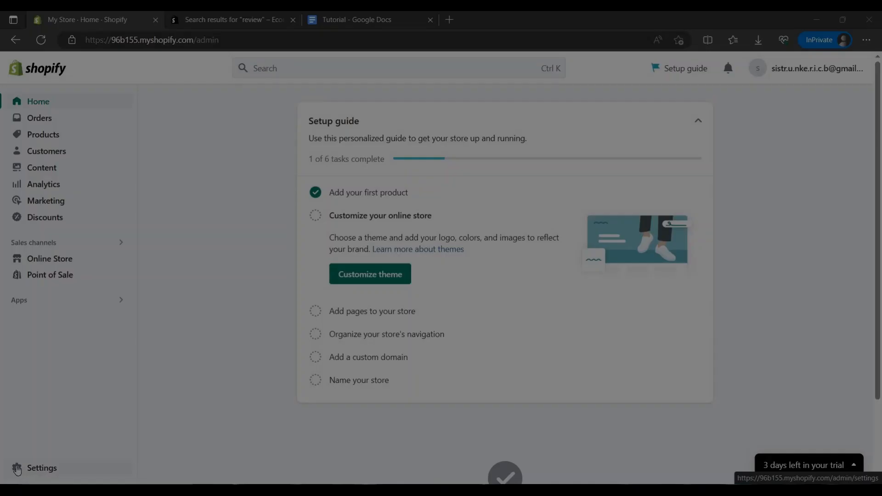
mouse_move(146, 331)
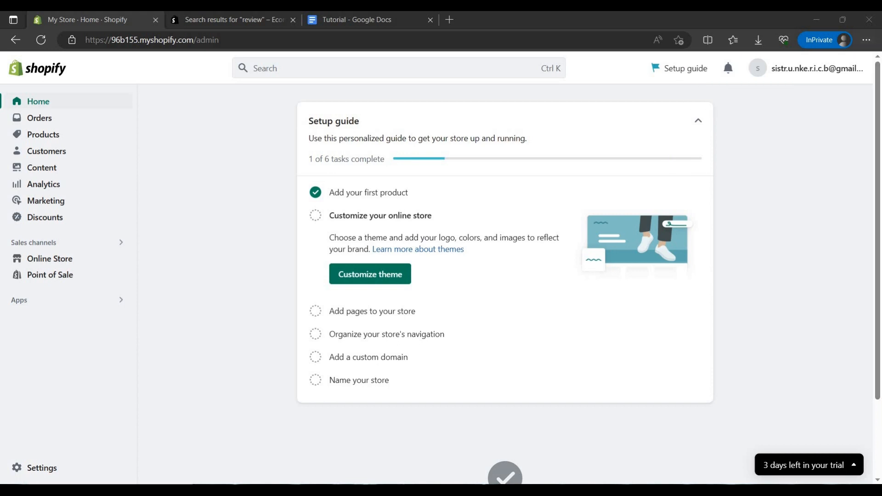
mouse_move(744, 88)
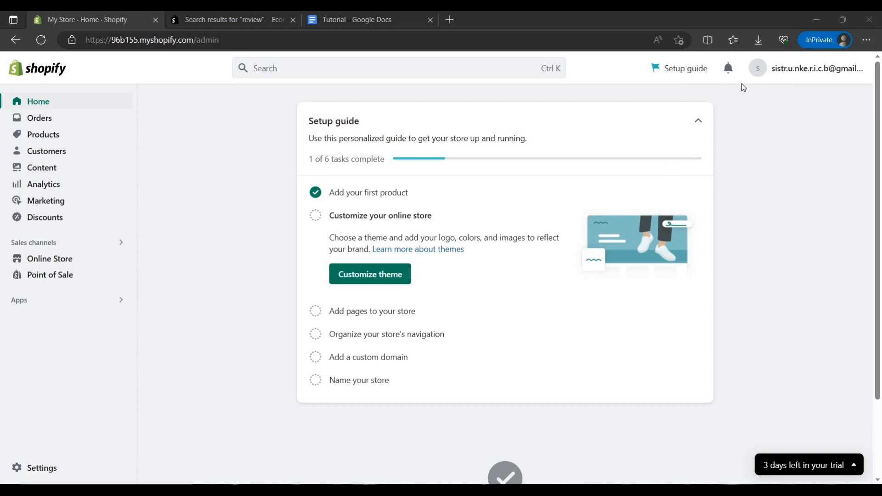
mouse_move(780, 114)
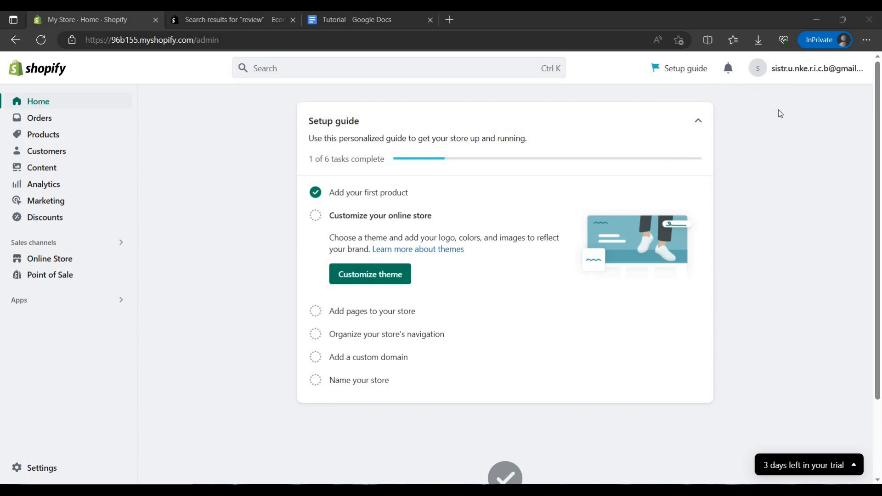
mouse_move(556, 118)
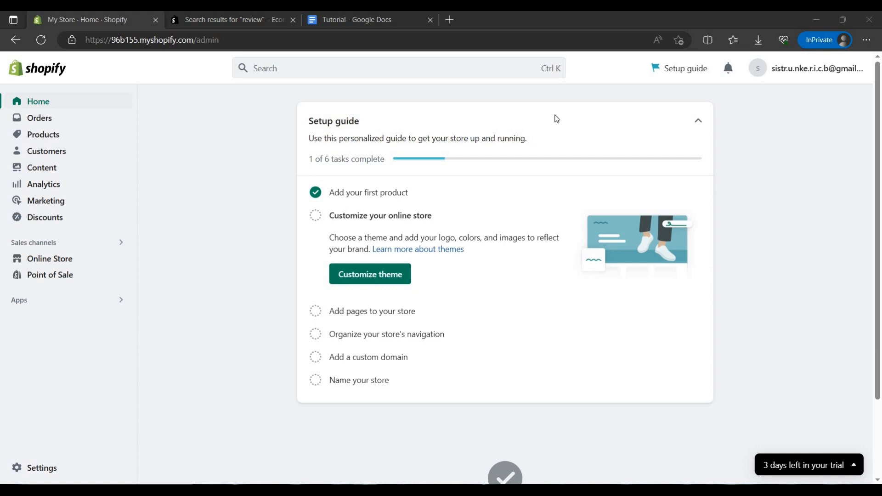
mouse_move(66, 80)
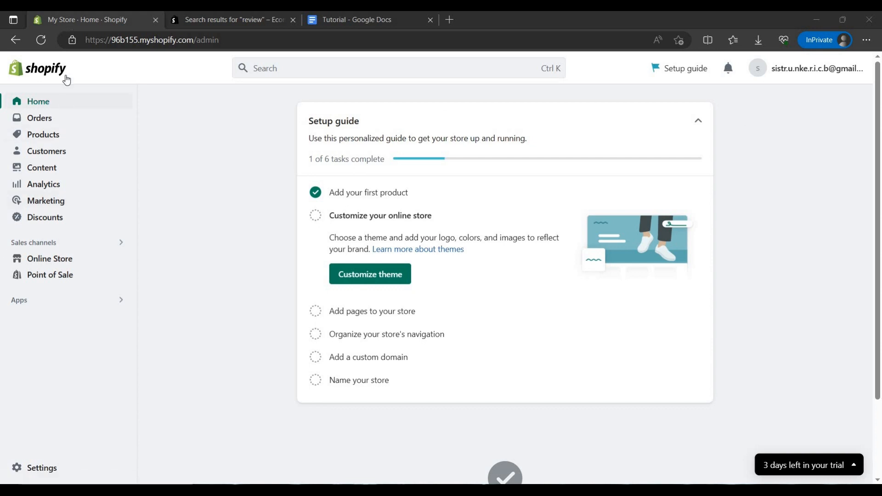
mouse_move(117, 174)
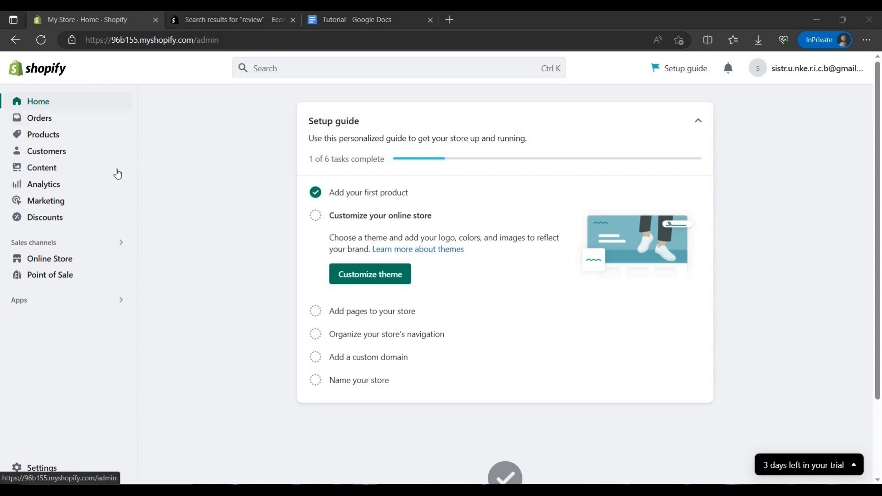
mouse_move(68, 244)
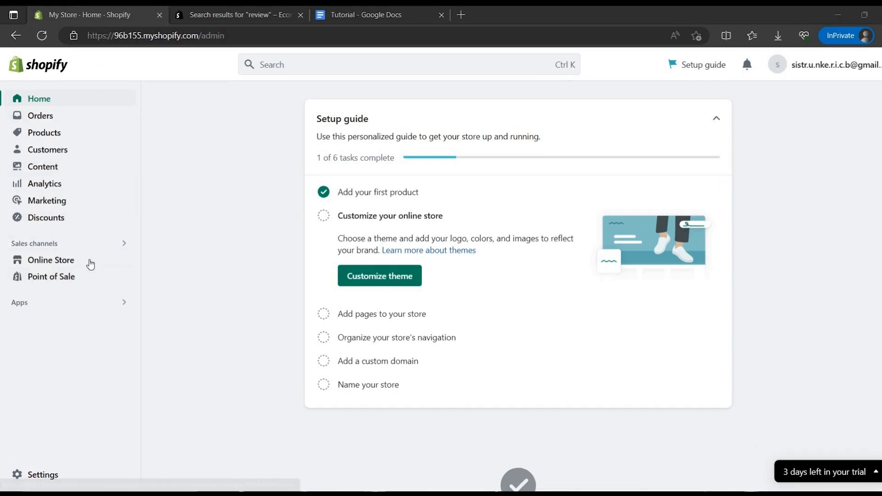
Step: Open the Online Store Themes page and open it again in a second tab
left_click(50, 260)
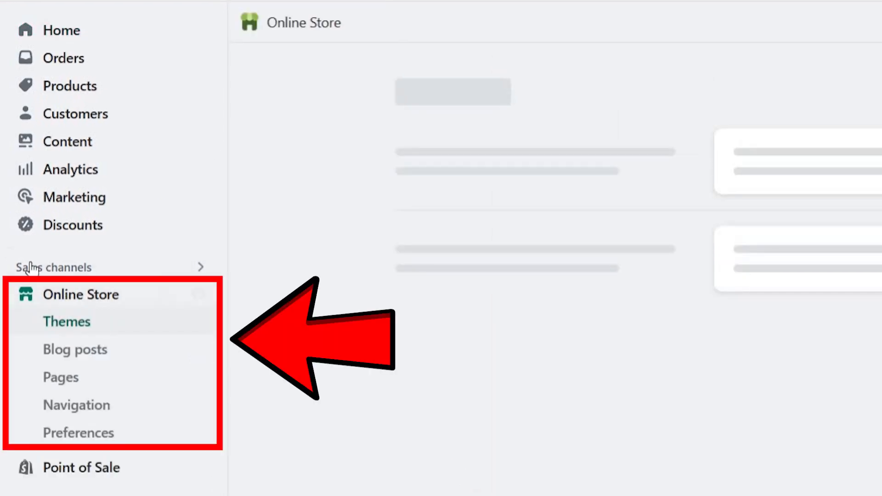
mouse_move(572, 451)
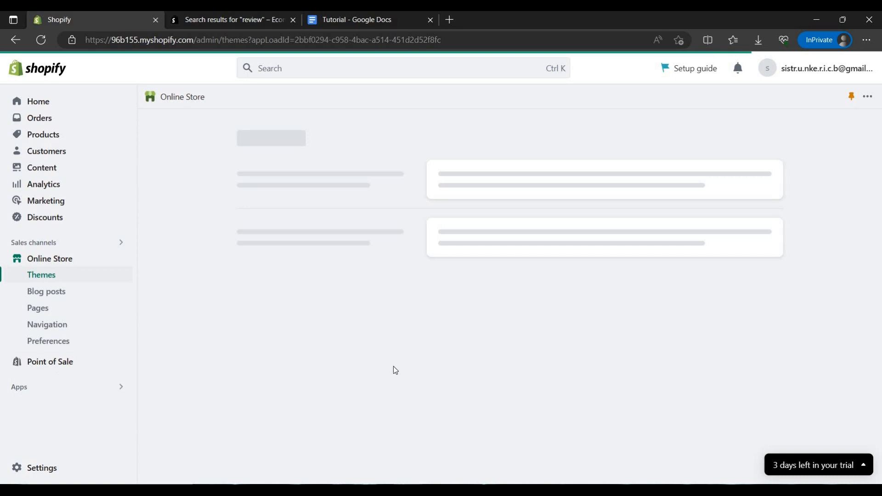
mouse_move(55, 258)
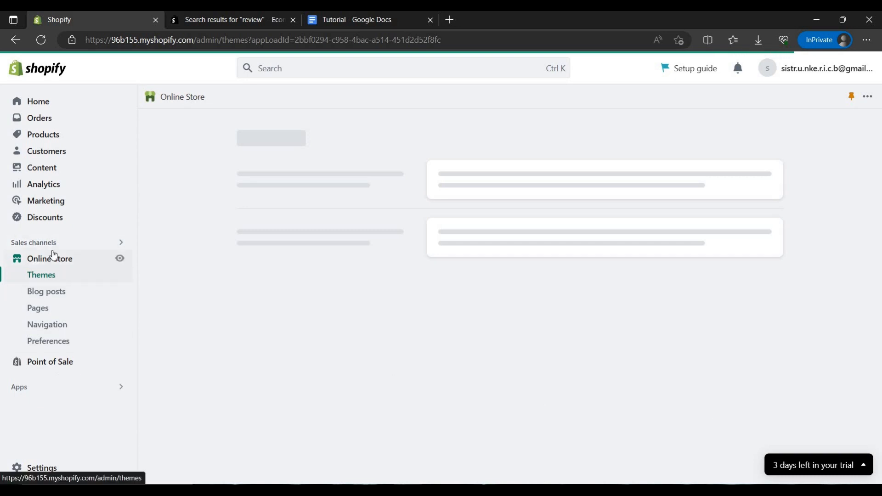
mouse_move(763, 281)
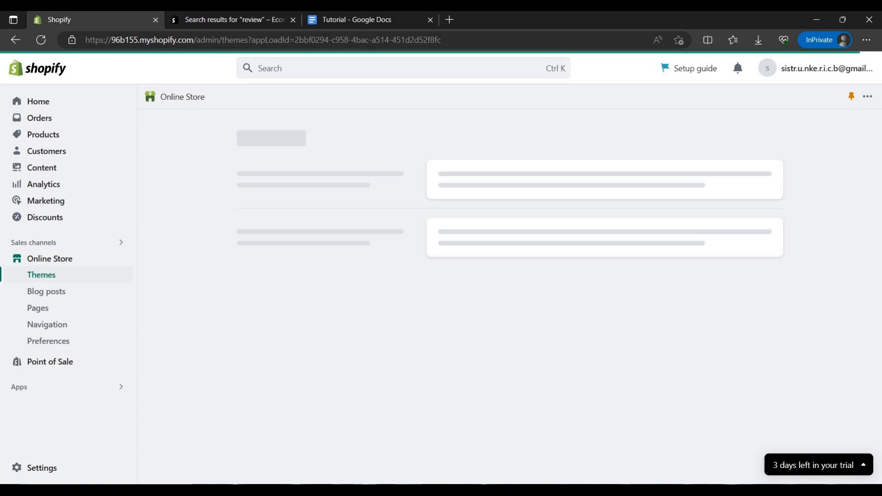
mouse_move(47, 325)
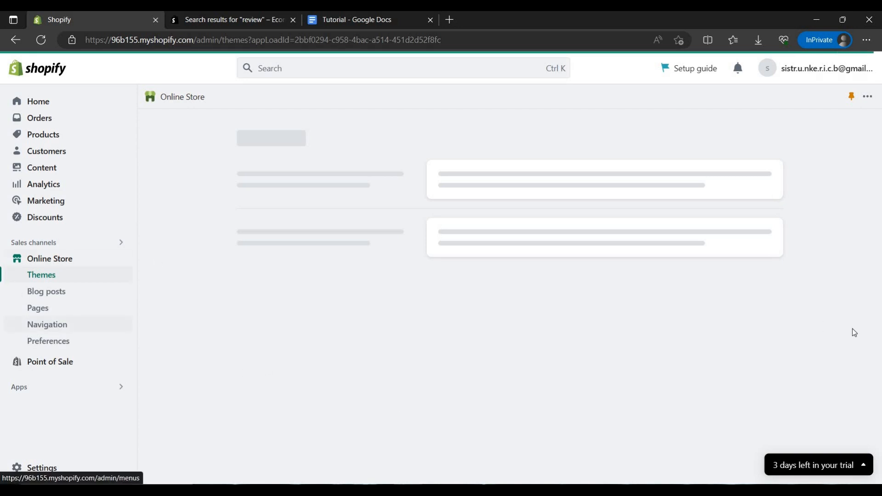
mouse_move(650, 271)
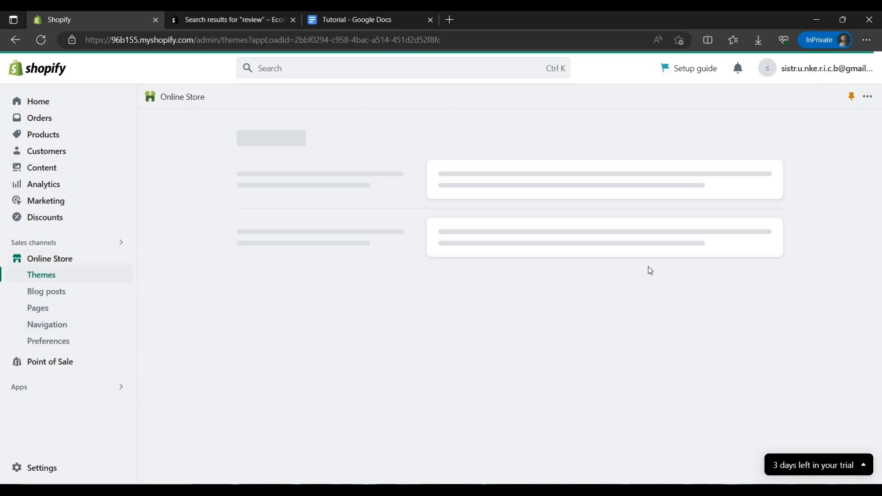
mouse_move(215, 304)
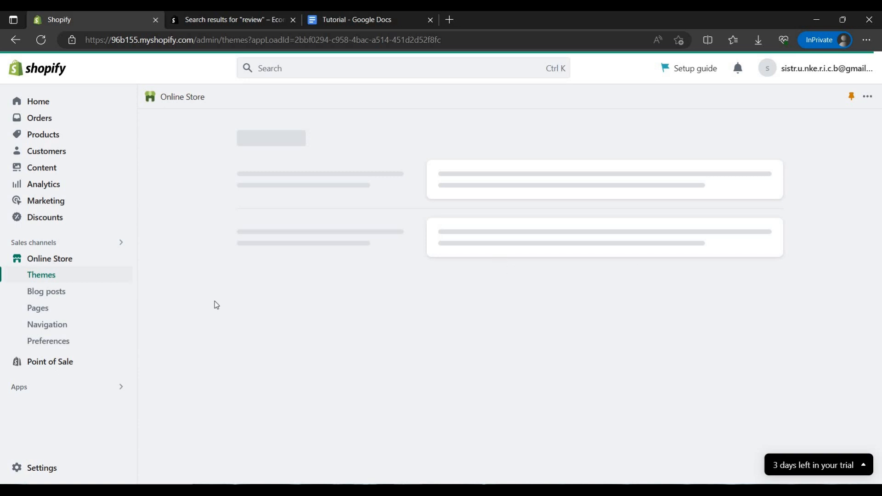
mouse_move(183, 97)
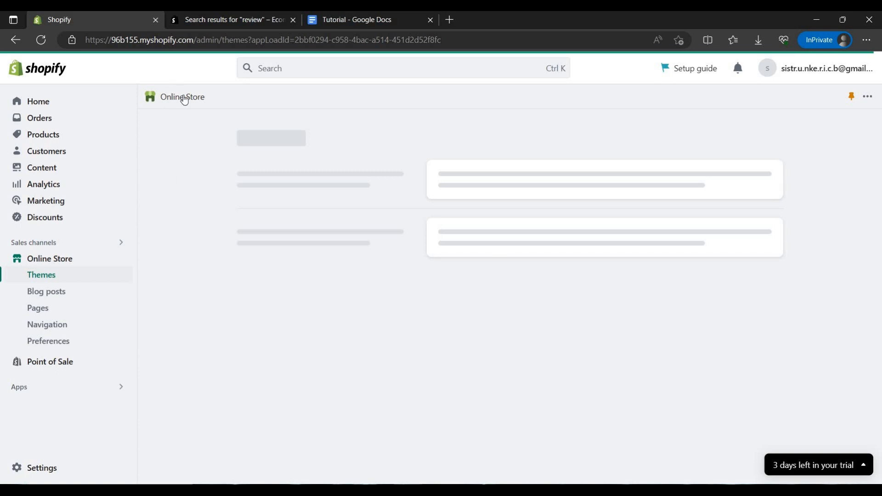
right_click(181, 97)
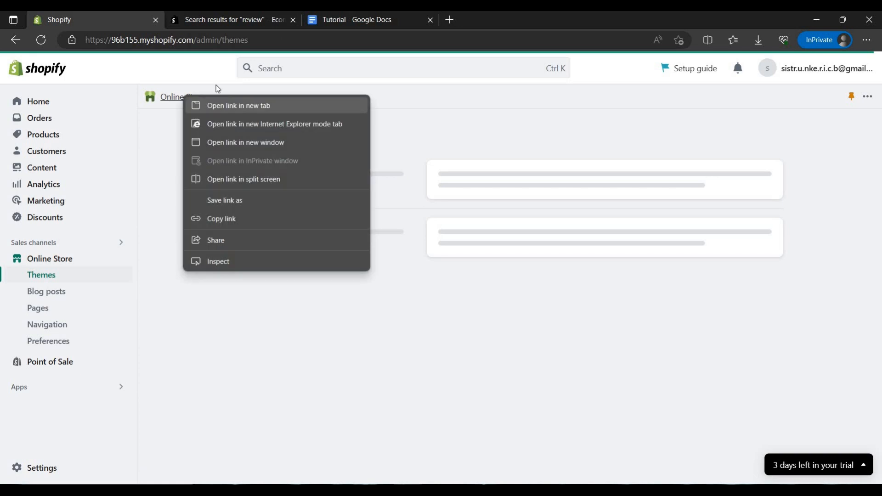
left_click(238, 105)
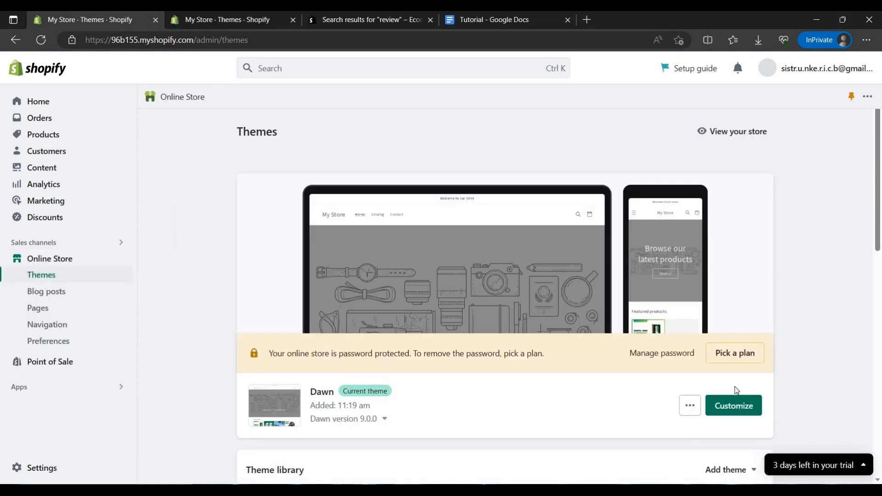
Step: Open the Dawn theme editor, close the duplicate tab, and select the Featured collection section
left_click(733, 406)
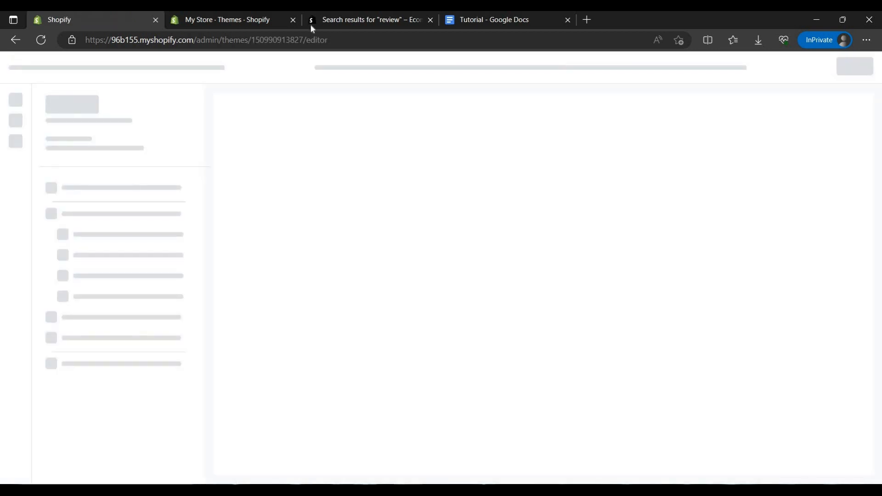
left_click(292, 20)
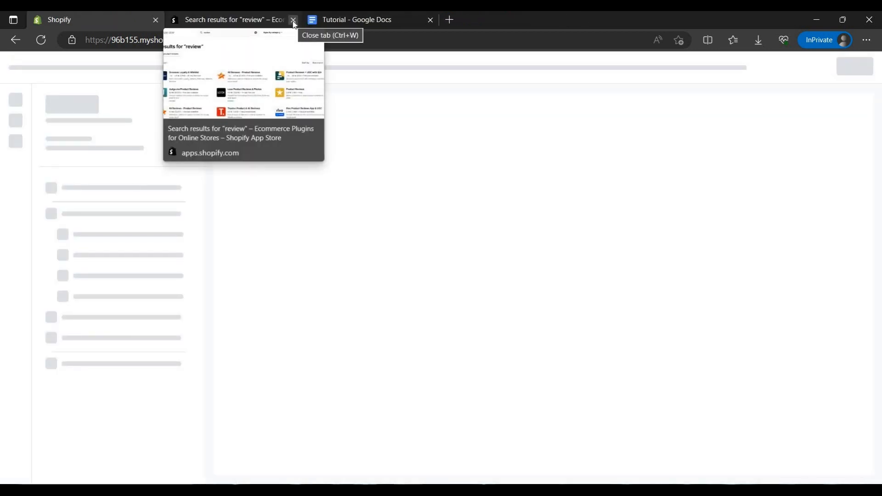
left_click(93, 19)
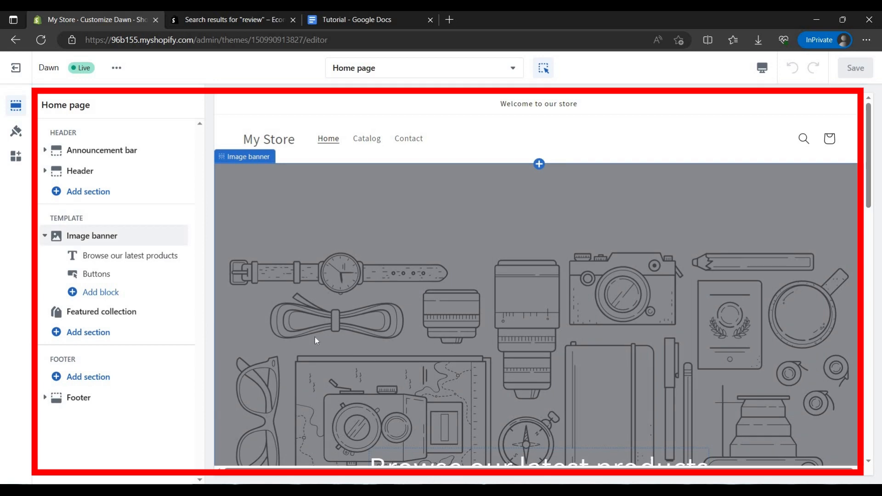
mouse_move(50, 205)
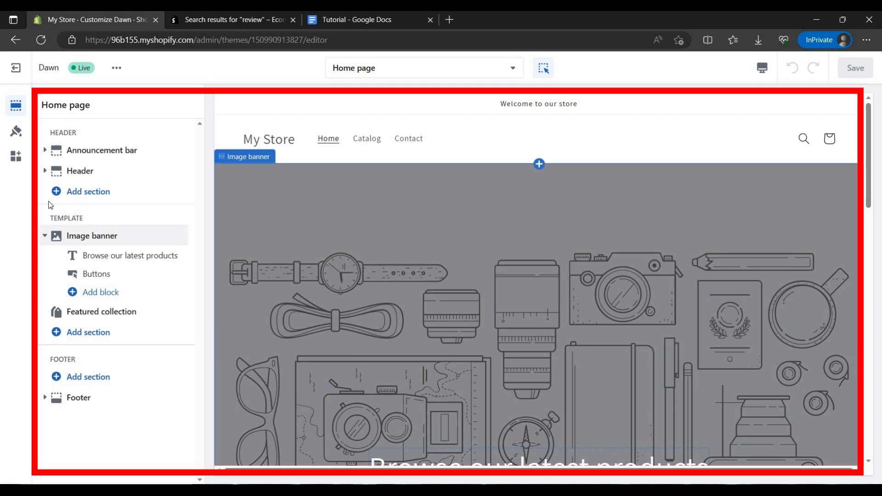
scroll("down", 3)
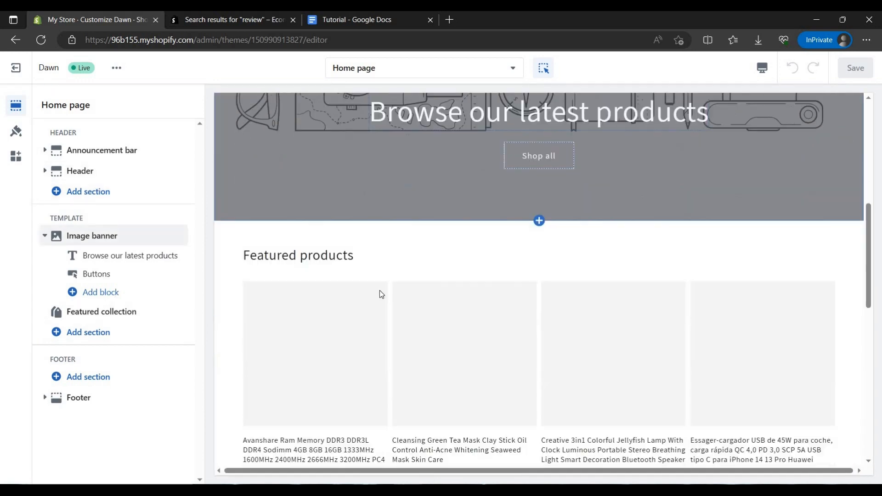
left_click(101, 311)
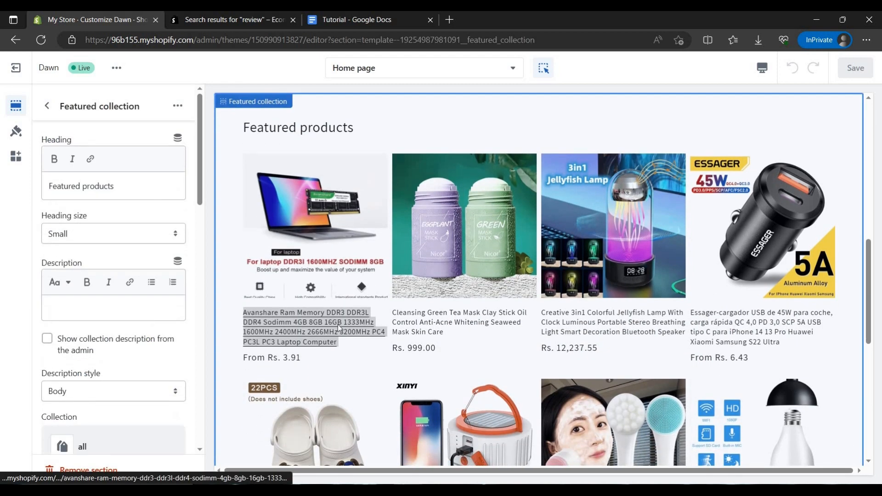
Step: Preview the Avanshare RAM product page and select the Loox Product Reviews Widget block
left_click(305, 328)
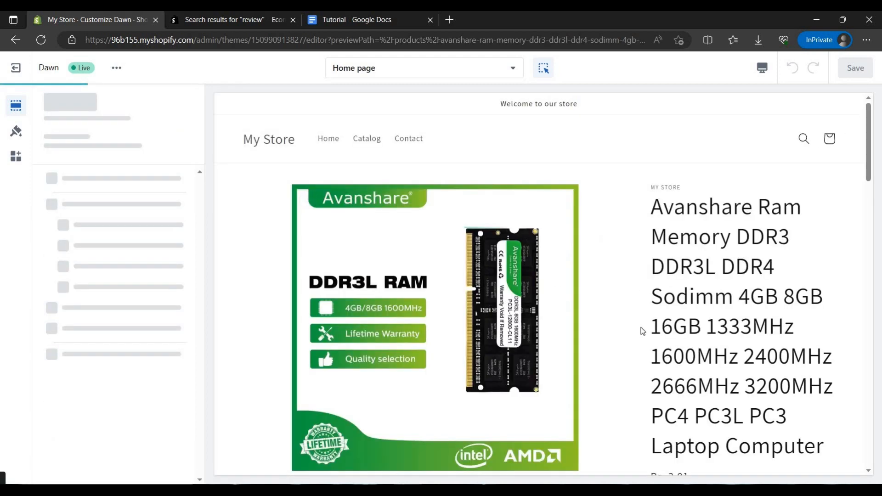
left_click(424, 67)
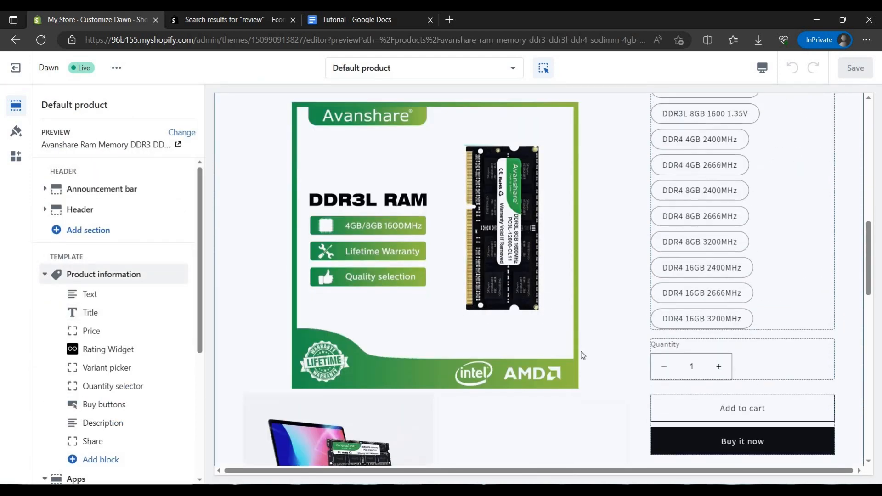
scroll("down", 3)
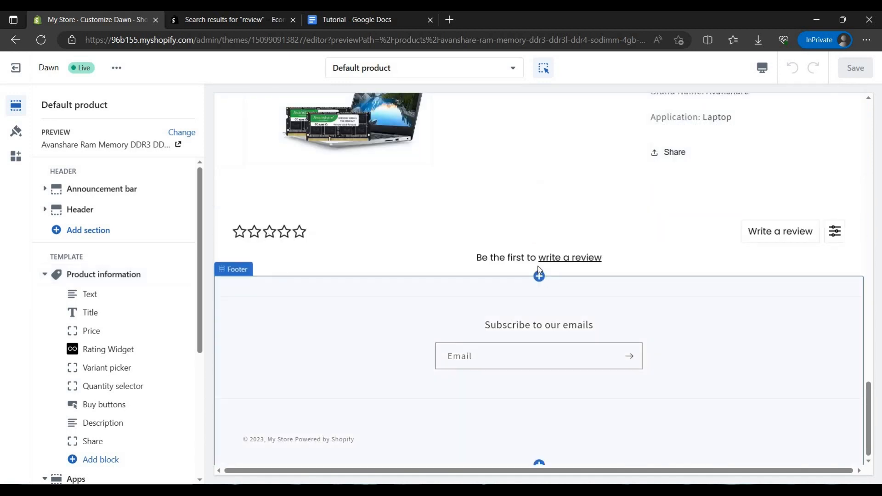
mouse_move(383, 238)
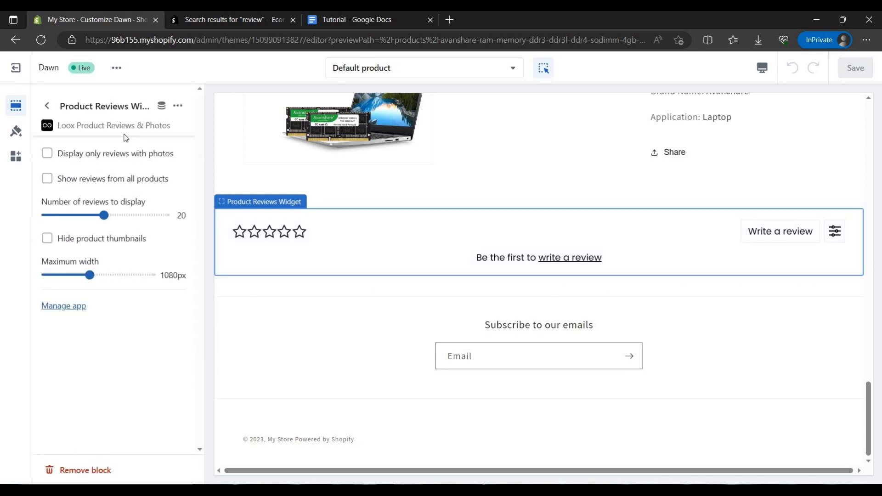
mouse_move(514, 275)
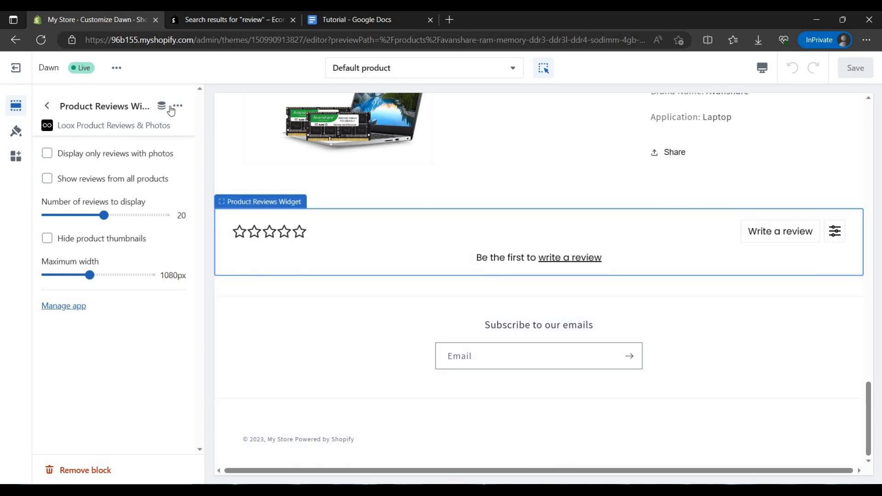
mouse_move(101, 169)
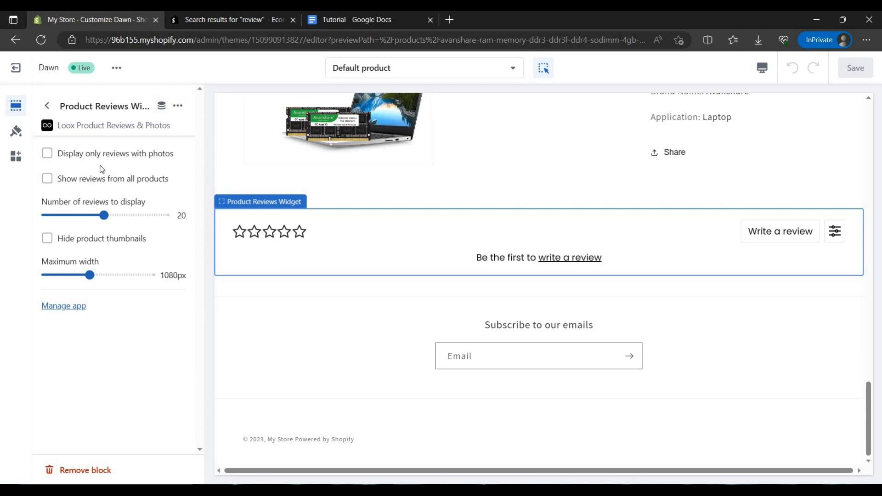
Step: Enable 'Display only reviews with photos' and 'Show reviews from all products' in the Loox widget
left_click(47, 153)
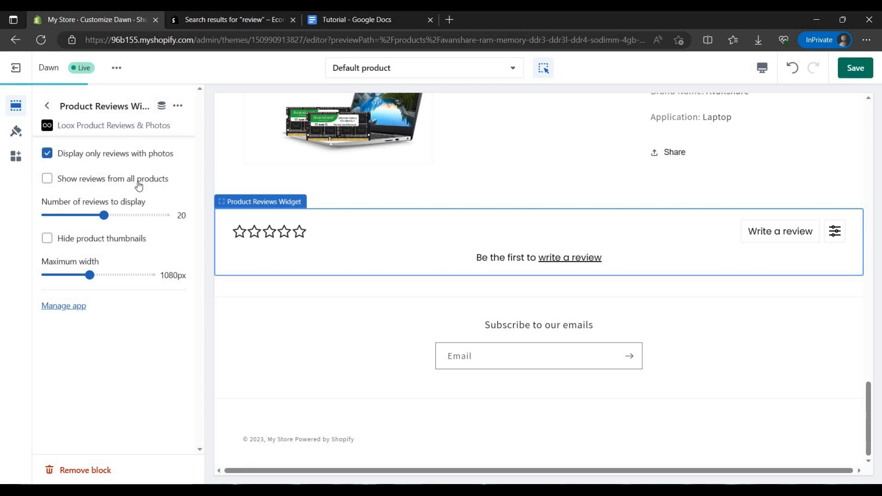
left_click(47, 179)
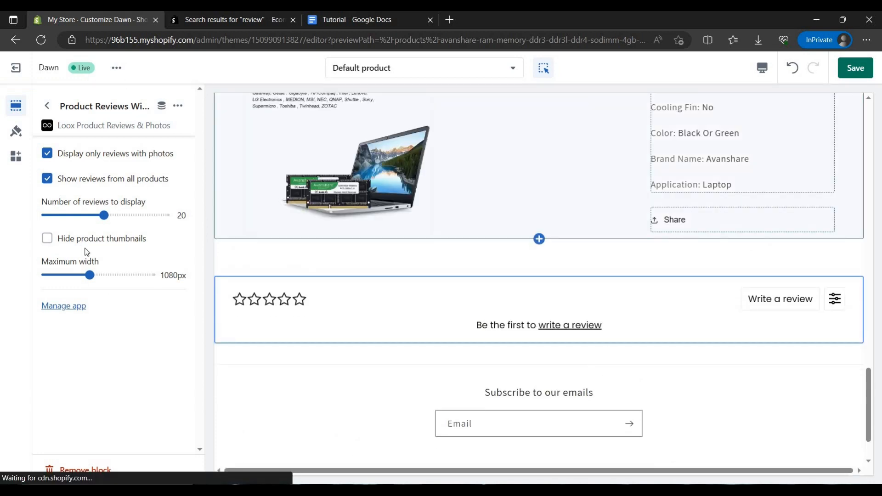
left_click(47, 106)
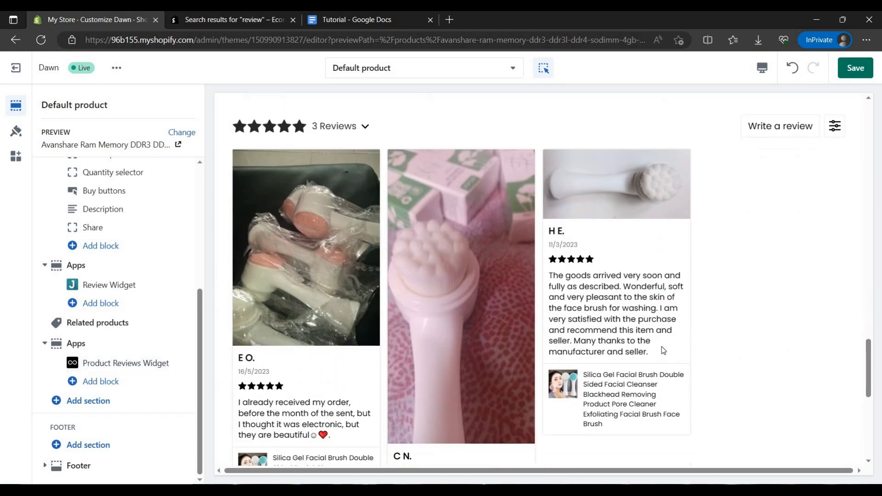
Step: Inspect the Loox widget's three five-star photo reviews in the product preview
scroll("down", 3)
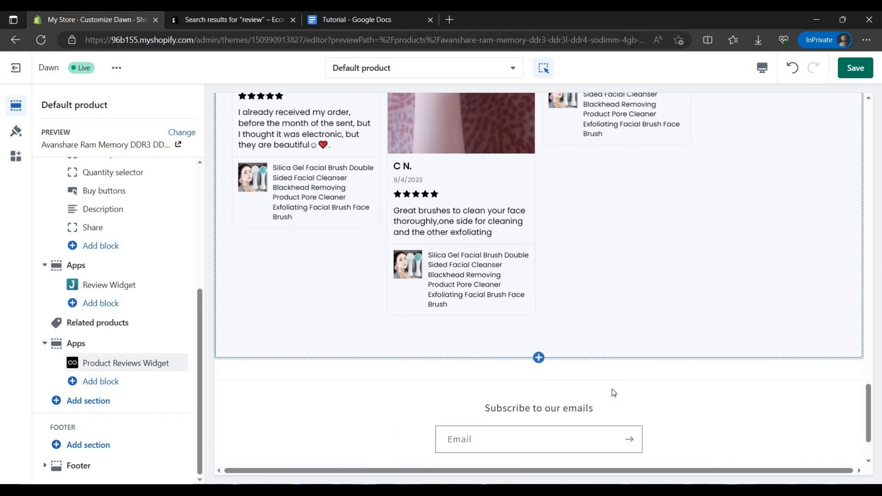
scroll("up", 3)
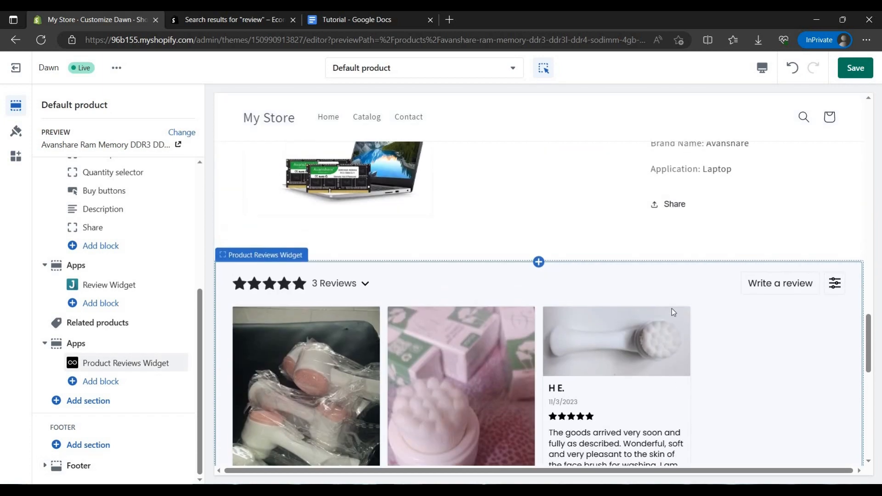
scroll("down", 3)
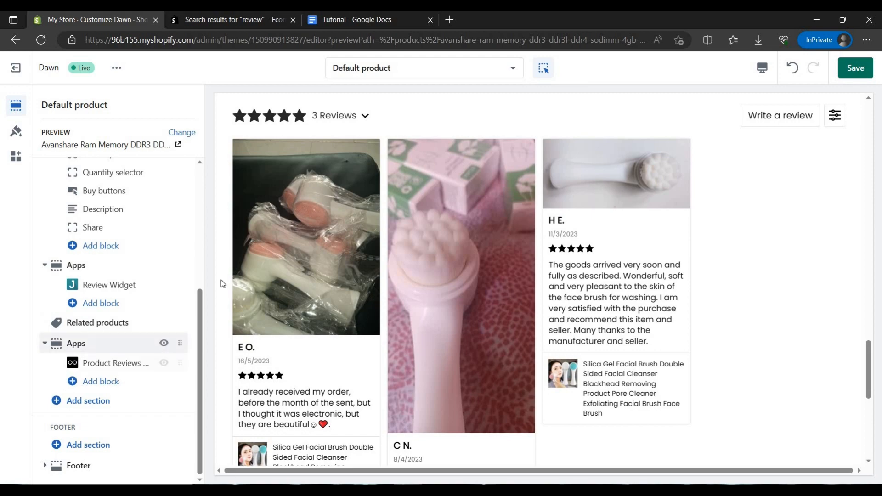
left_click(115, 363)
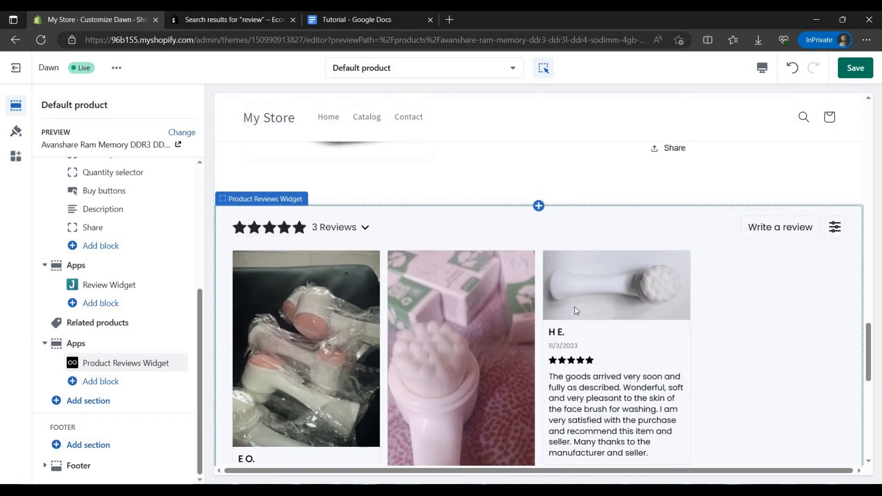
scroll("up", 3)
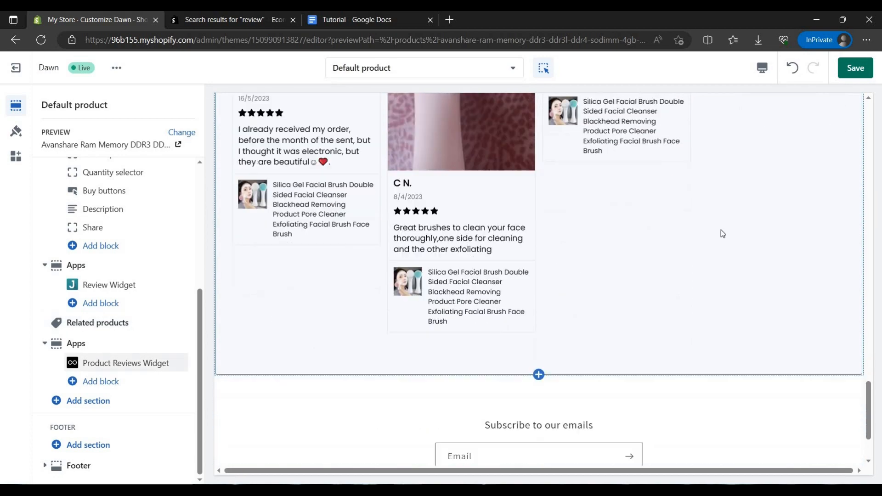
scroll("up", 3)
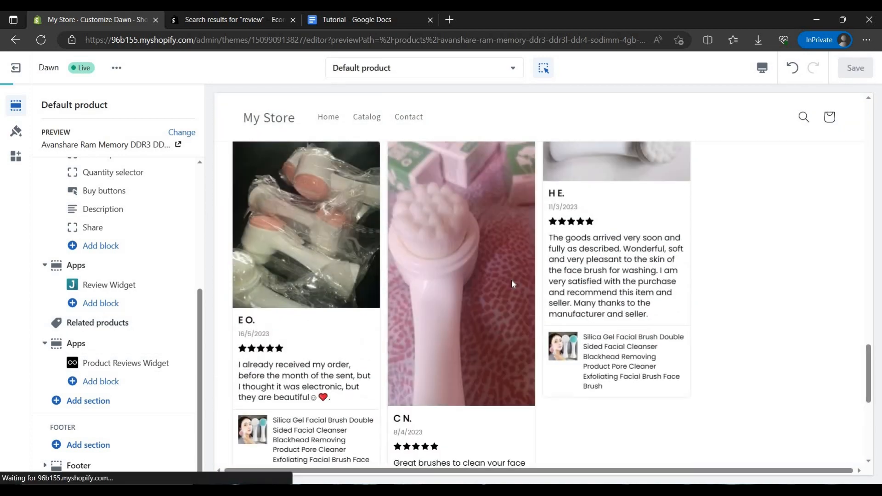
Step: Save the Dawn theme changes, go back to Themes, and collapse the trial popup
left_click(855, 68)
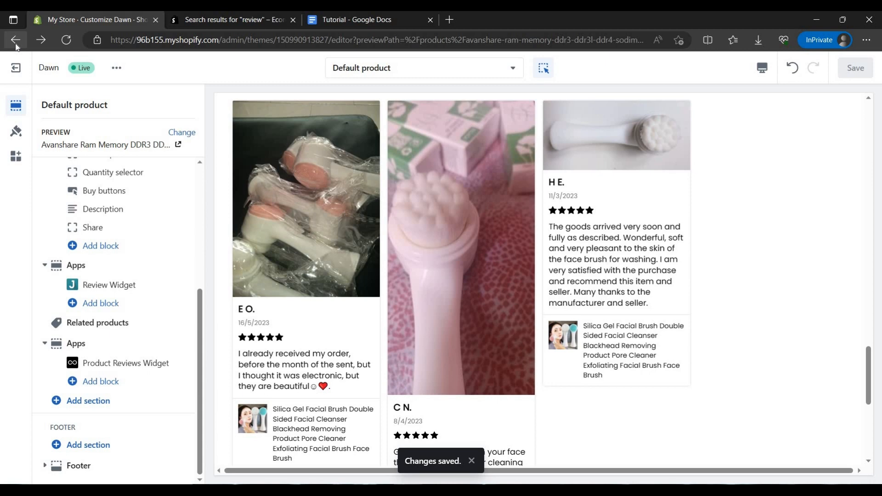
left_click(15, 40)
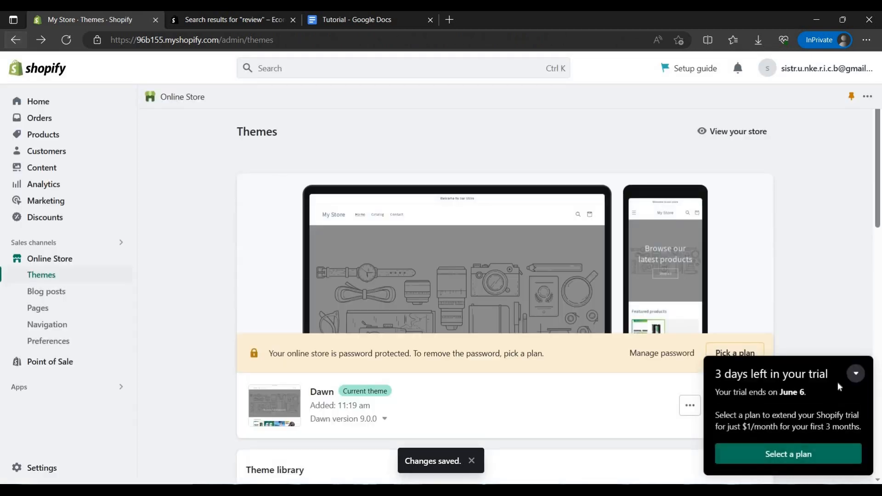
left_click(854, 374)
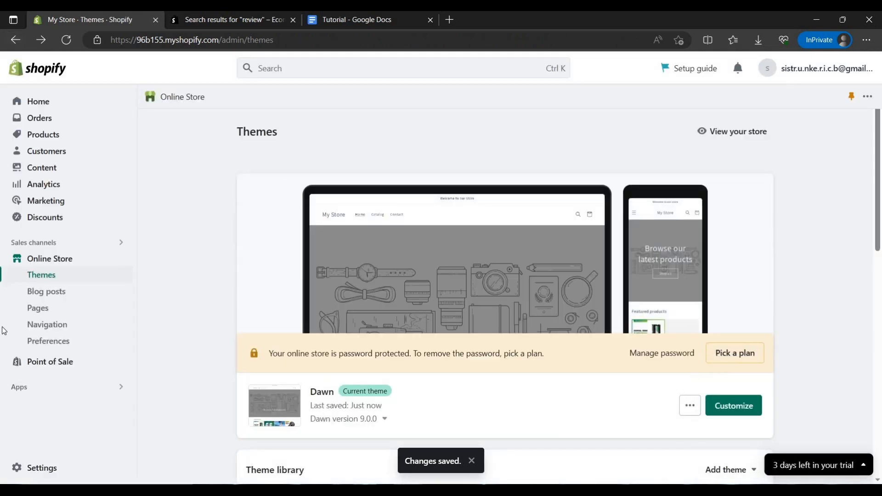
mouse_move(100, 308)
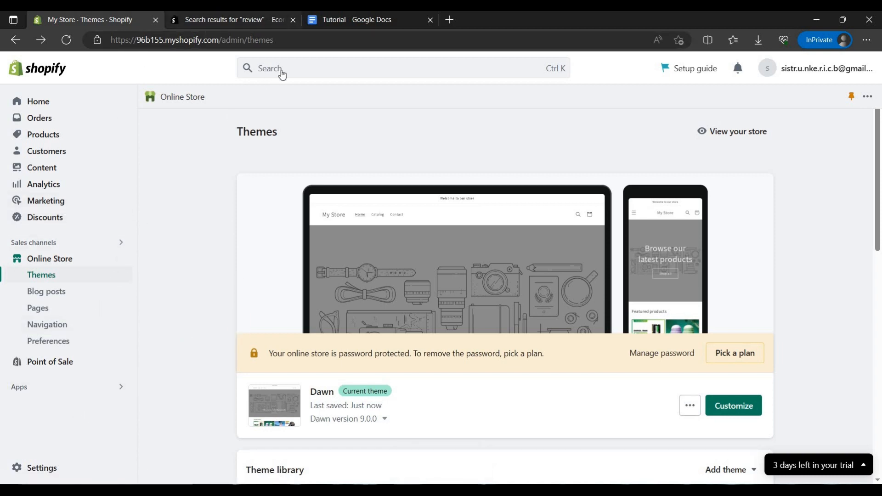
Step: Browse the review app search results and open the Judge.me Product Reviews app page
left_click(281, 71)
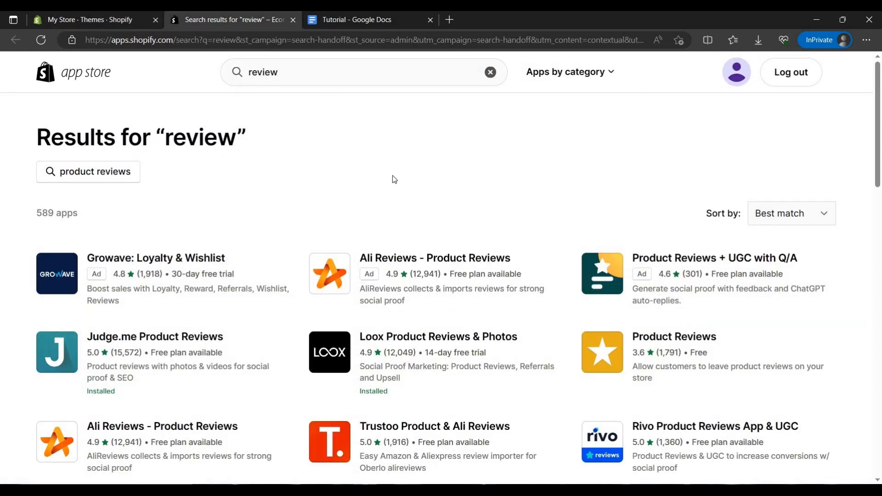
scroll("down", 3)
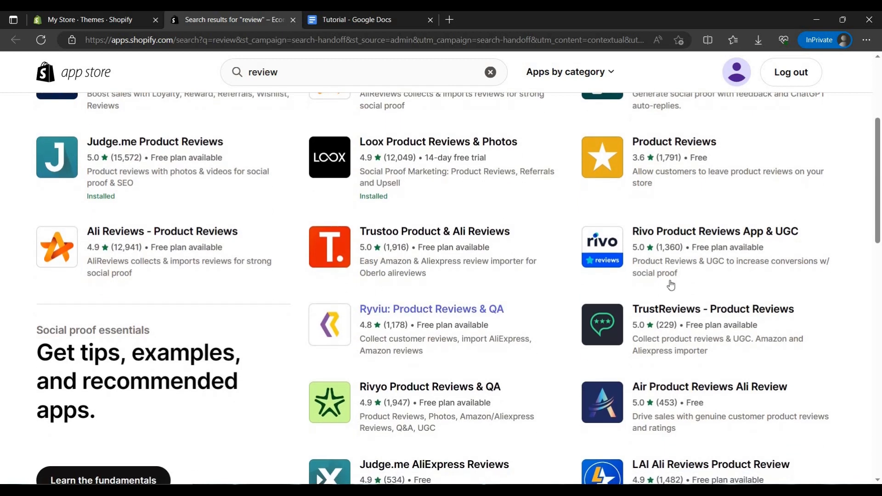
mouse_move(649, 280)
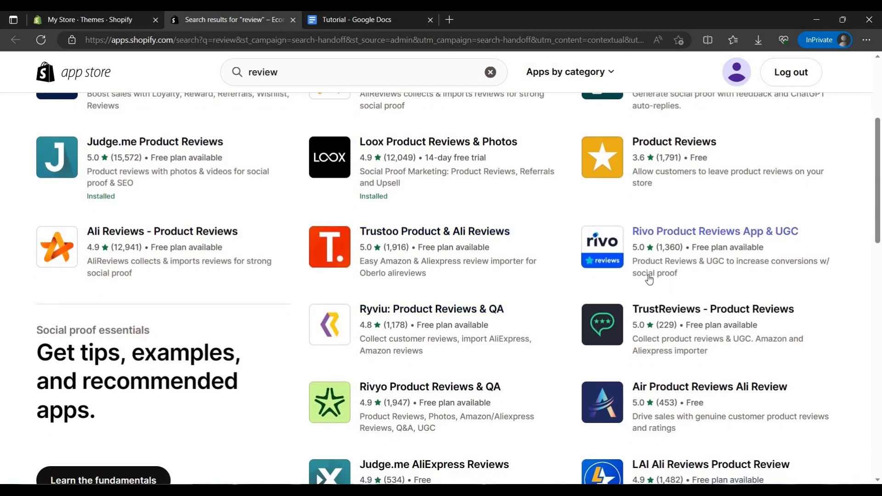
mouse_move(487, 293)
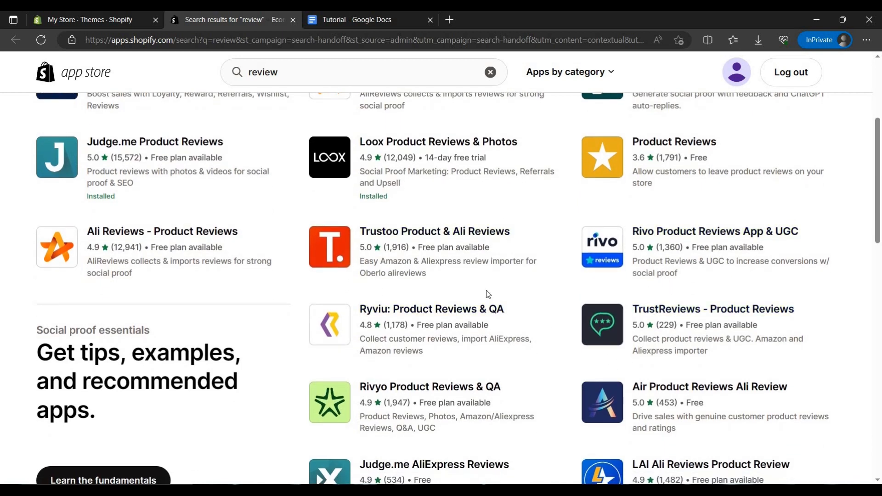
mouse_move(132, 151)
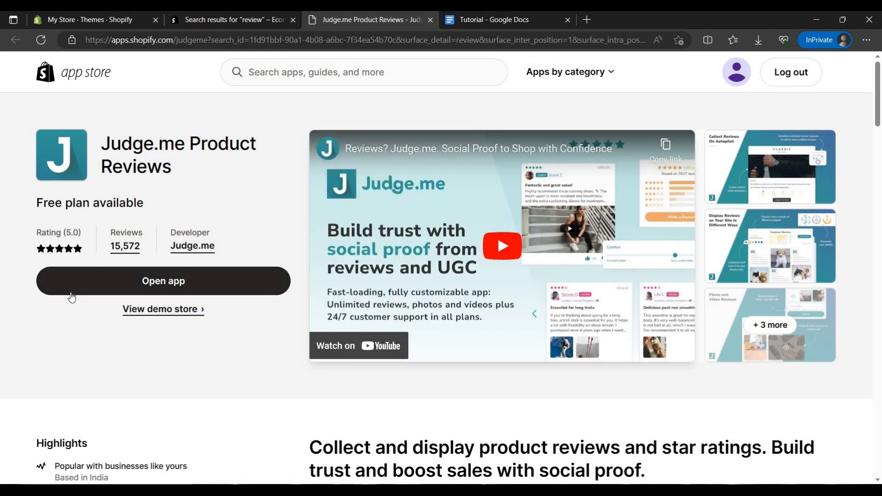
mouse_move(4, 227)
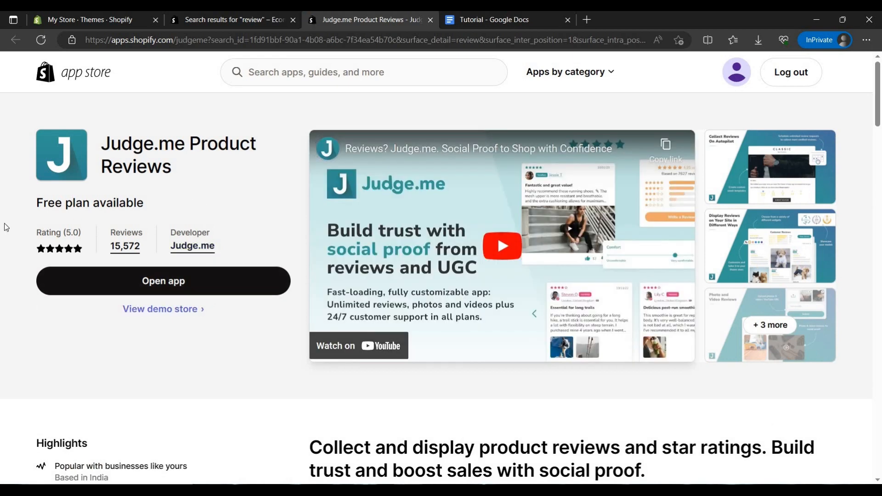
mouse_move(232, 281)
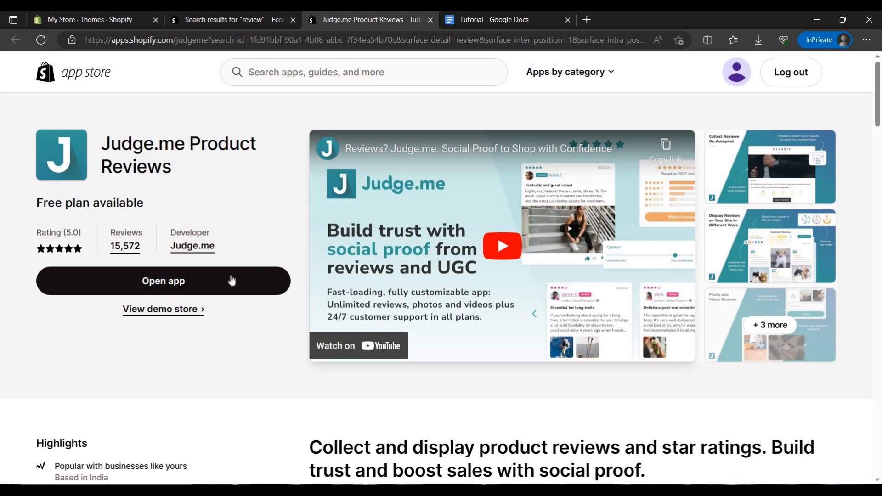
mouse_move(251, 265)
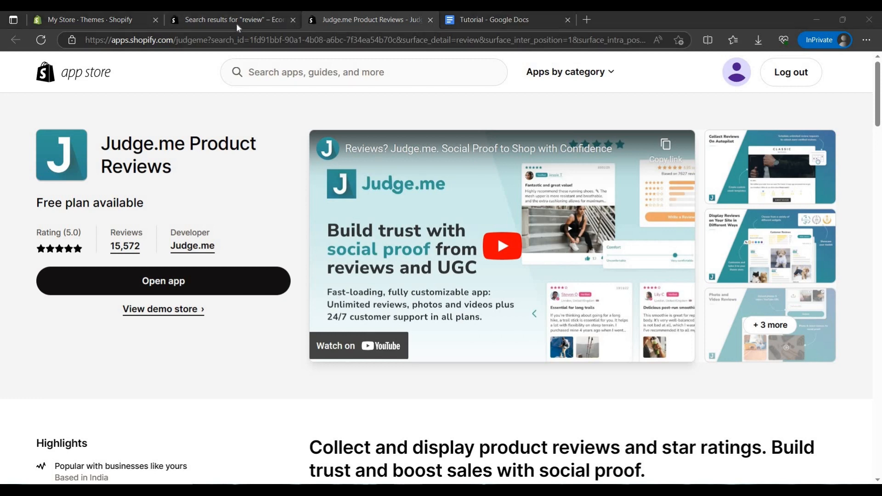
left_click(231, 20)
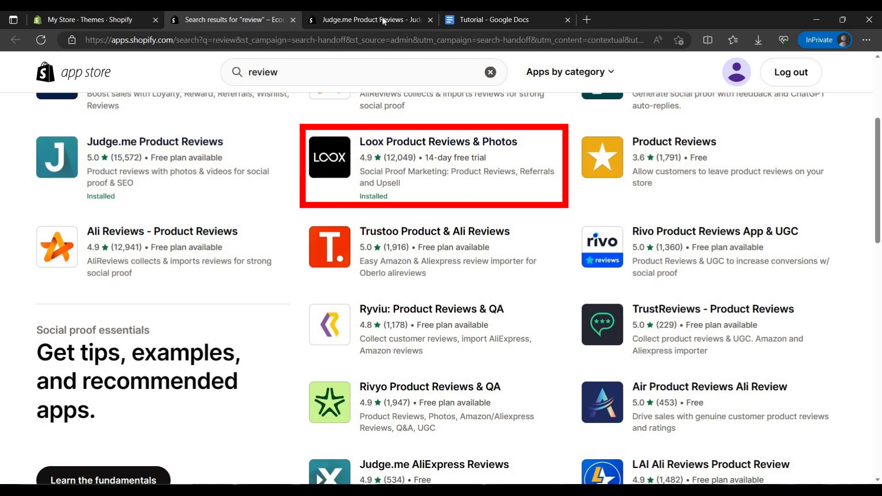
left_click(155, 141)
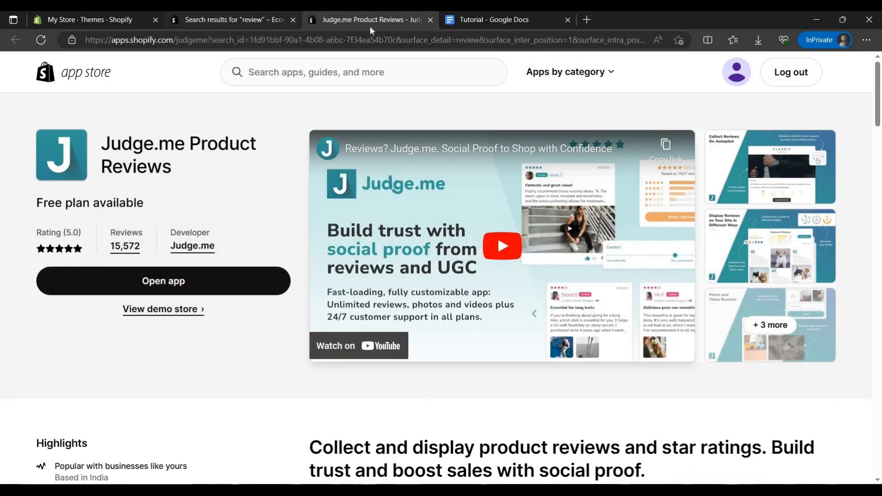
mouse_move(393, 250)
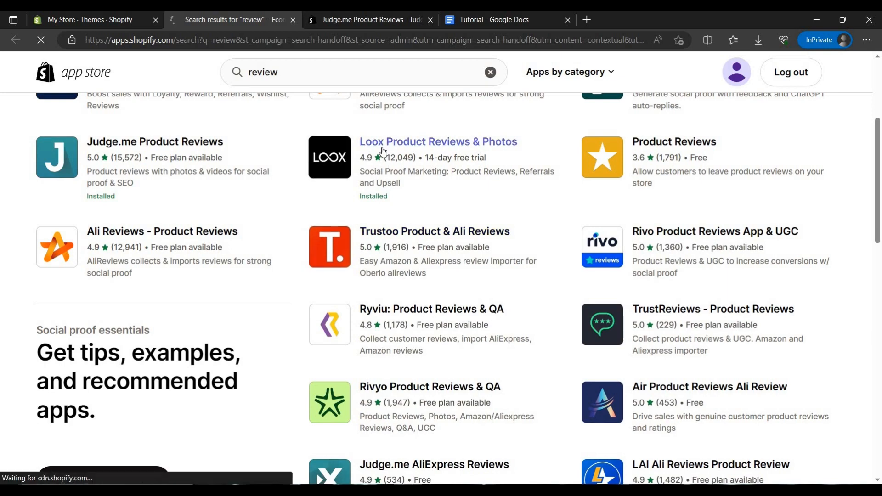
Step: Open the Loox Product Reviews & Photos listing and check its pricing from $9.99/month
left_click(439, 141)
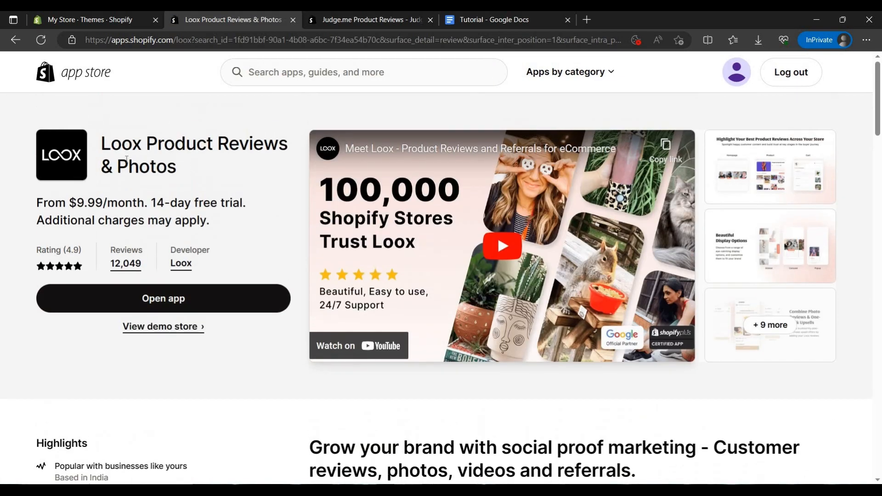
scroll("down", 3)
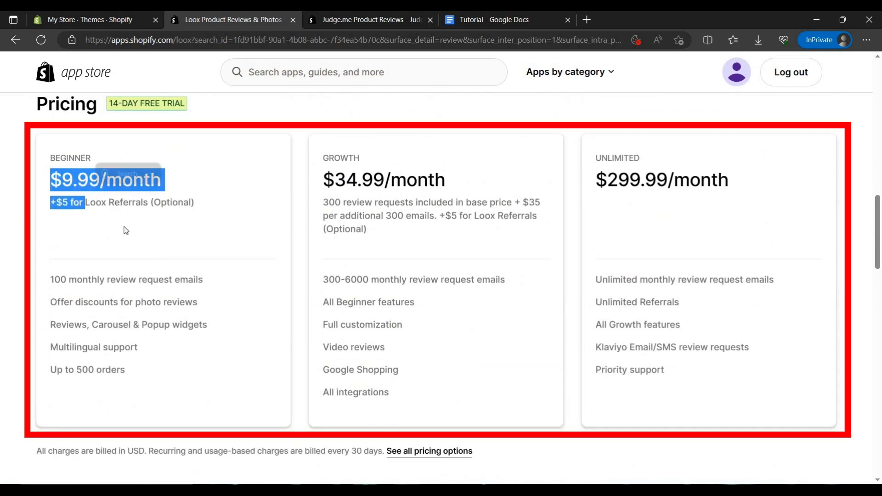
left_click(31, 185)
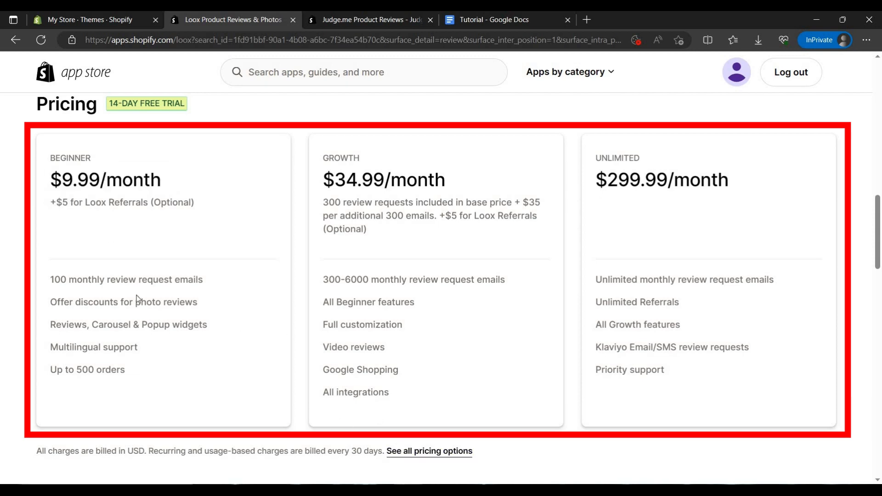
scroll("up", 3)
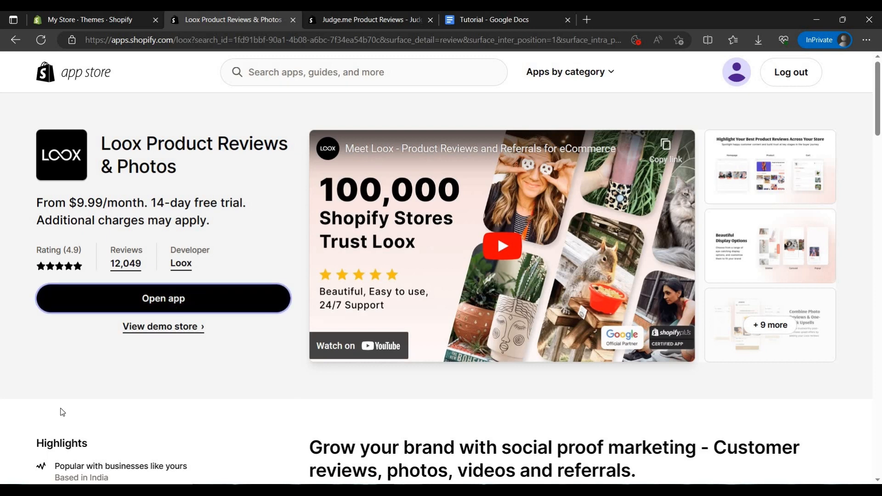
Step: Open the Loox dashboard, dismiss the notifications offer, and scroll through recent photo reviews
left_click(163, 298)
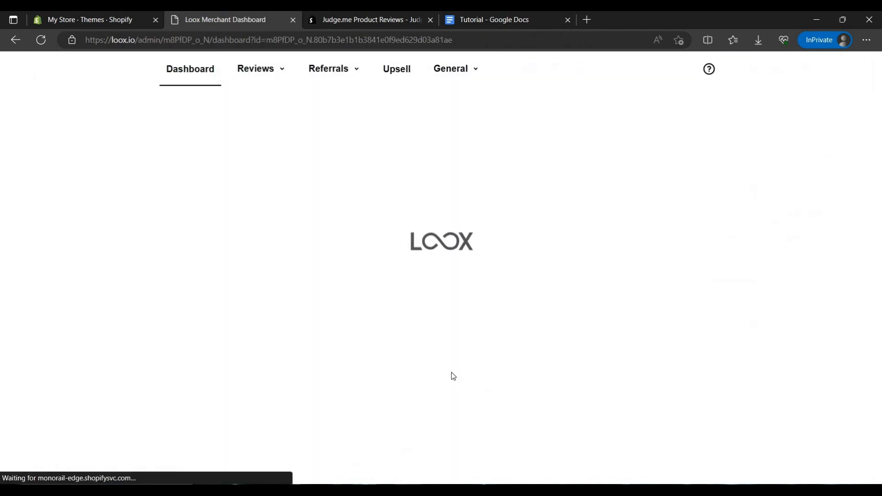
mouse_move(384, 288)
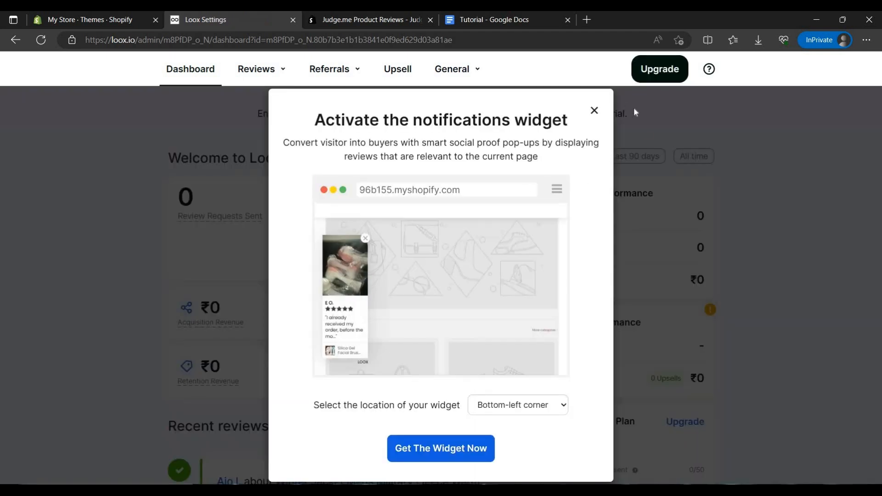
left_click(594, 110)
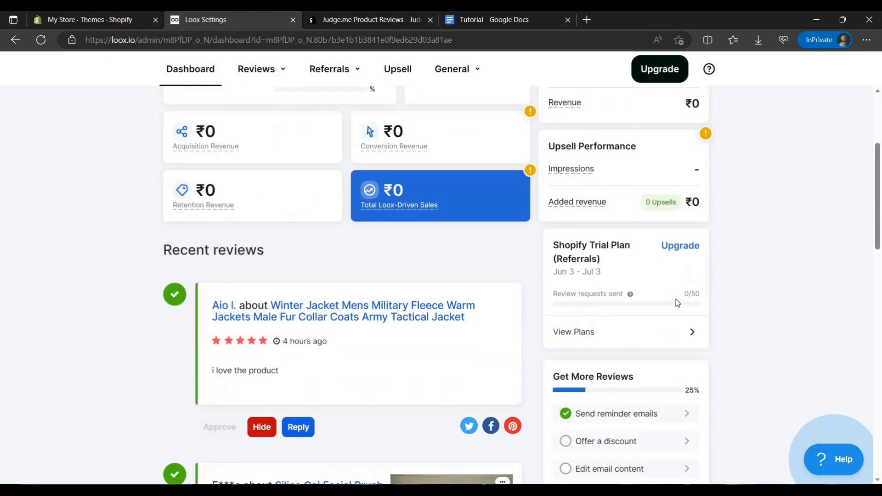
scroll("up", 3)
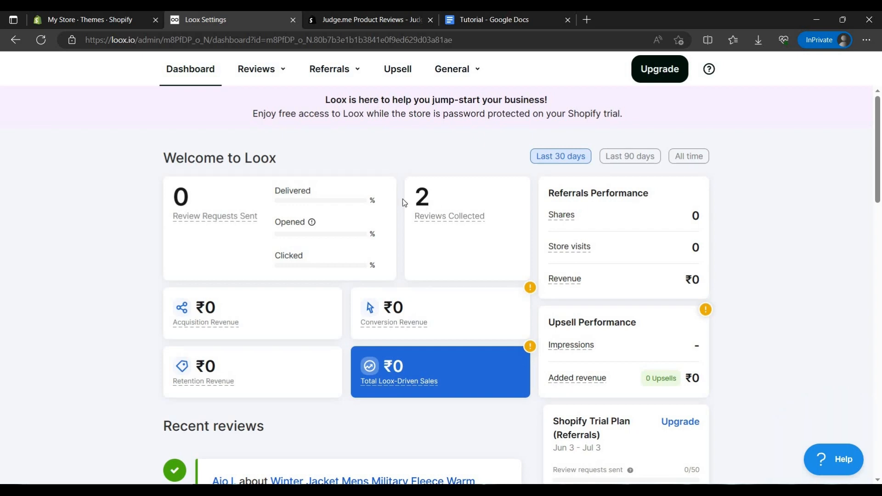
scroll("down", 3)
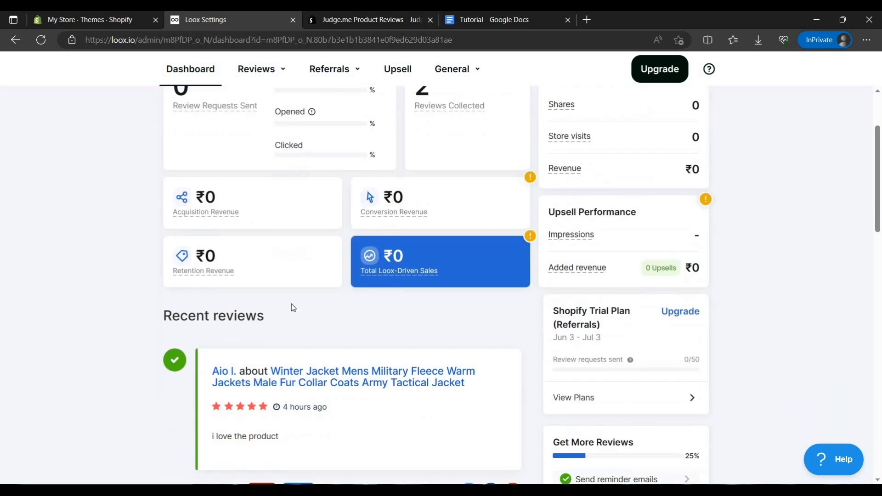
scroll("down", 3)
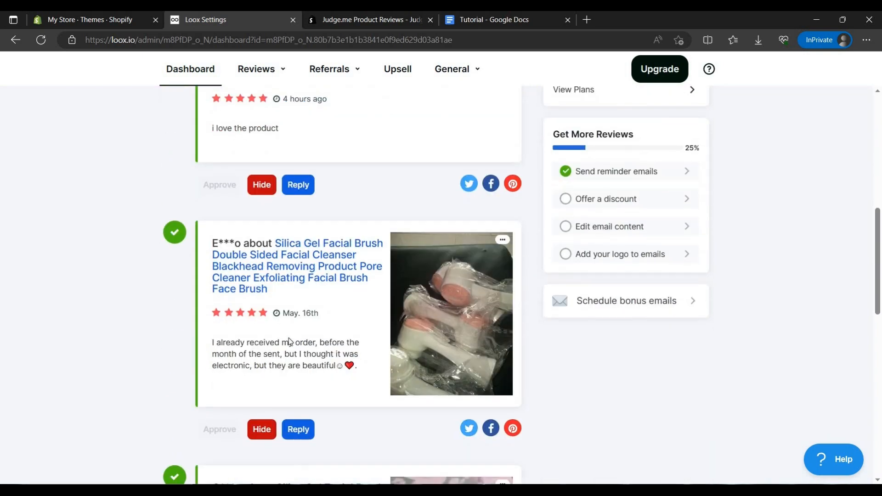
scroll("down", 3)
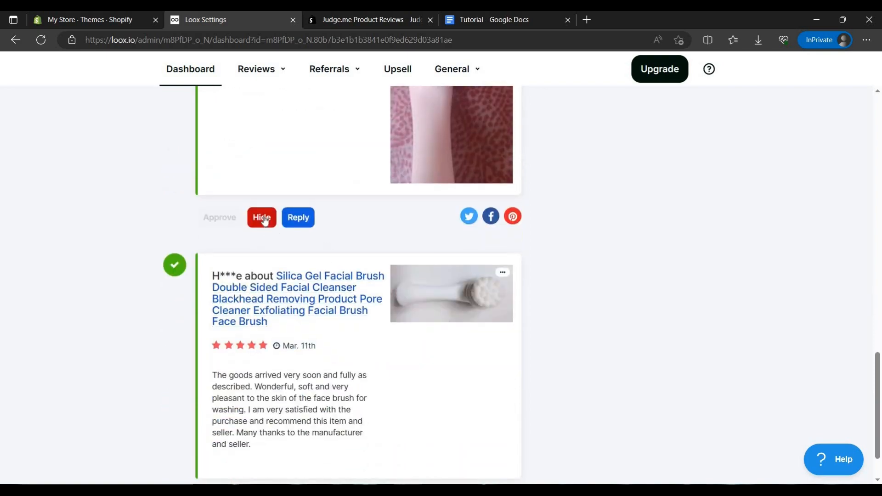
scroll("down", 3)
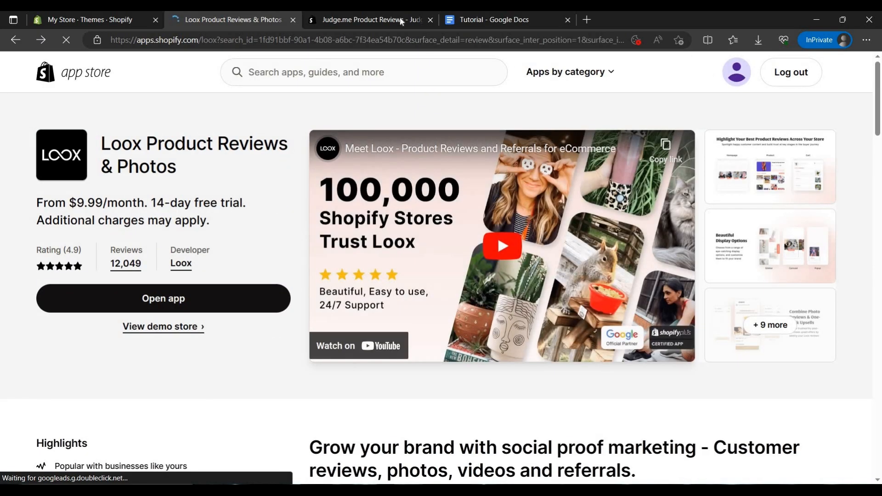
Step: Launch Judge.me in the store admin, close its popups, and view widget customization settings
left_click(369, 20)
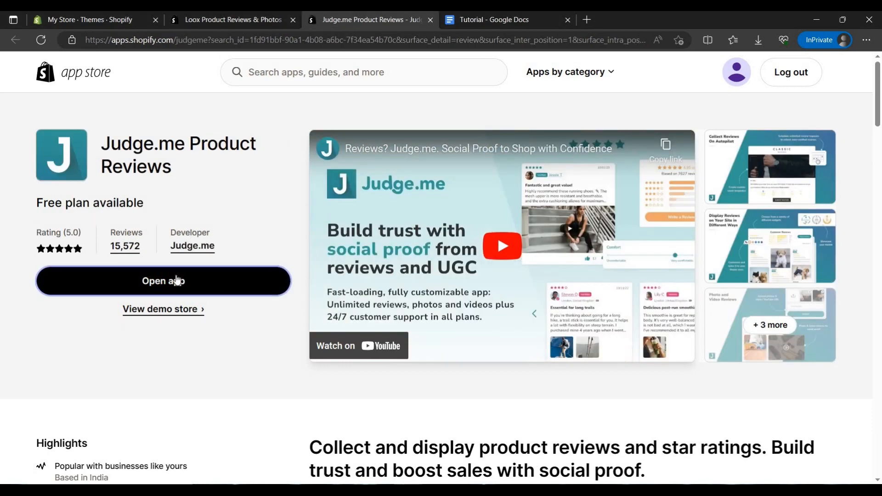
left_click(162, 282)
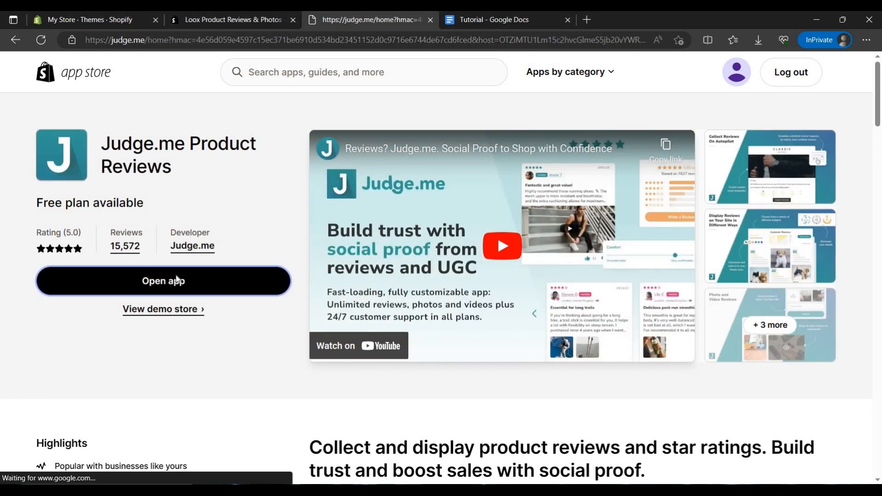
left_click(162, 281)
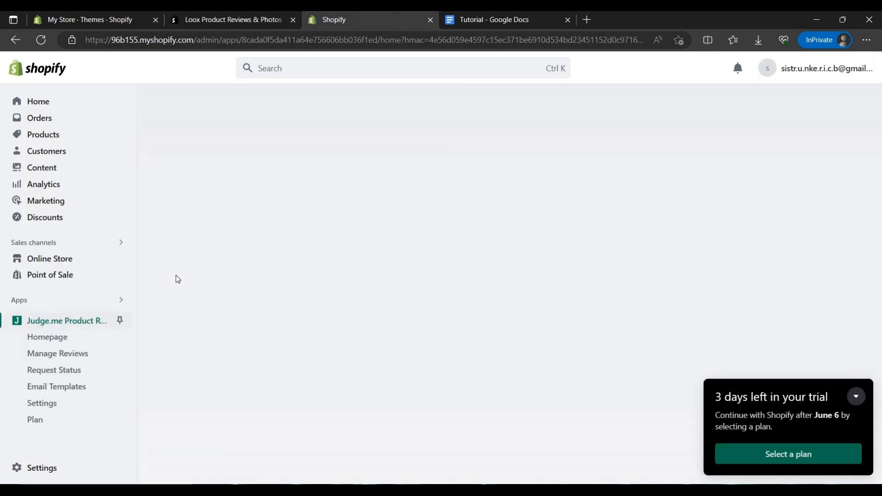
left_click(48, 337)
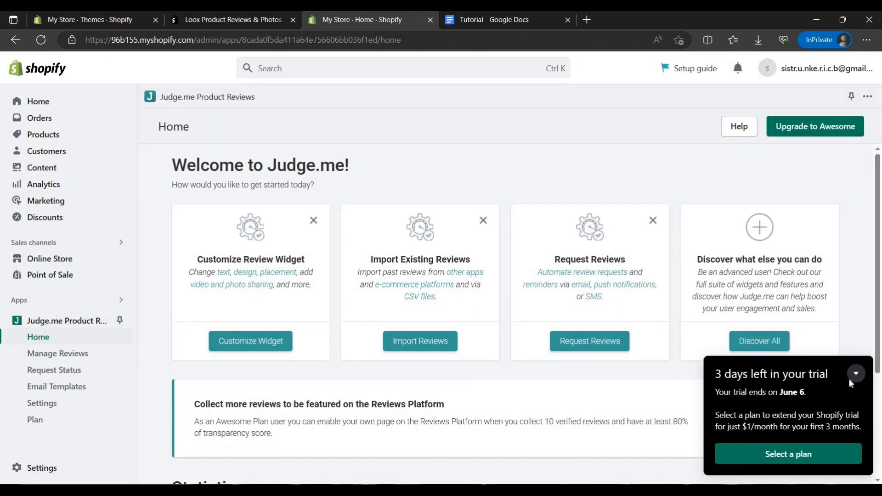
left_click(193, 456)
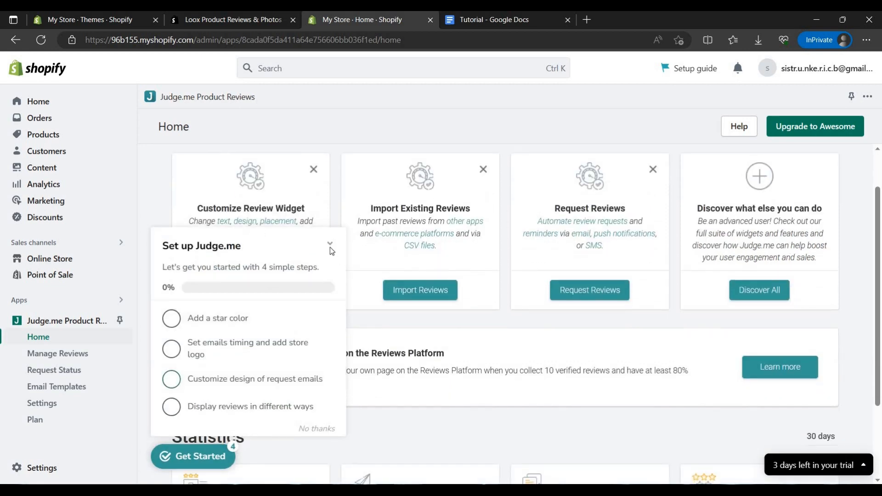
left_click(330, 243)
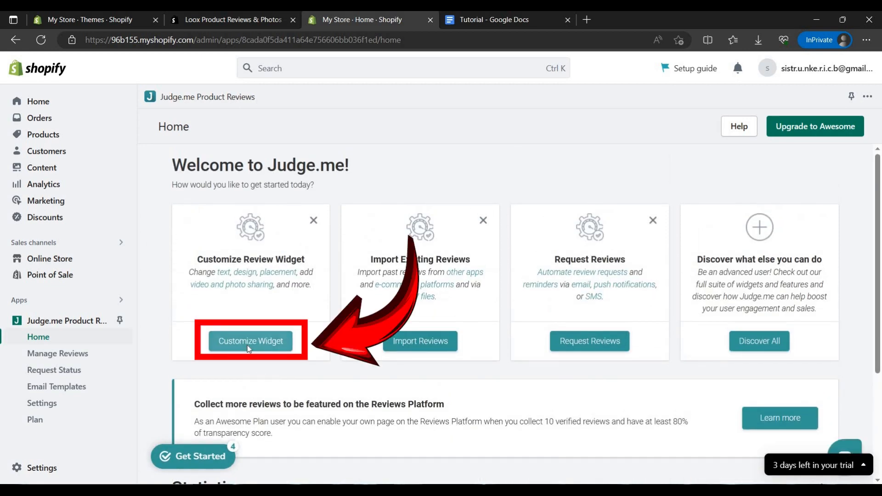
left_click(250, 341)
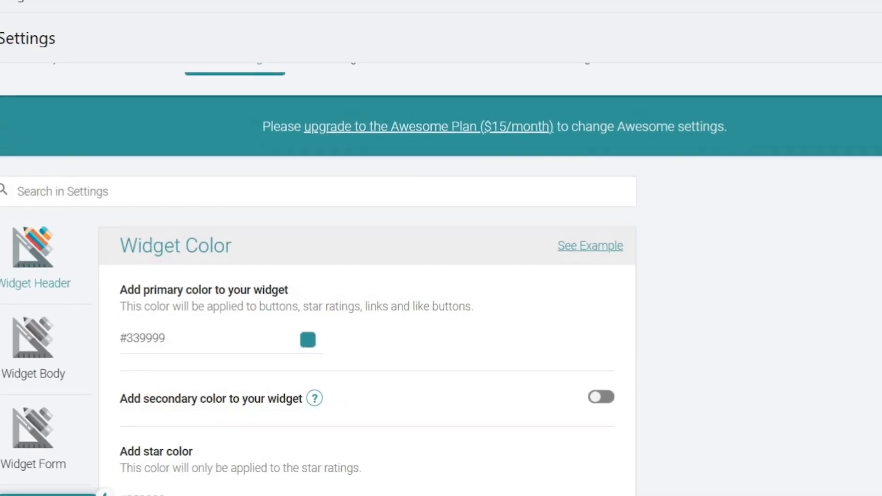
Step: Return to the Loox listing, select its starting price, then switch to the Themes tab
left_click(230, 19)
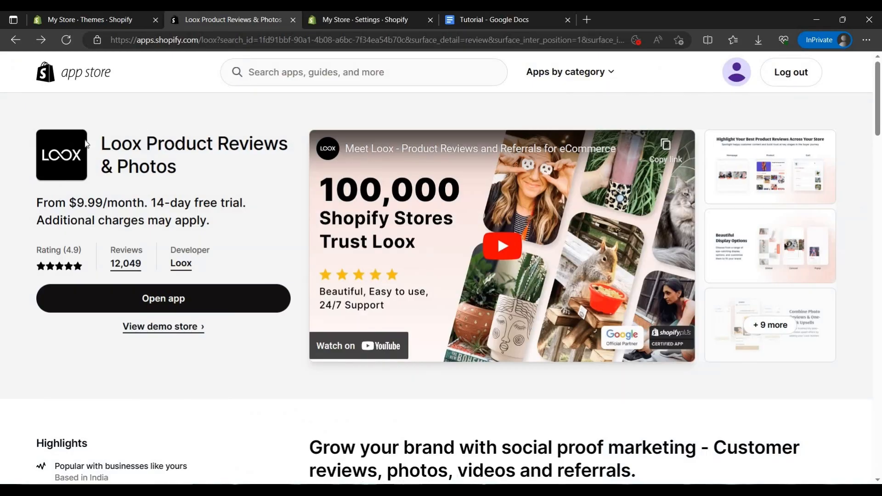
double_click(69, 203)
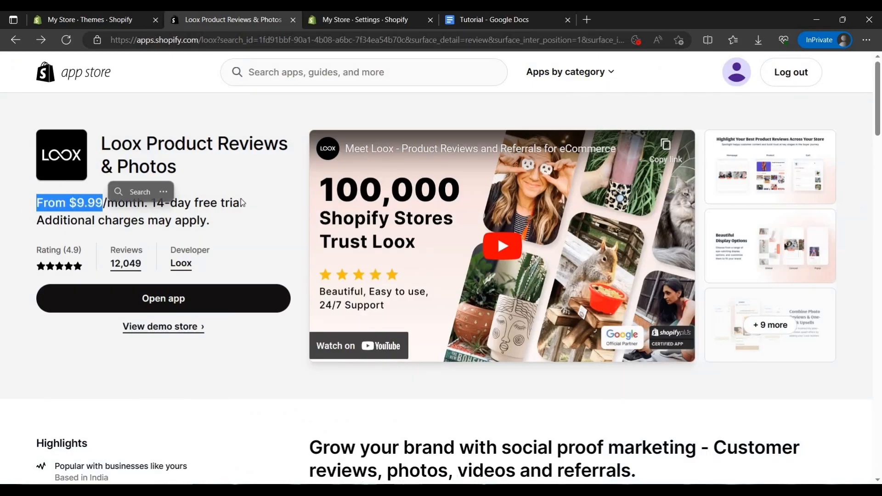
left_click(360, 20)
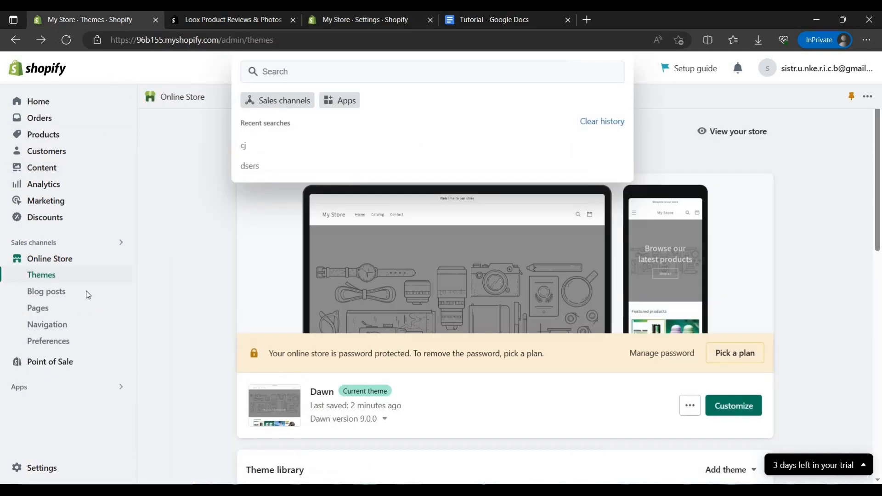
mouse_move(30, 266)
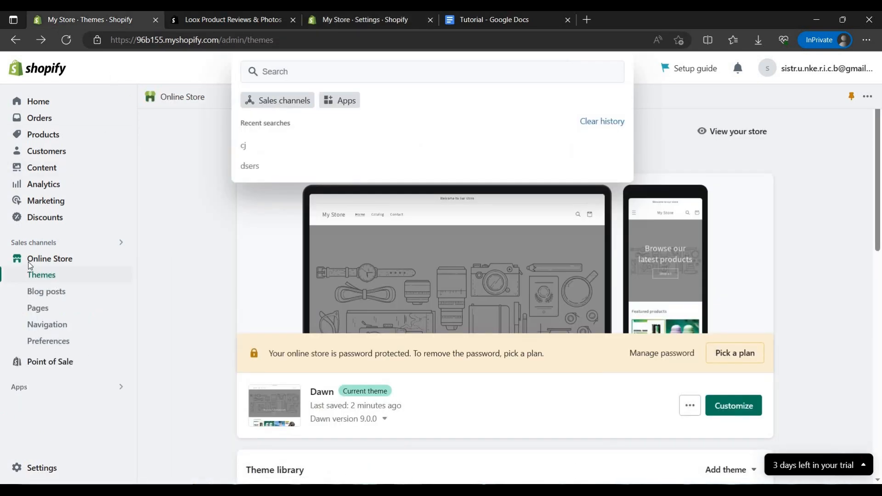
mouse_move(59, 261)
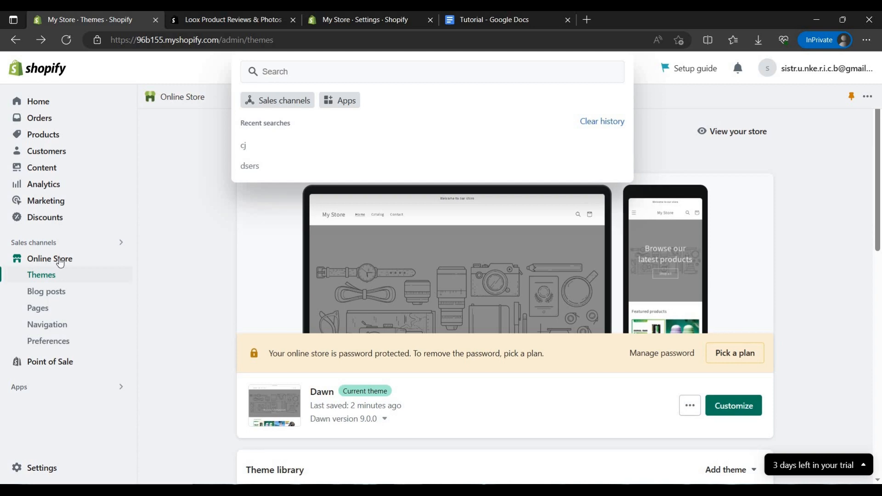
Step: Open the live storefront in a new tab from the Online Store view icon
left_click(737, 130)
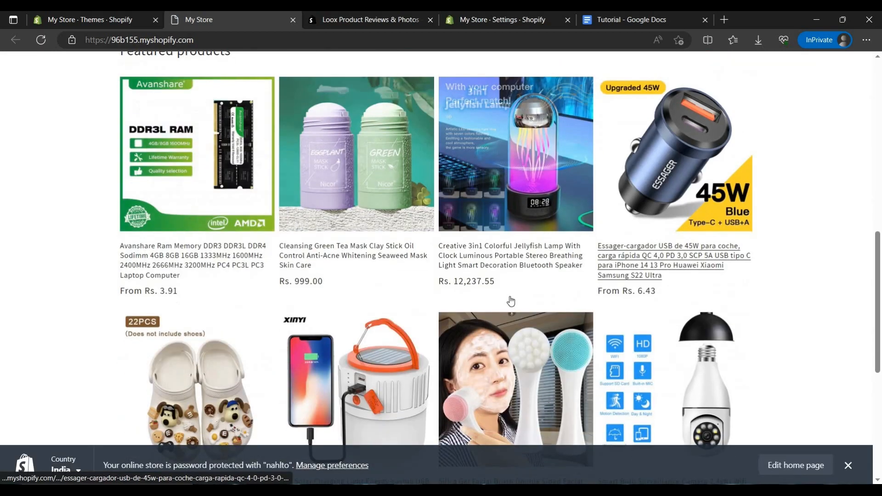
left_click(515, 390)
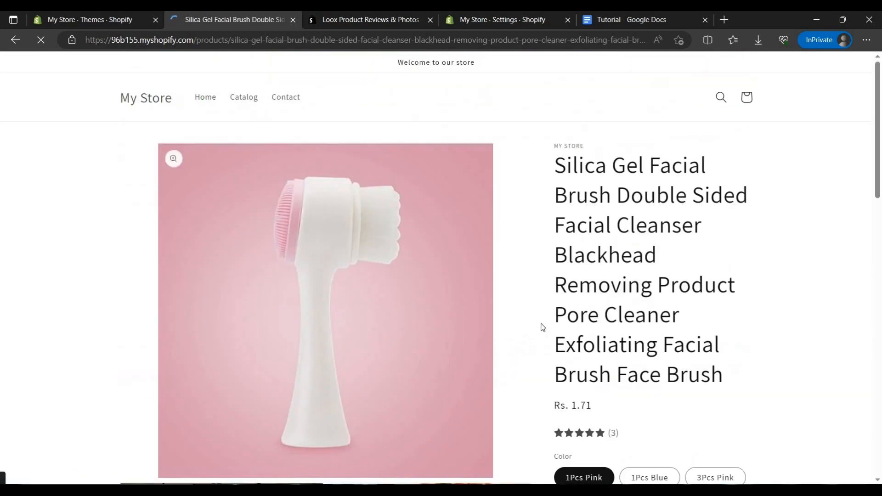
scroll("down", 3)
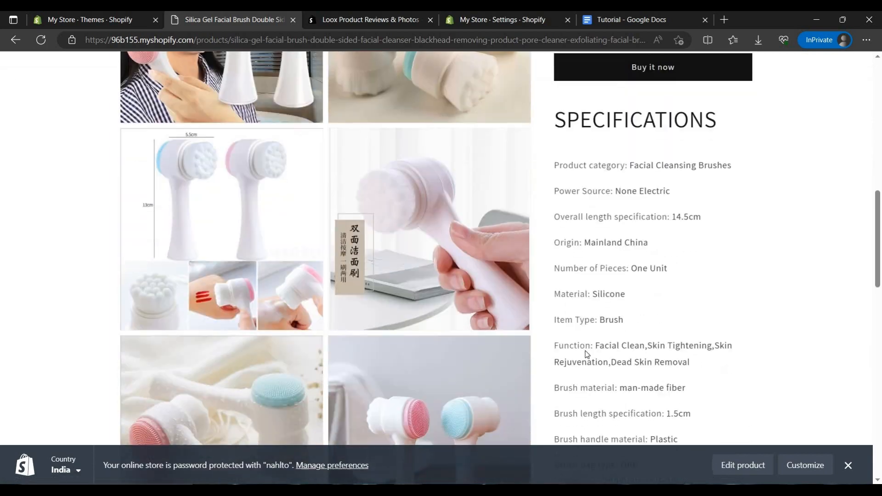
scroll("down", 3)
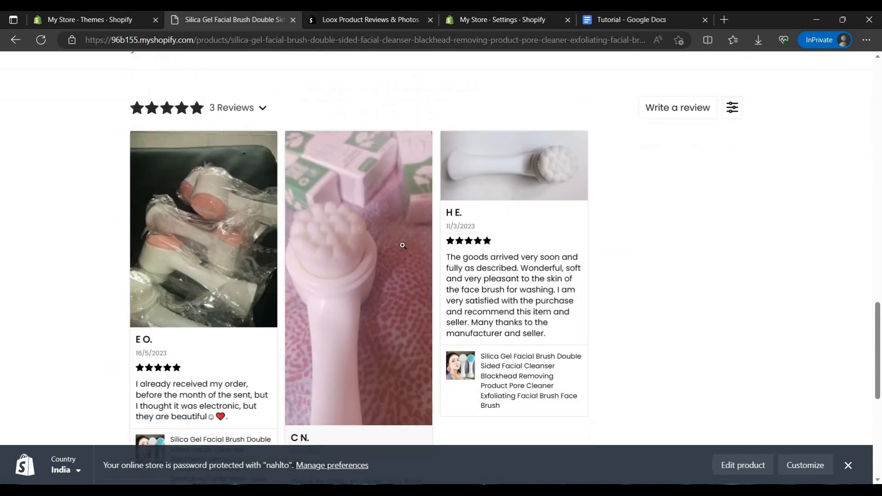
scroll("down", 3)
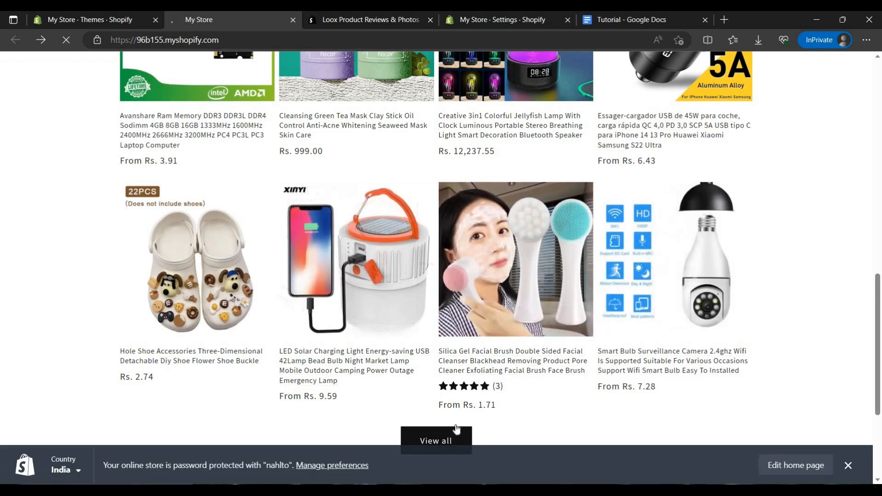
left_click(436, 440)
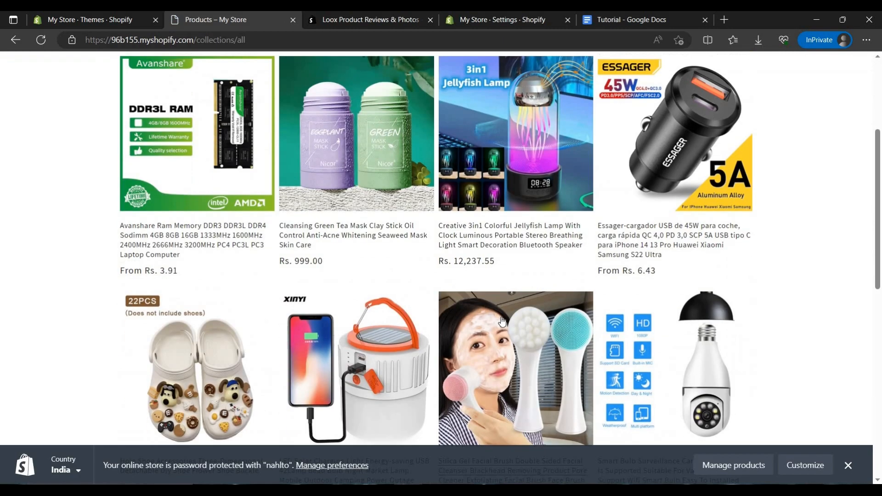
scroll("down", 3)
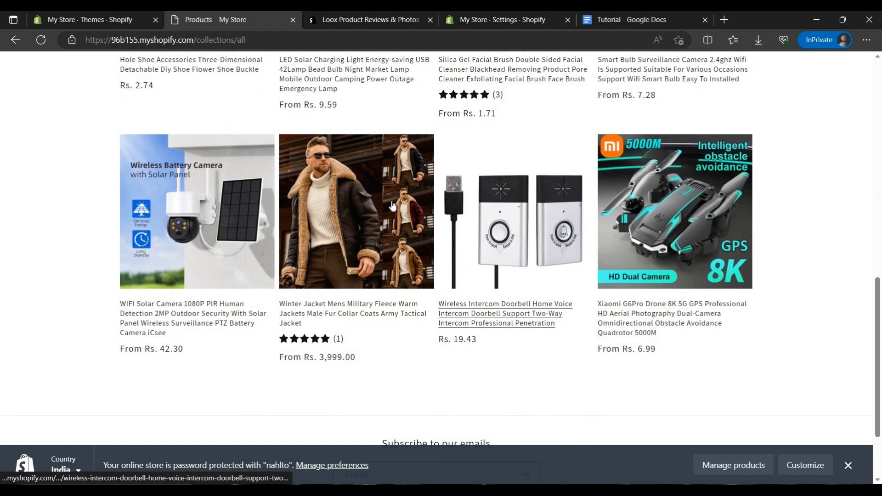
left_click(352, 314)
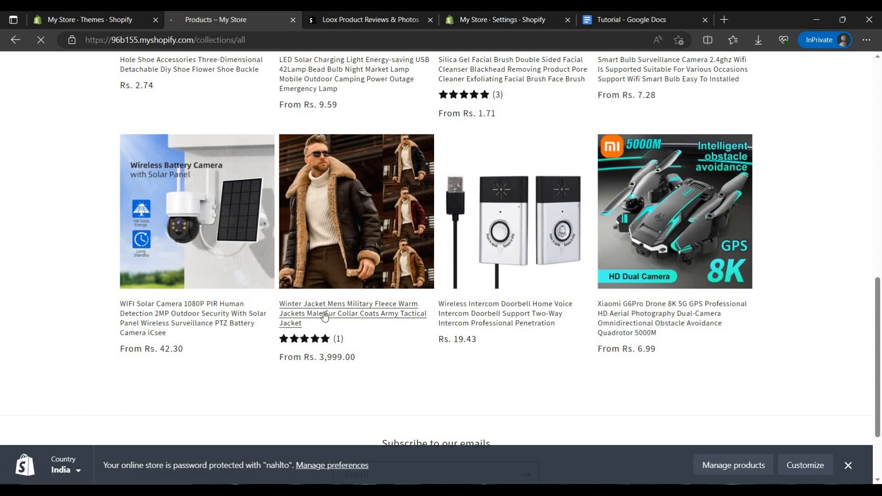
left_click(353, 314)
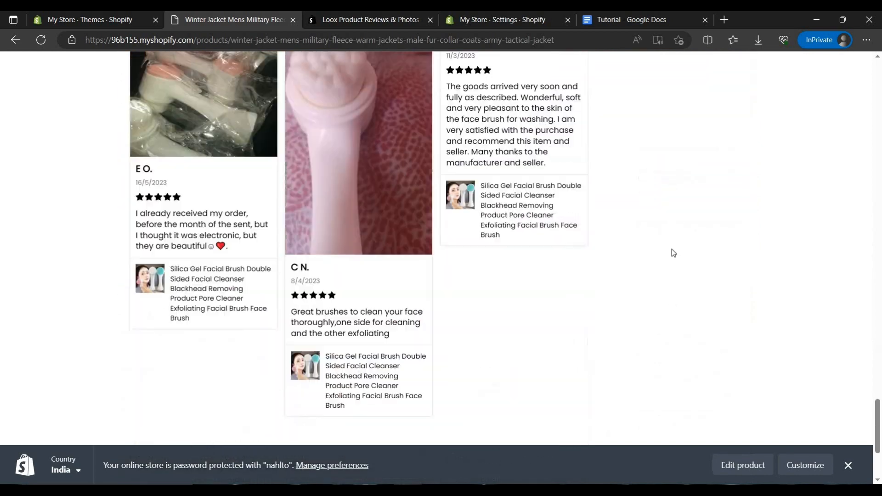
scroll("down", 3)
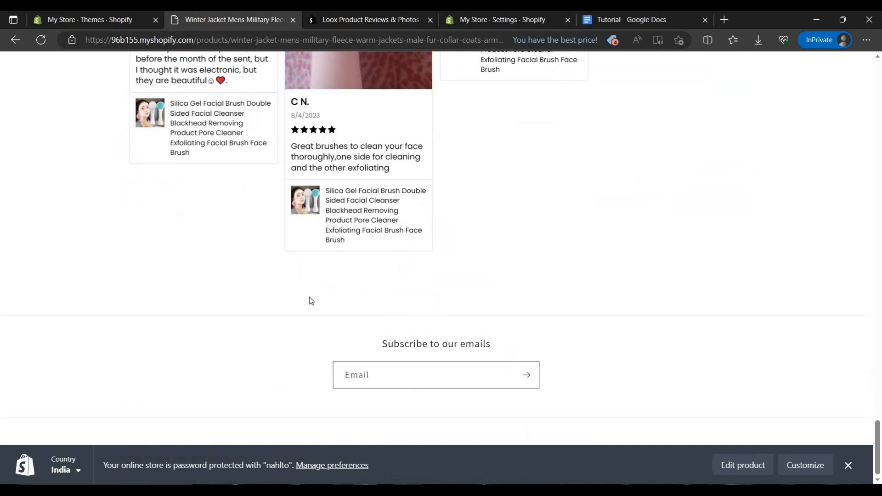
scroll("up", 3)
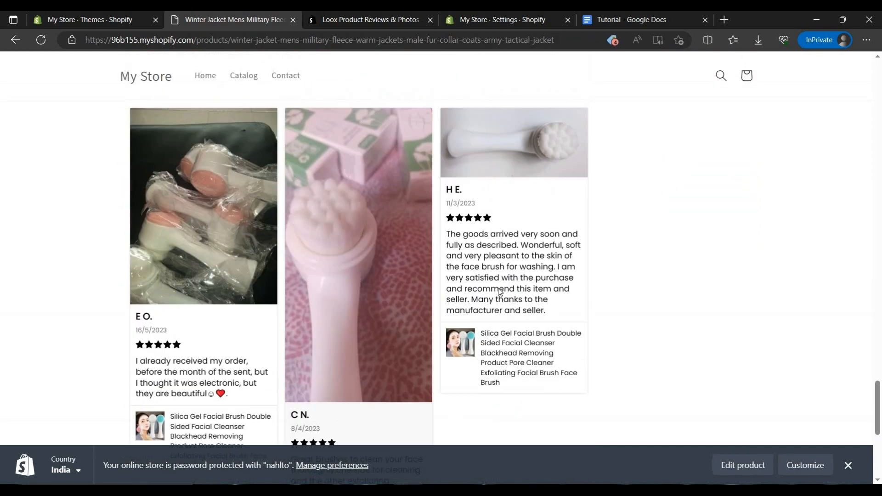
scroll("up", 3)
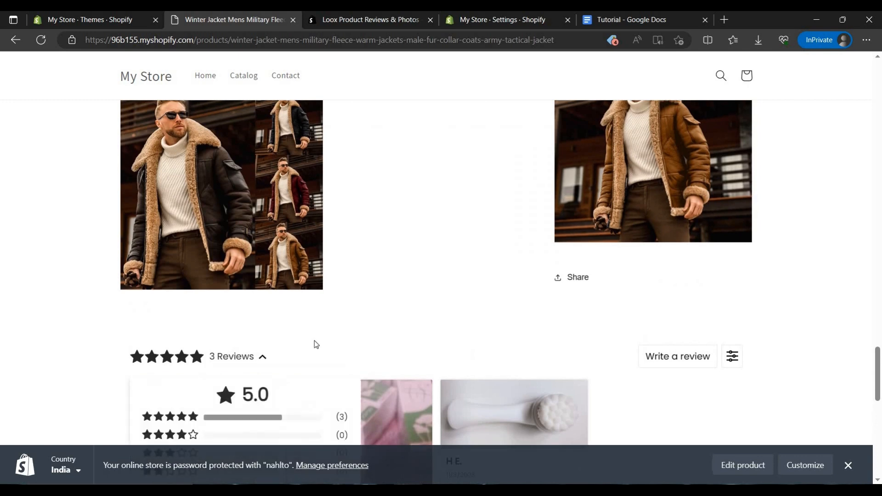
scroll("down", 3)
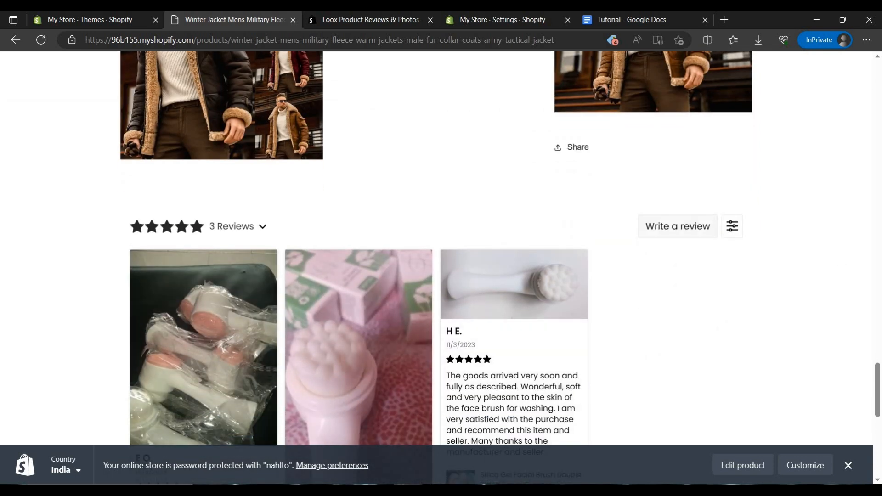
scroll("down", 3)
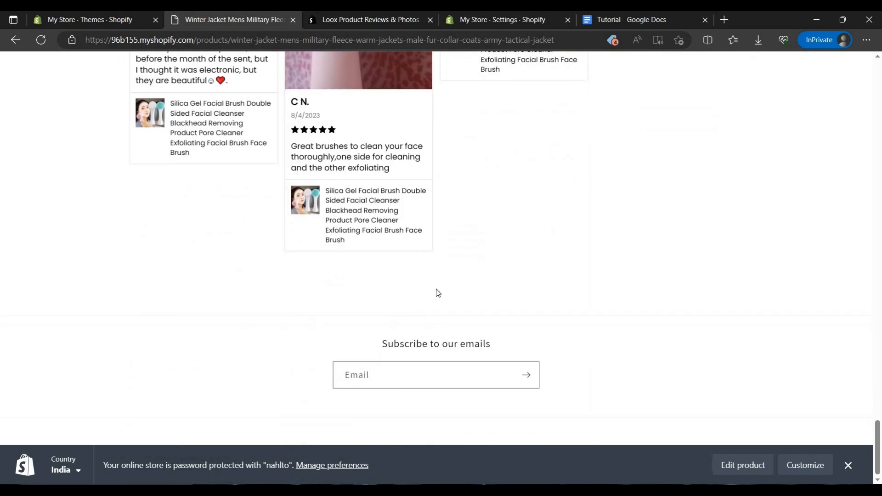
scroll("up", 3)
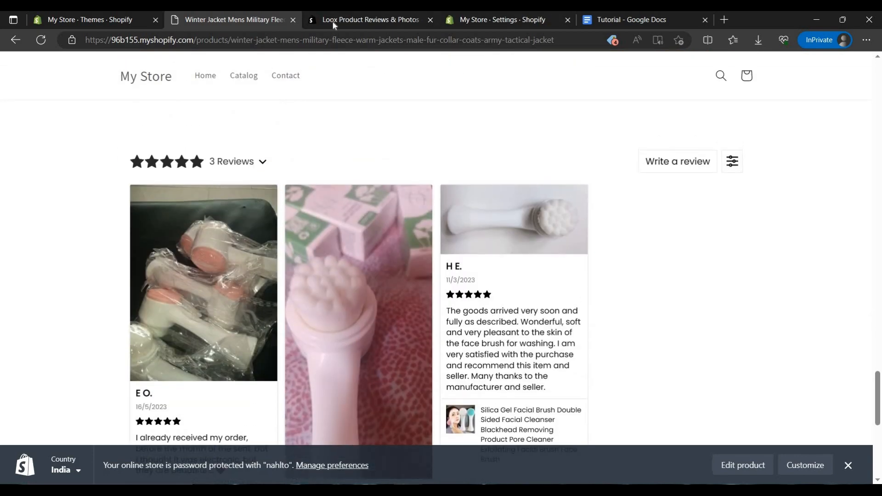
left_click(499, 20)
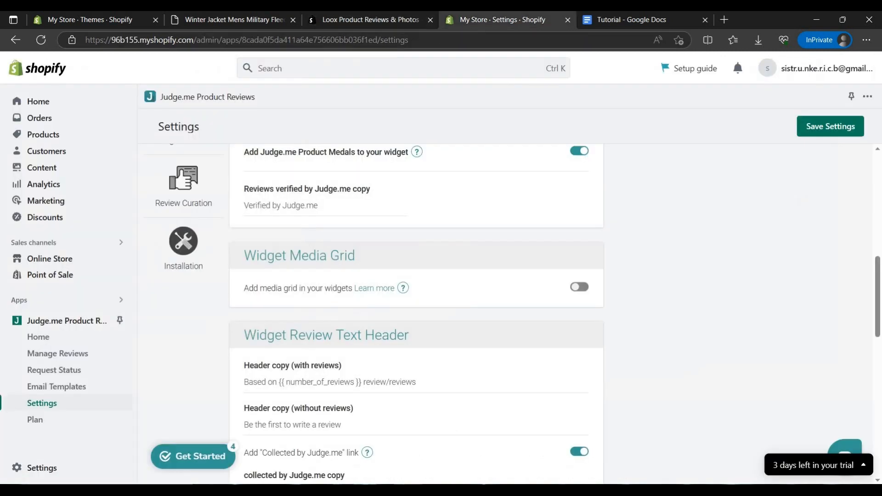
left_click(368, 20)
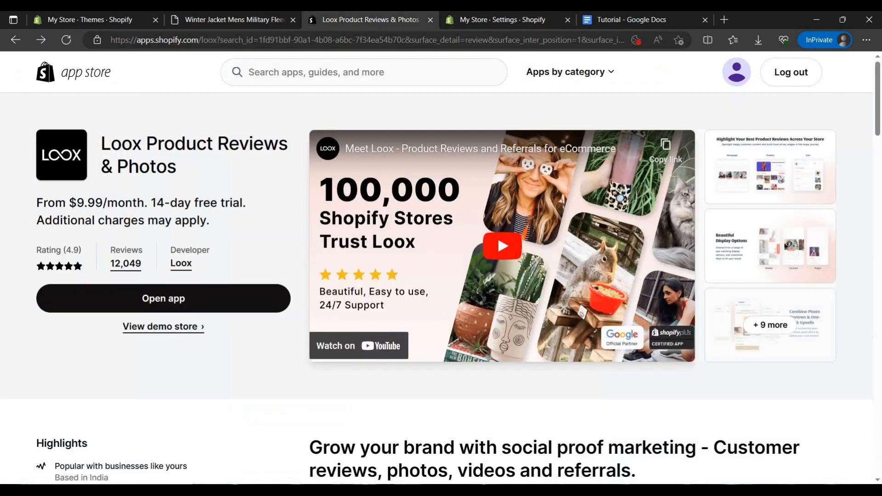
left_click(231, 20)
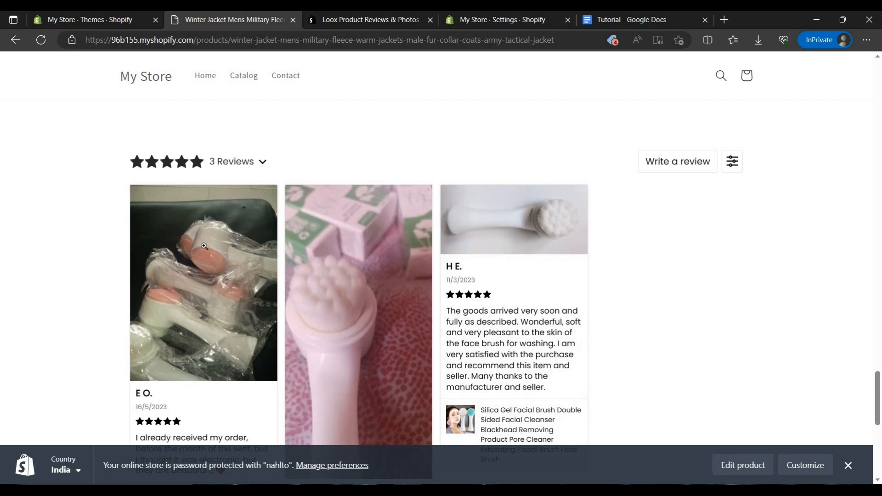
scroll("down", 3)
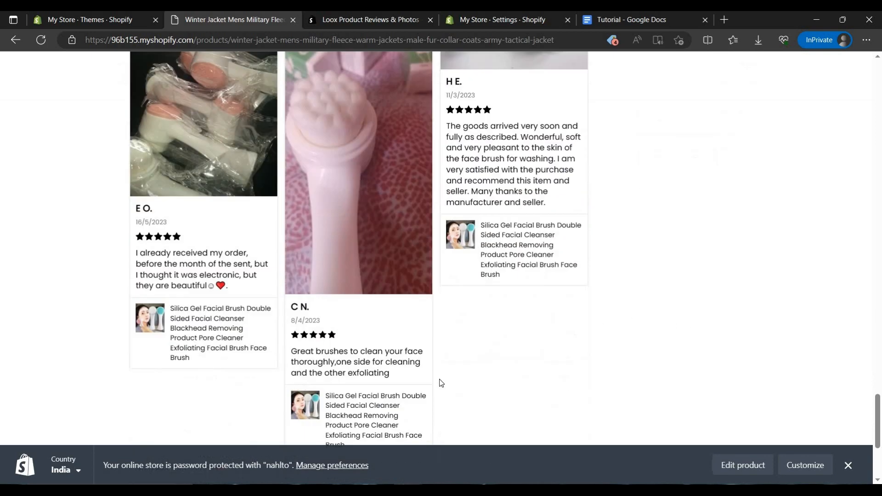
scroll("down", 3)
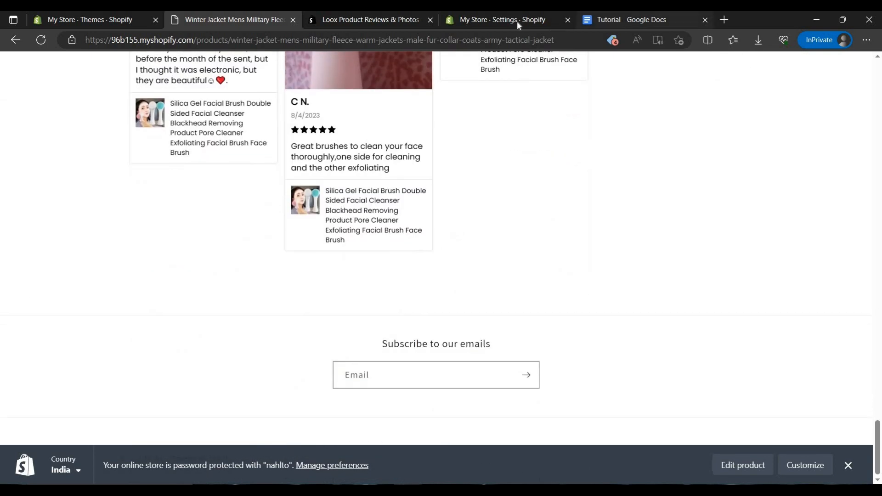
Step: Toggle the Judge.me Widget Media Grid on and then back off
left_click(503, 20)
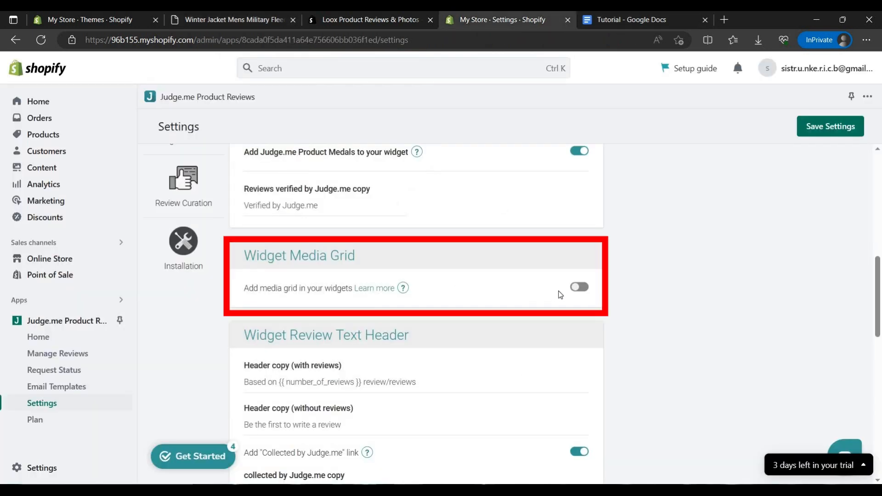
scroll("up", 3)
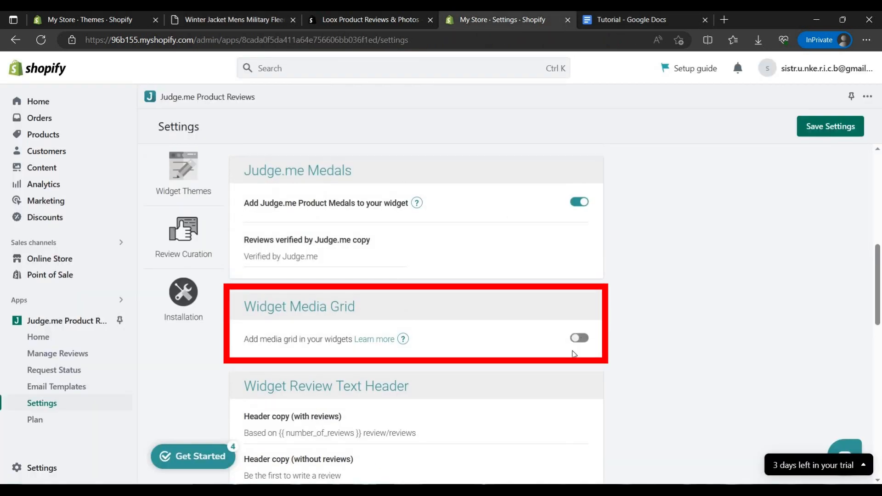
left_click(579, 338)
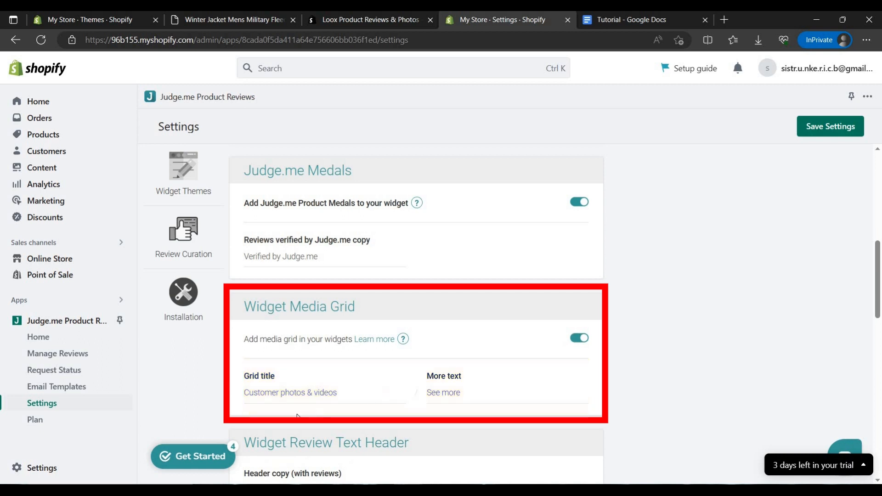
left_click(579, 337)
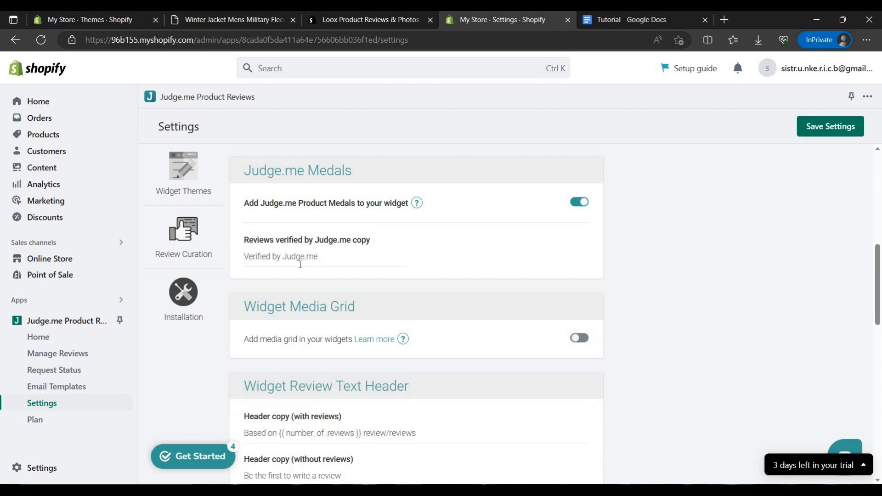
Step: Replace the 'Reviews verified by Judge.me' label with 'with love' and save the settings
left_click(325, 256)
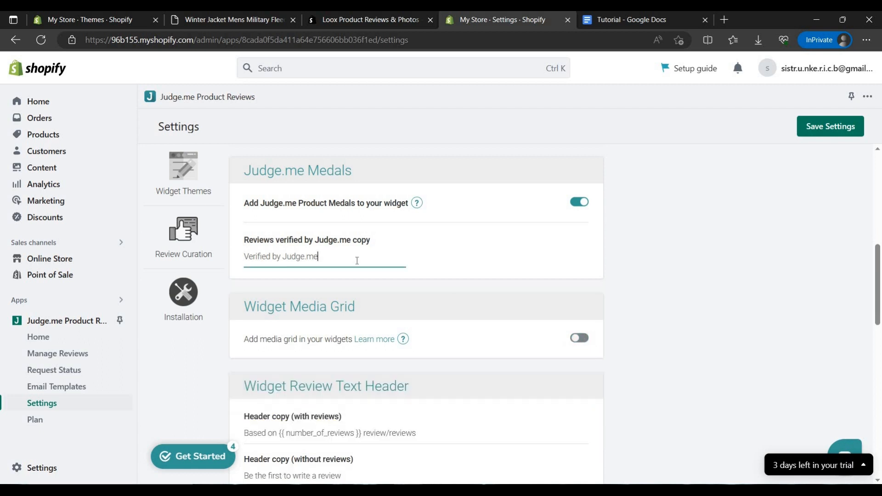
triple_click(281, 256)
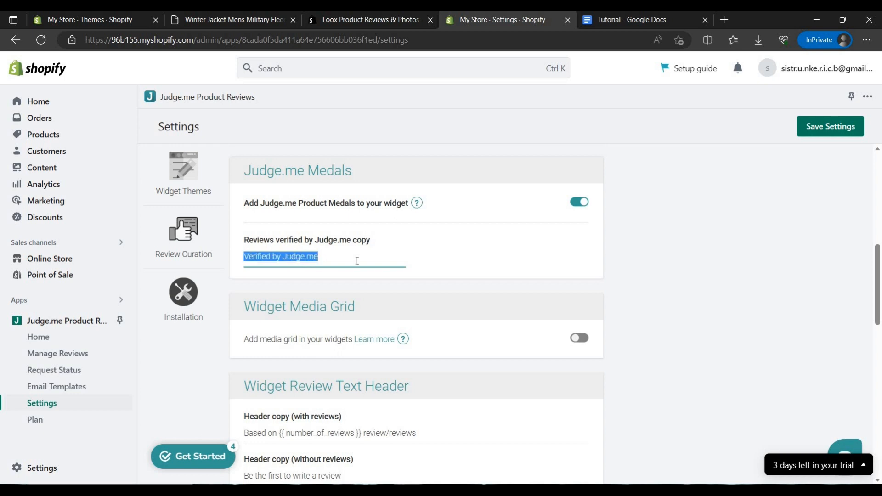
key("Delete")
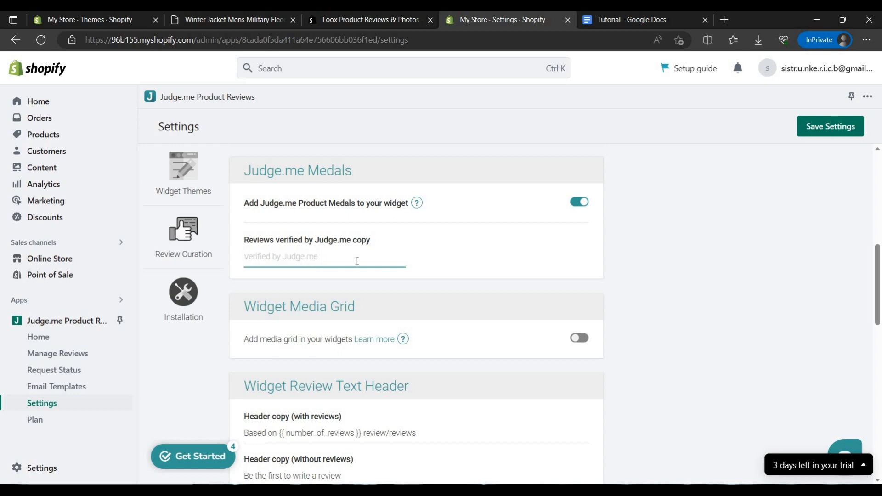
type("with love")
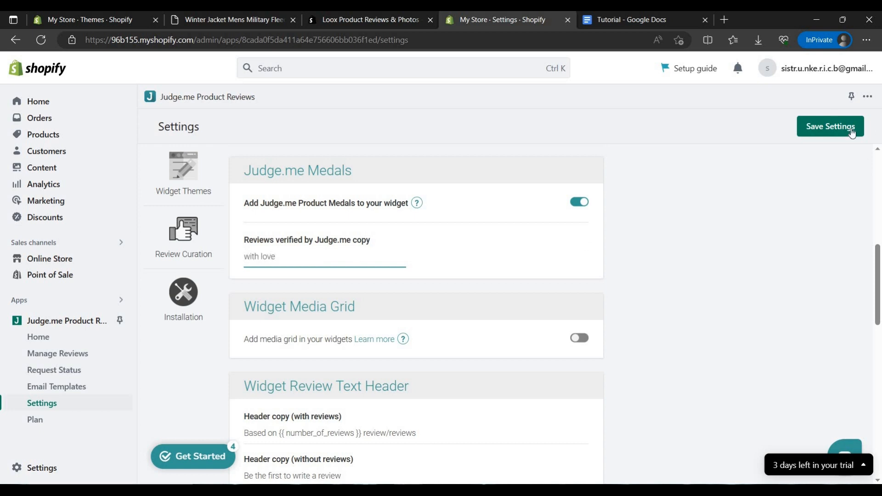
left_click(829, 126)
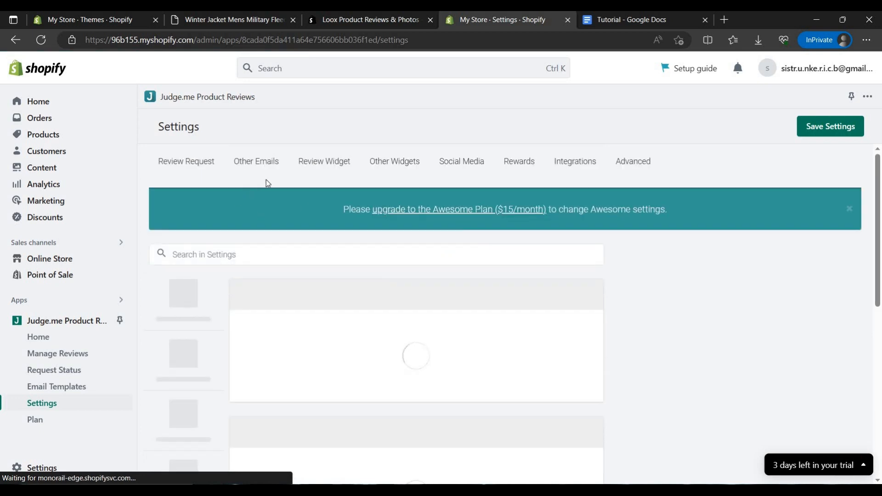
Step: Confirm the settings save and scroll through the Review Widget settings
left_click(829, 126)
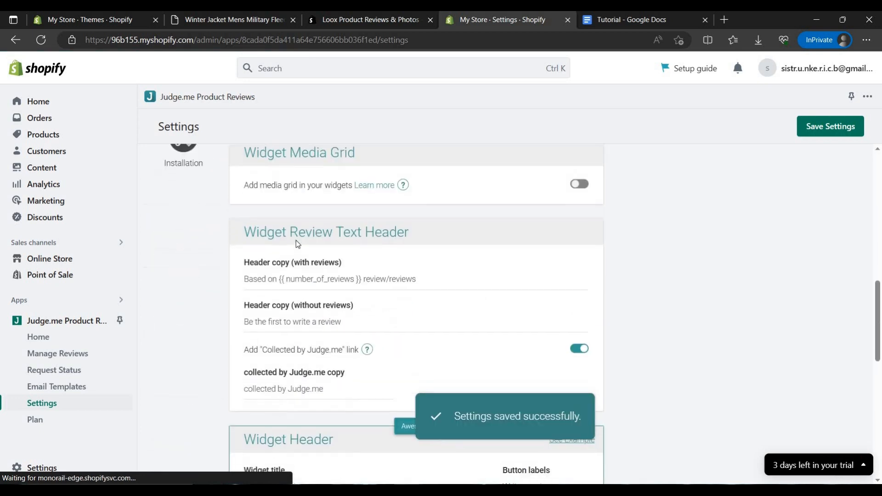
scroll("up", 3)
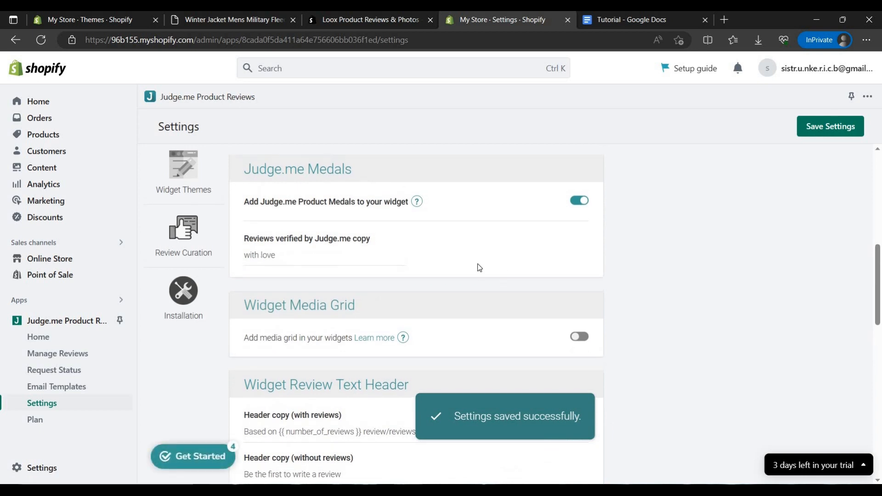
scroll("down", 3)
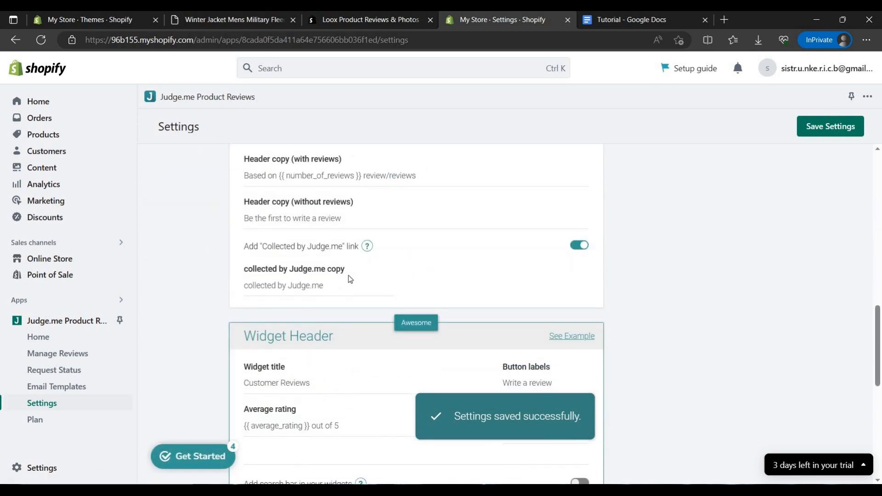
scroll("down", 3)
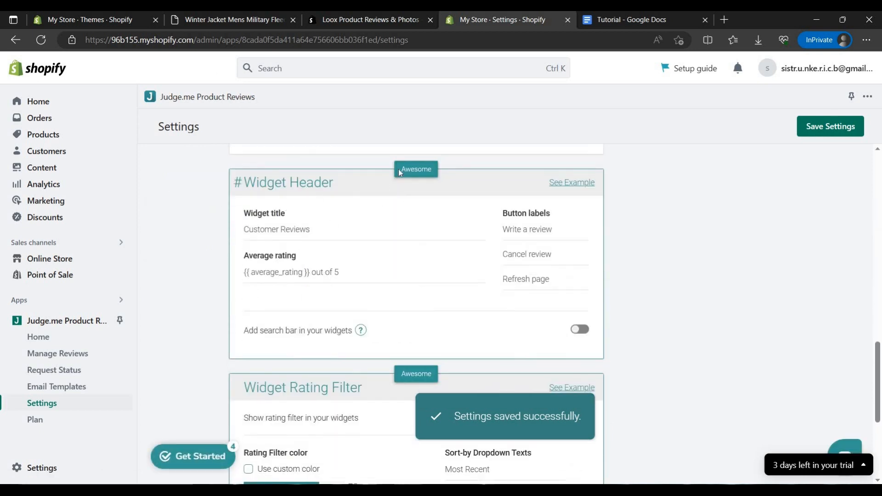
scroll("down", 3)
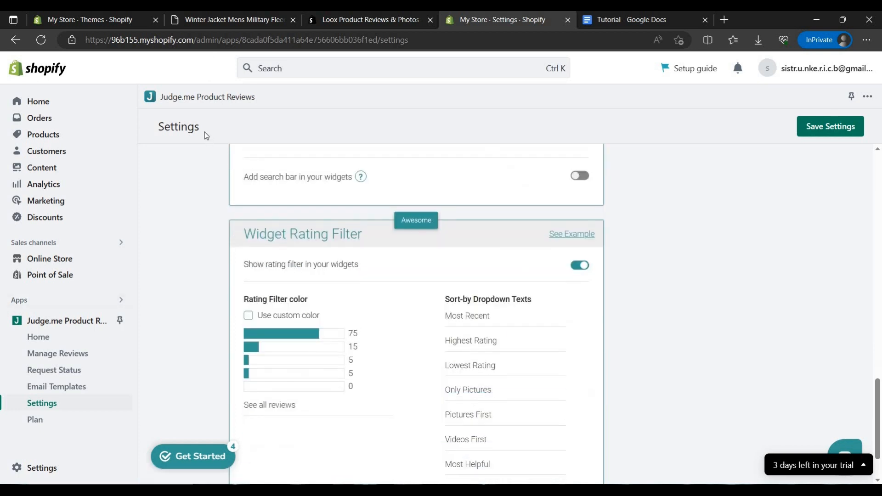
Step: Start the checklist's display-reviews step, dismiss its walkthrough, and return to the review-header settings
left_click(192, 457)
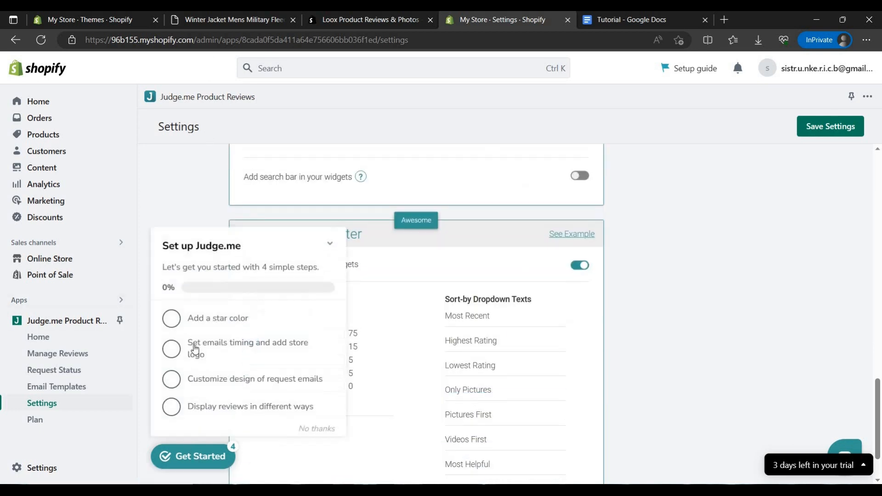
left_click(316, 428)
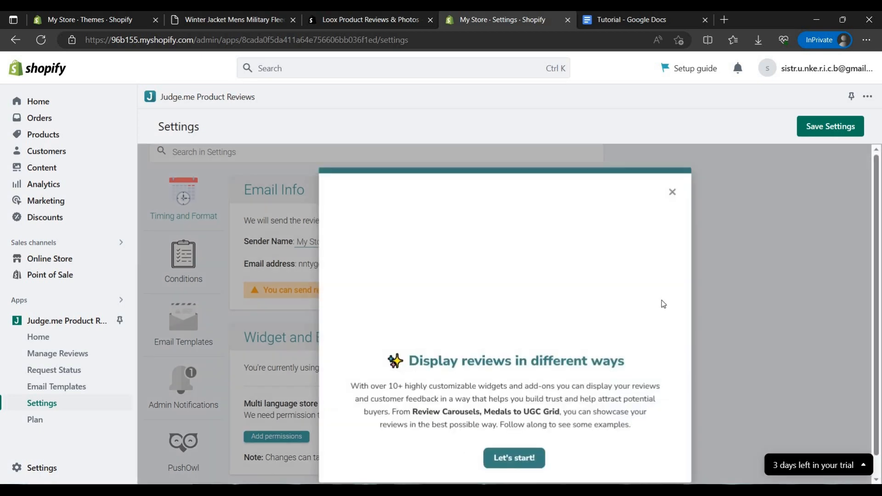
left_click(672, 192)
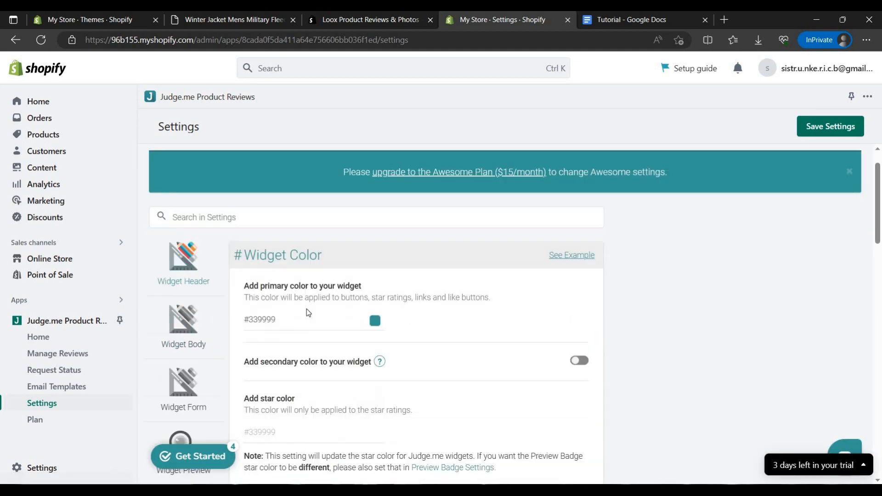
scroll("up", 3)
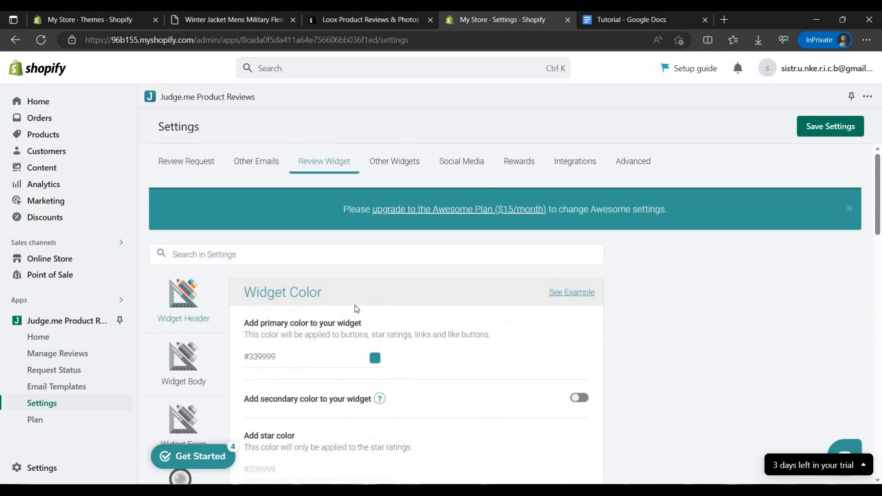
scroll("down", 3)
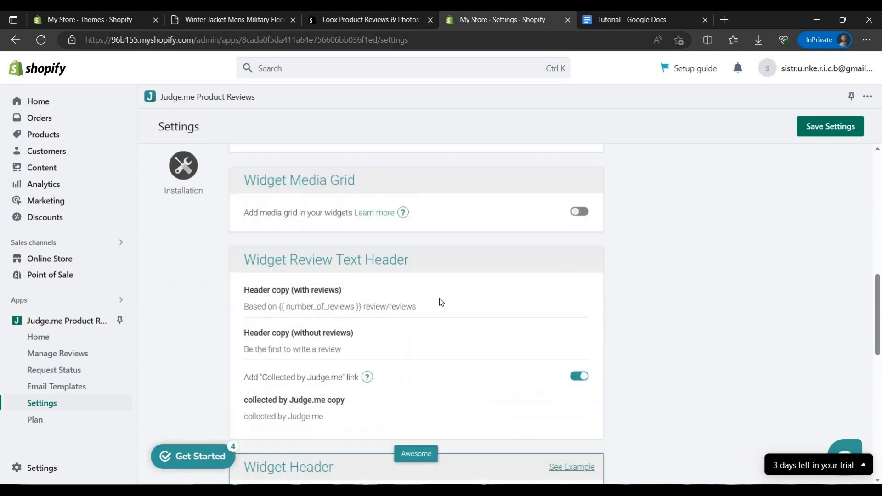
Step: Open the Loox review form on the storefront Winter Jacket product page
left_click(369, 19)
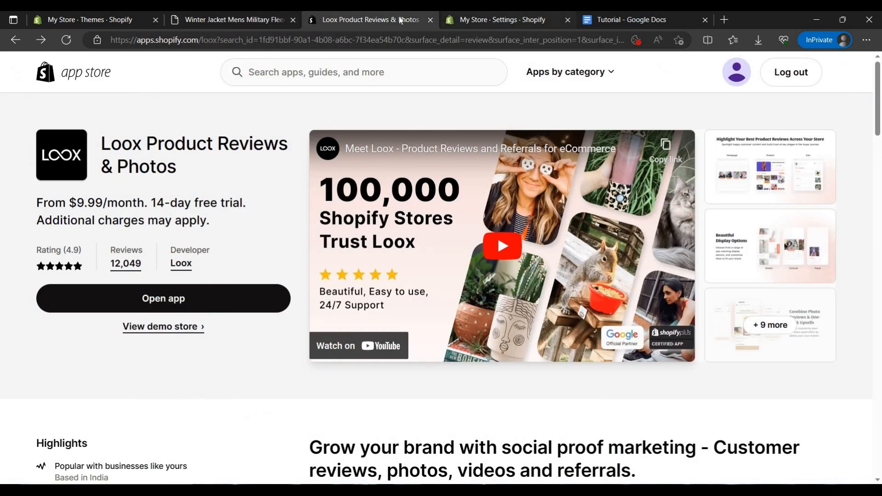
left_click(231, 20)
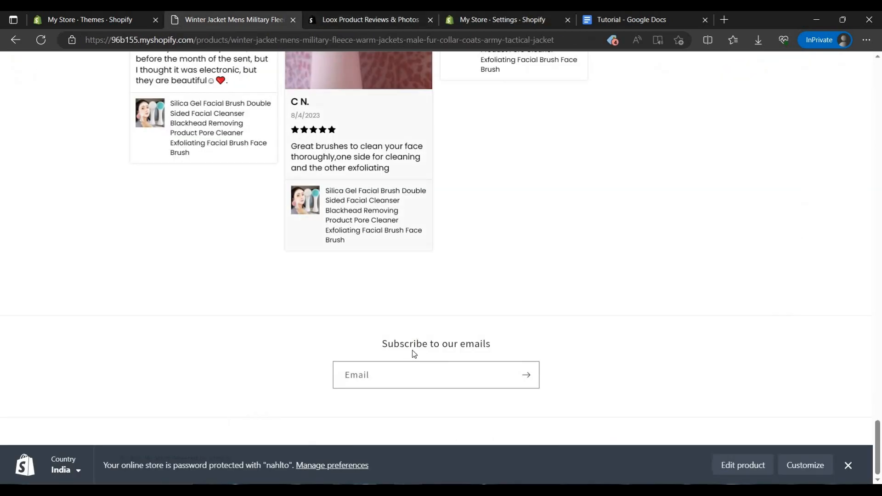
scroll("up", 3)
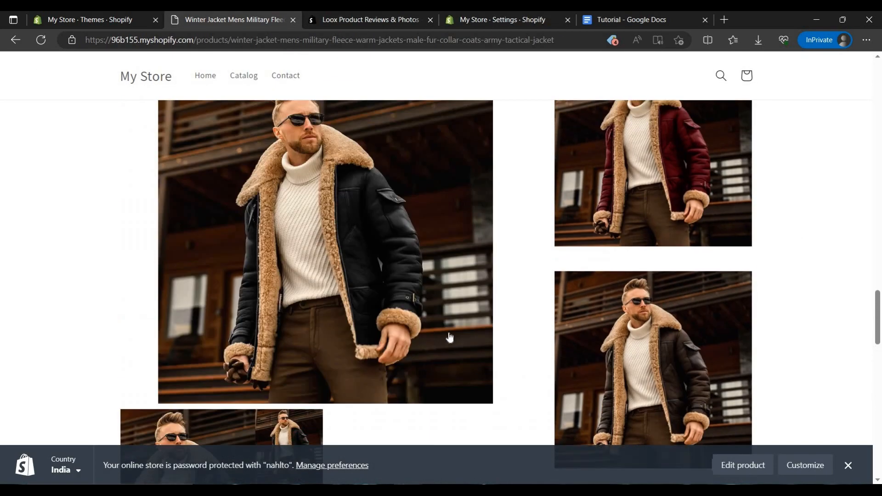
scroll("down", 3)
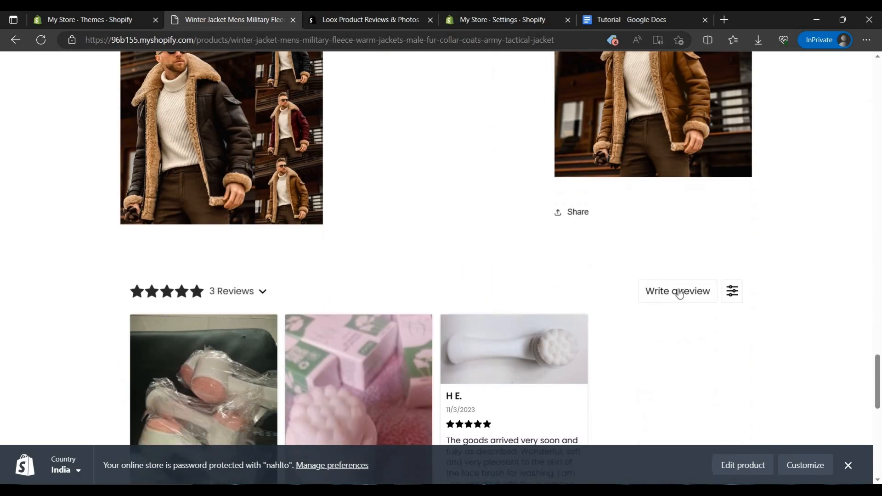
left_click(677, 291)
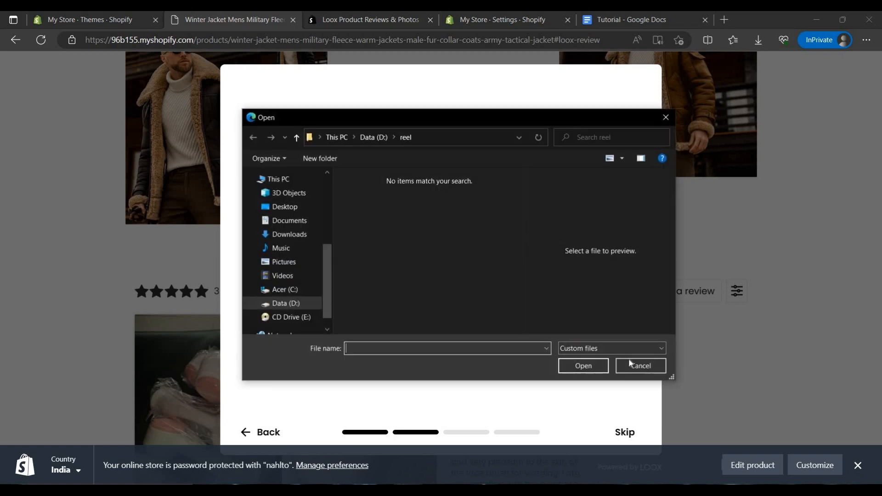
Step: Skip attaching a photo and write the review text 'its good'
left_click(639, 366)
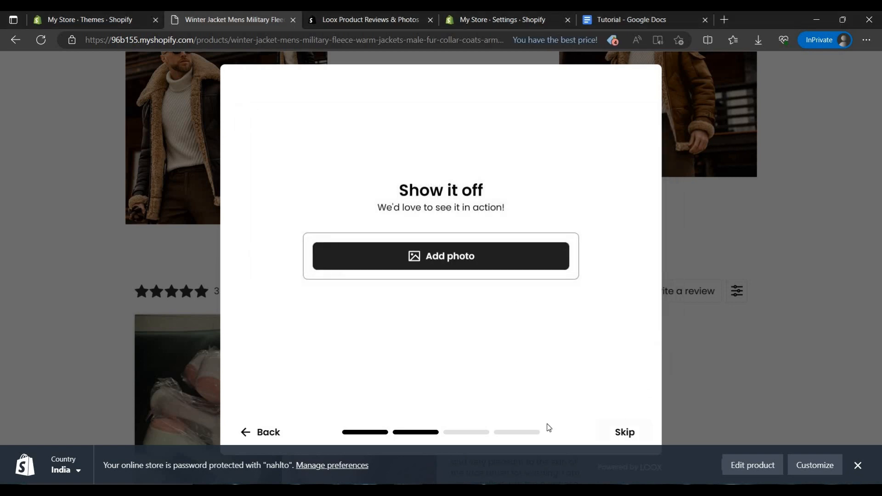
left_click(624, 432)
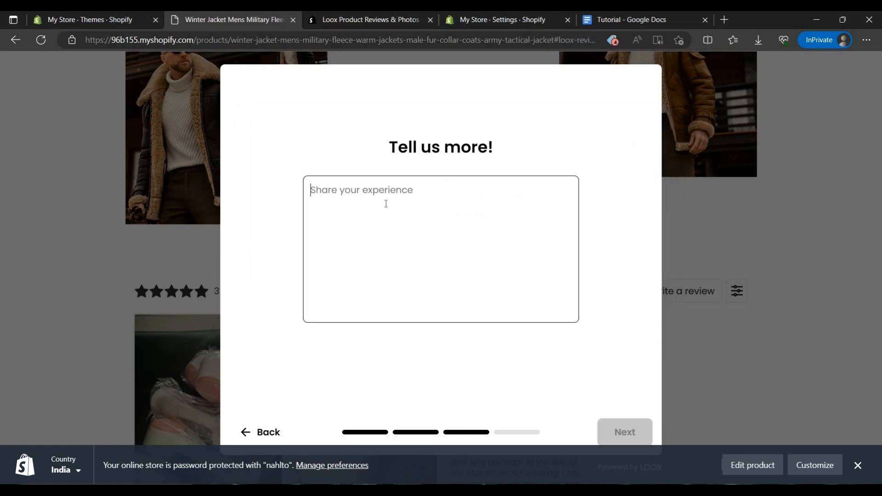
type("it")
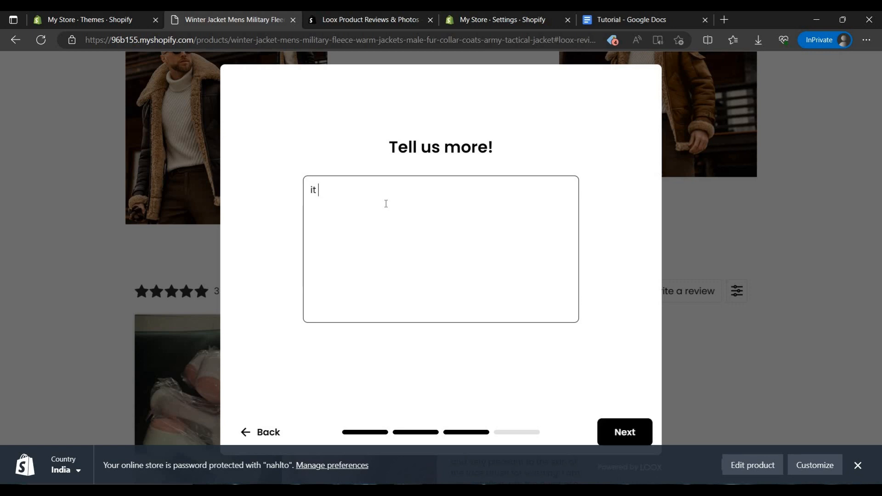
type("goo")
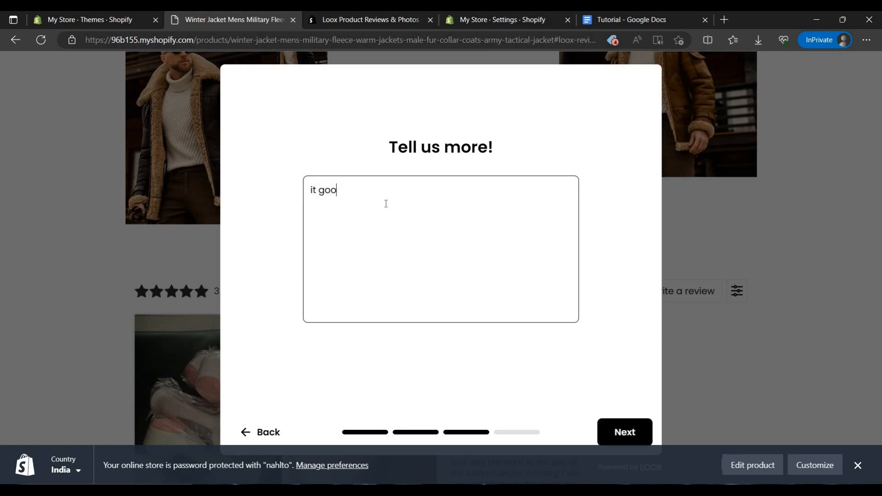
type("d")
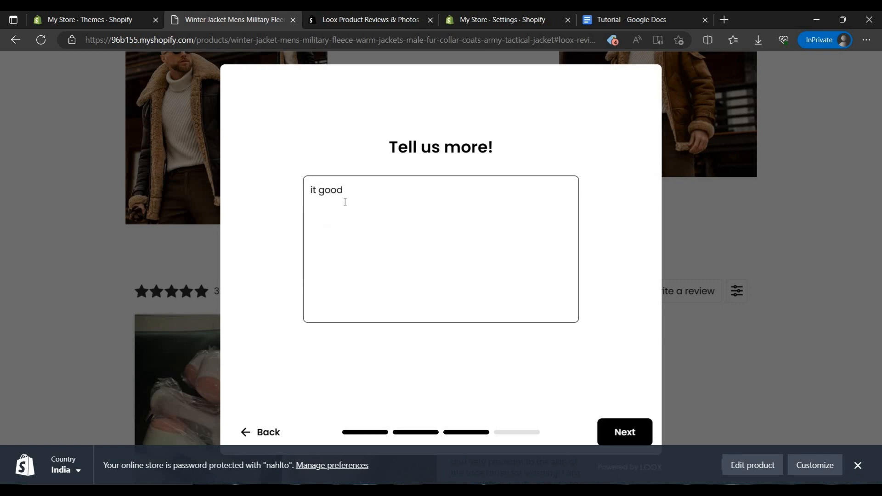
mouse_move(348, 198)
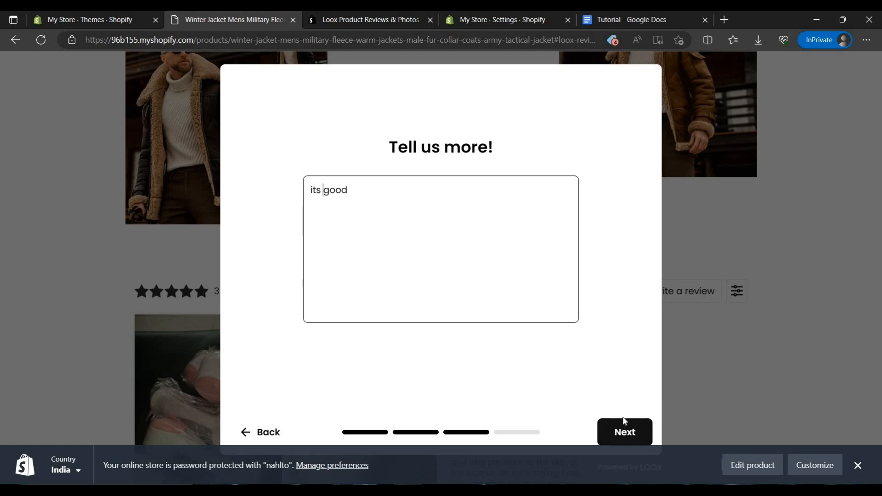
left_click(624, 432)
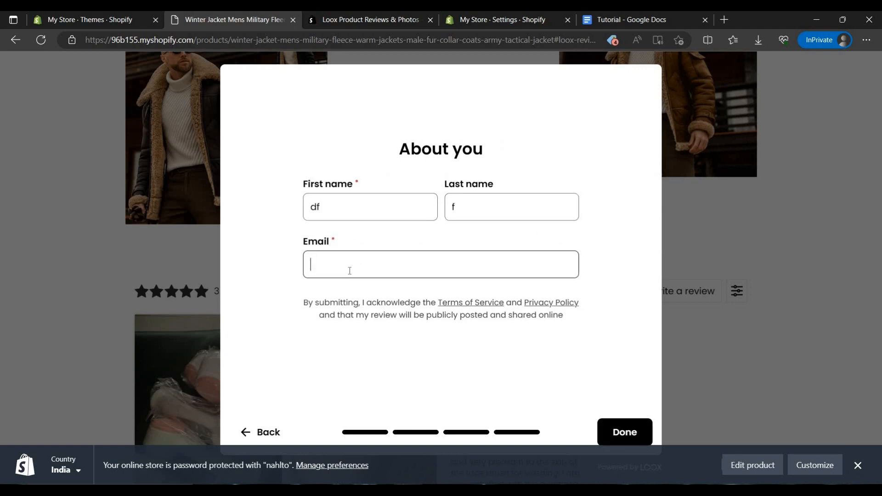
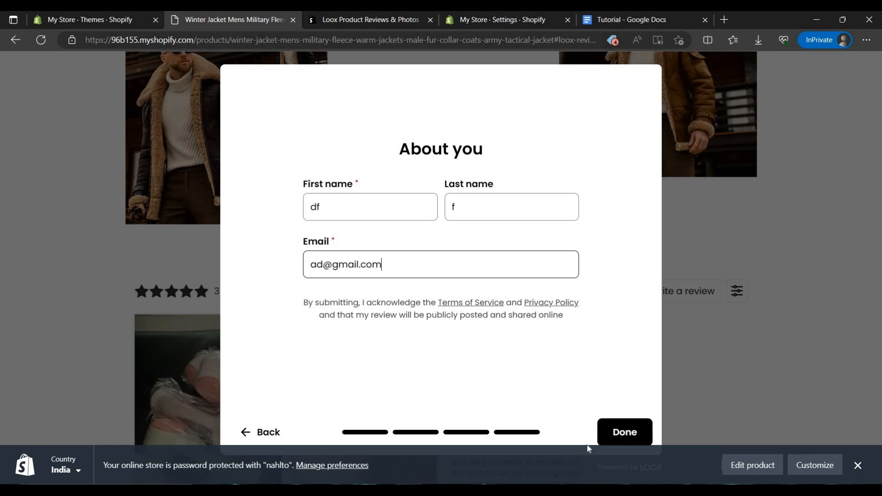
left_click(624, 432)
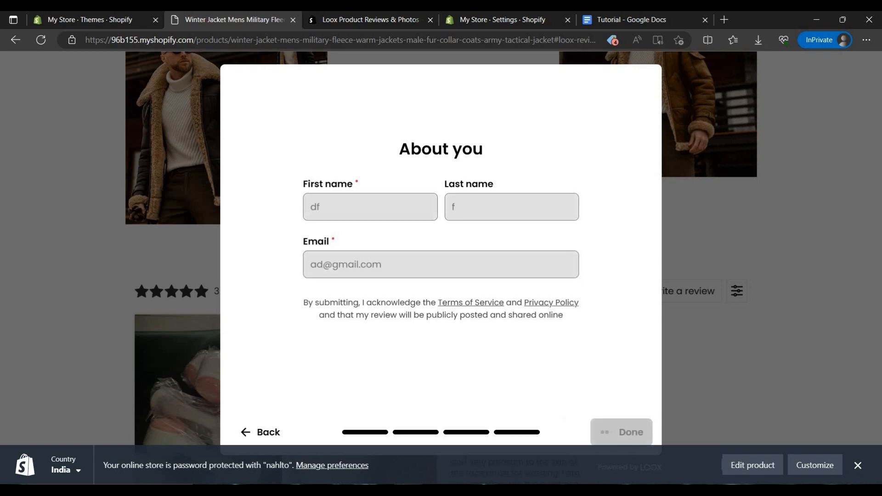
left_click(622, 432)
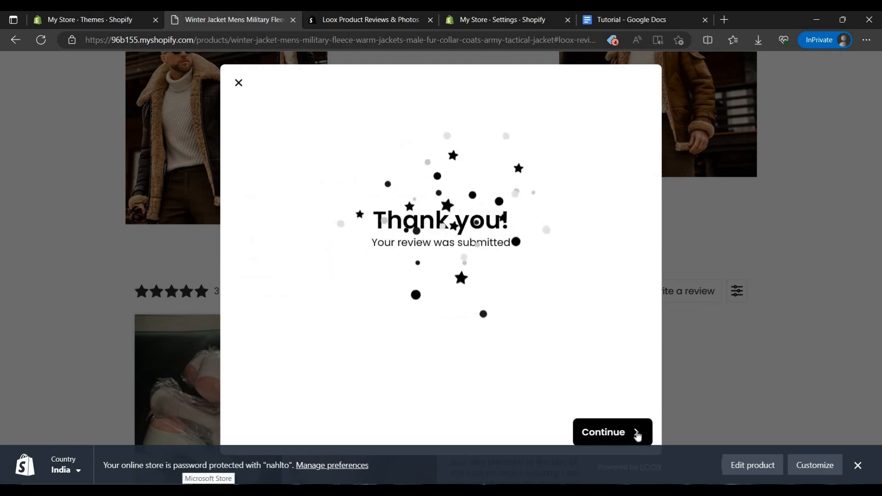
left_click(603, 432)
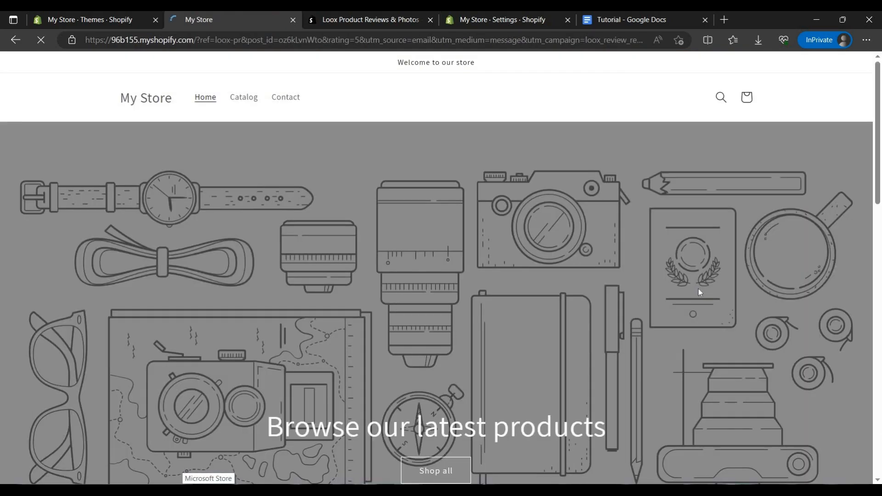
Step: Return to the Winter Jacket page via View all and expand its three-review rating breakdown and sort menu
scroll("down", 3)
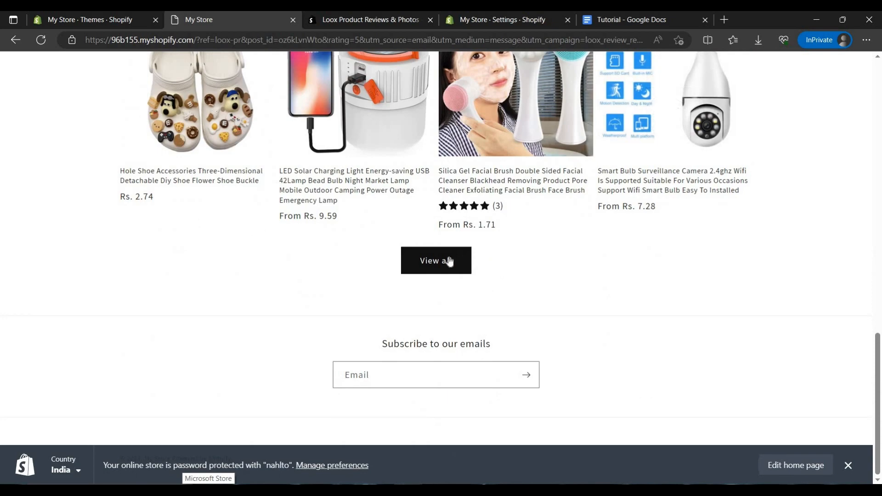
left_click(436, 261)
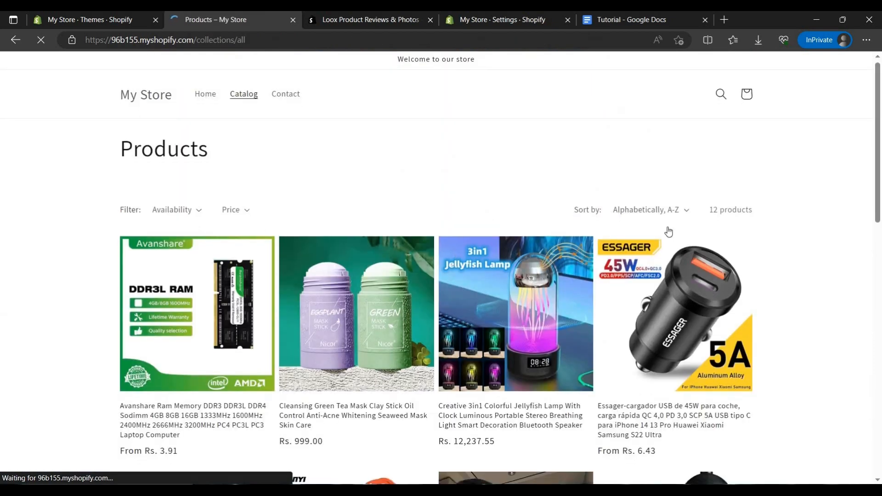
scroll("down", 3)
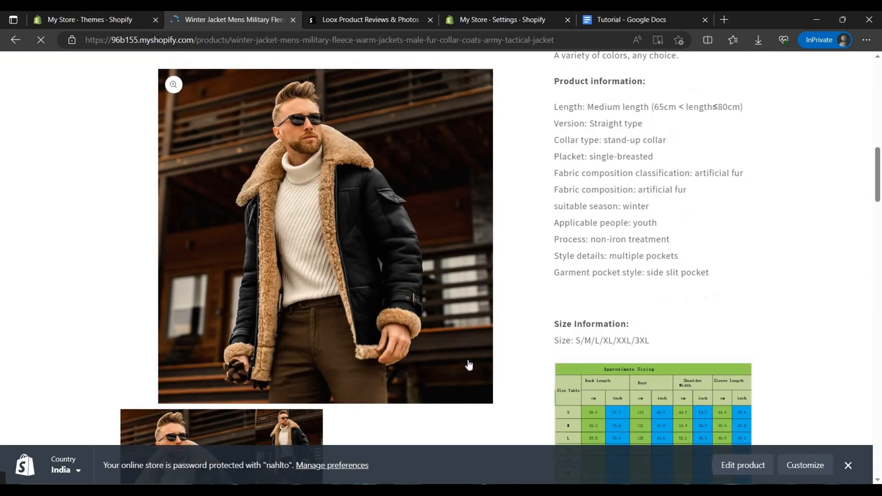
scroll("down", 3)
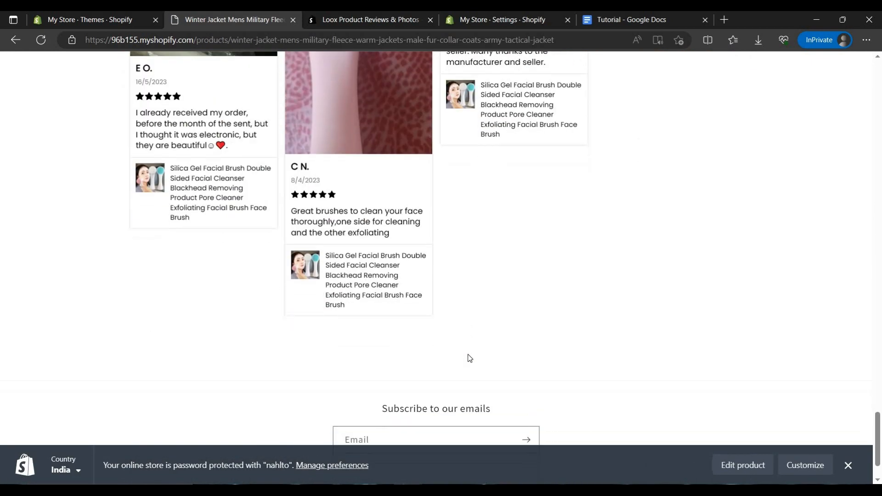
scroll("up", 3)
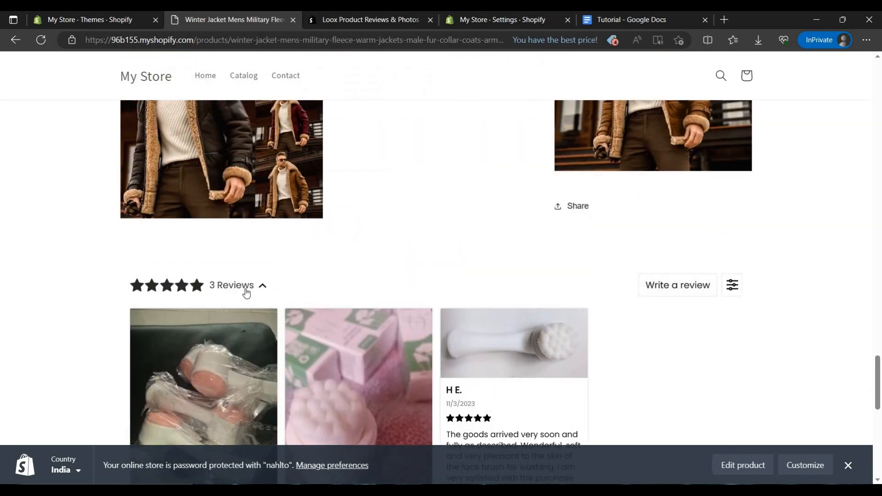
left_click(731, 284)
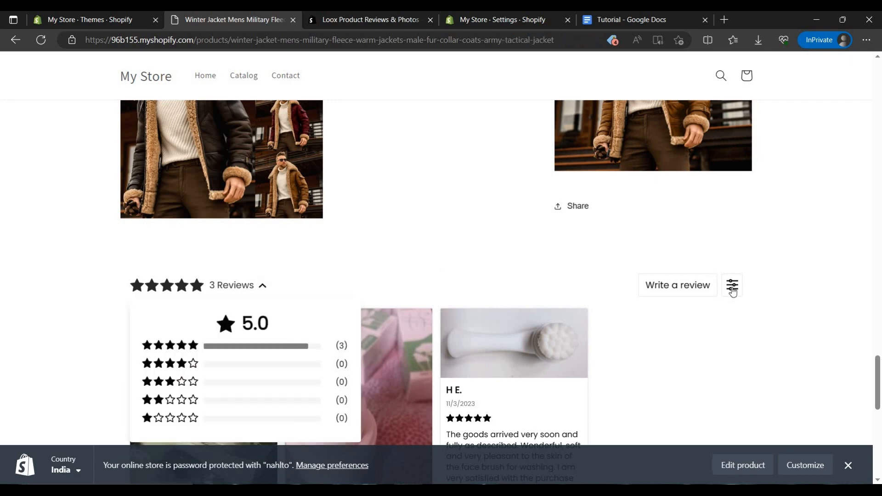
left_click(732, 285)
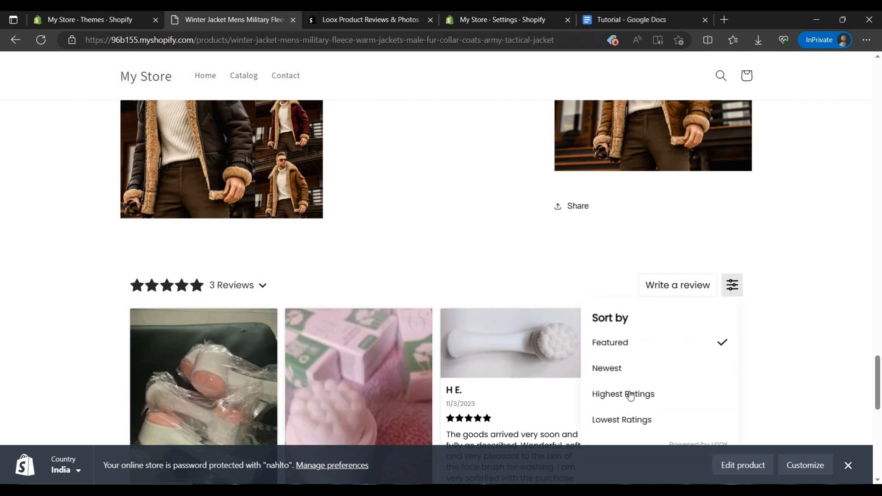
mouse_move(748, 358)
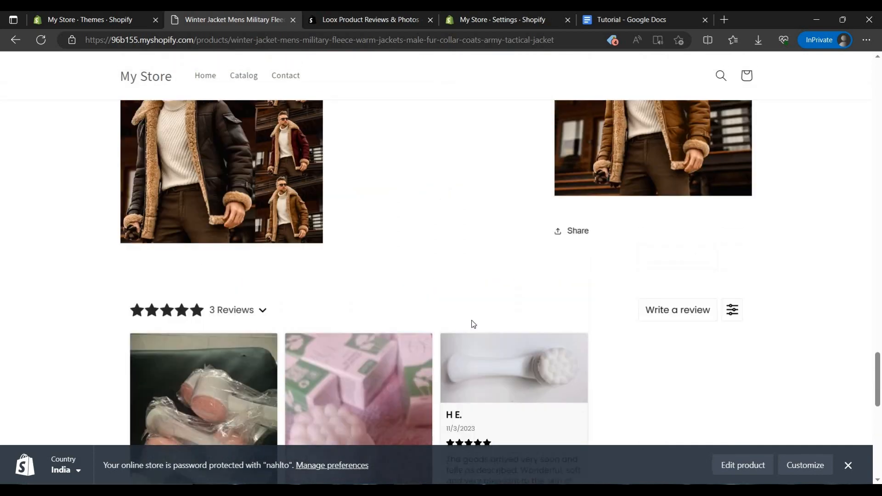
scroll("down", 3)
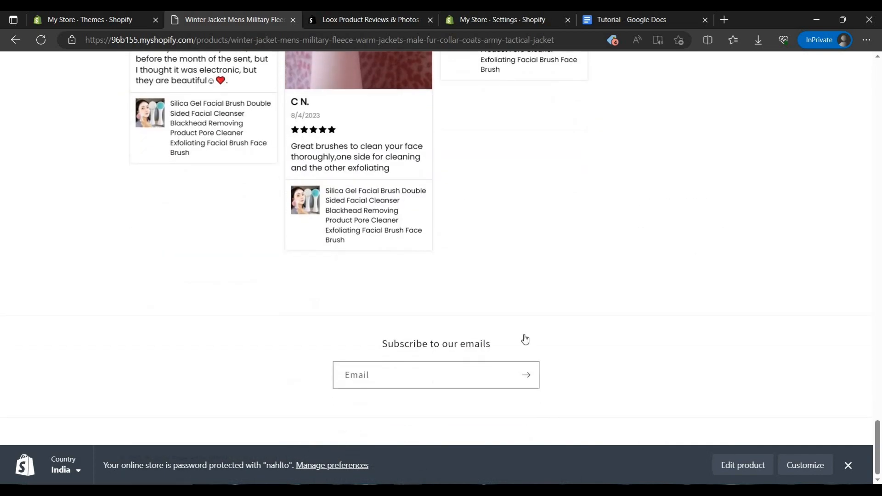
scroll("up", 3)
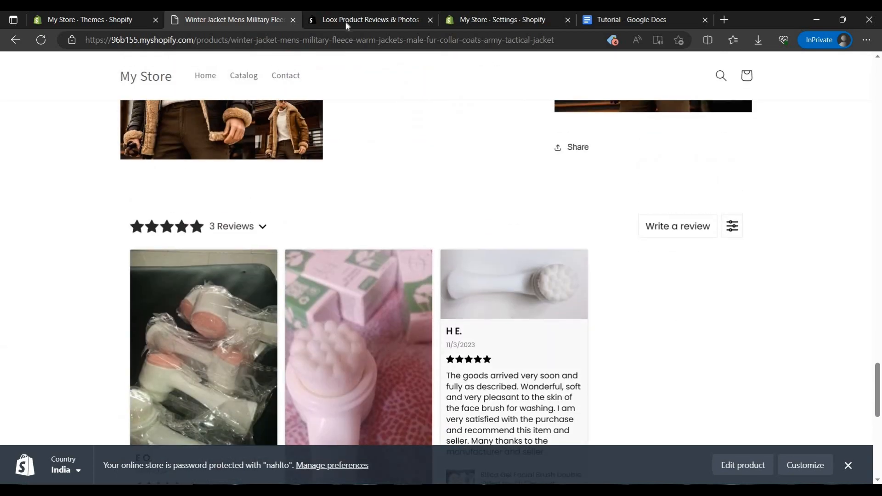
Step: Open the Loox app dashboard from its App Store listing
left_click(369, 20)
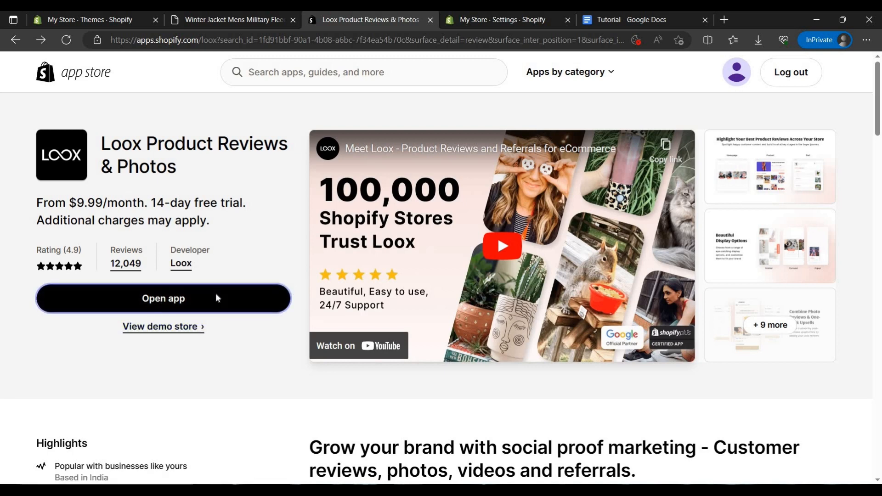
left_click(163, 298)
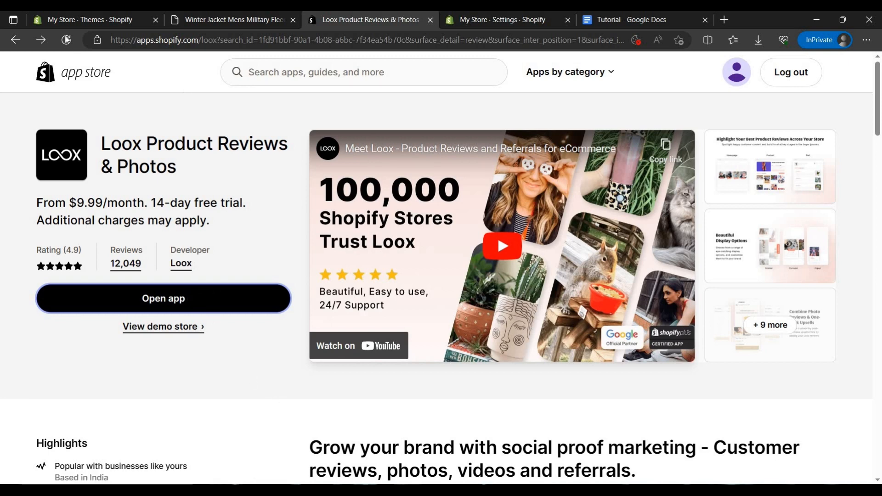
left_click(164, 299)
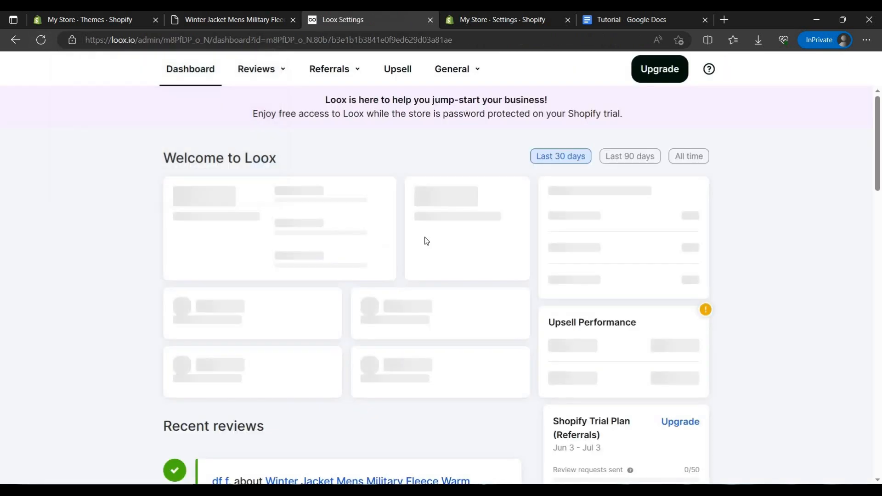
Step: Hide the latest Winter Jacket review and the other recent reviews in the dashboard list
scroll("down", 3)
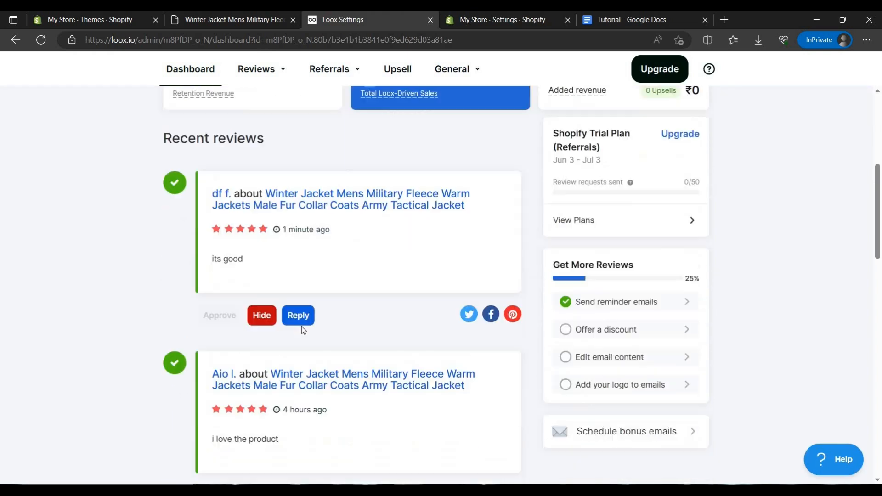
left_click(261, 315)
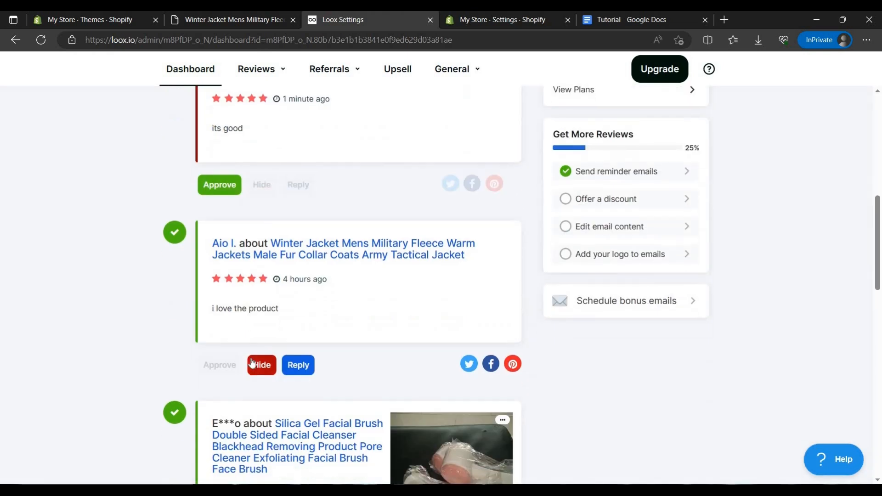
scroll("down", 3)
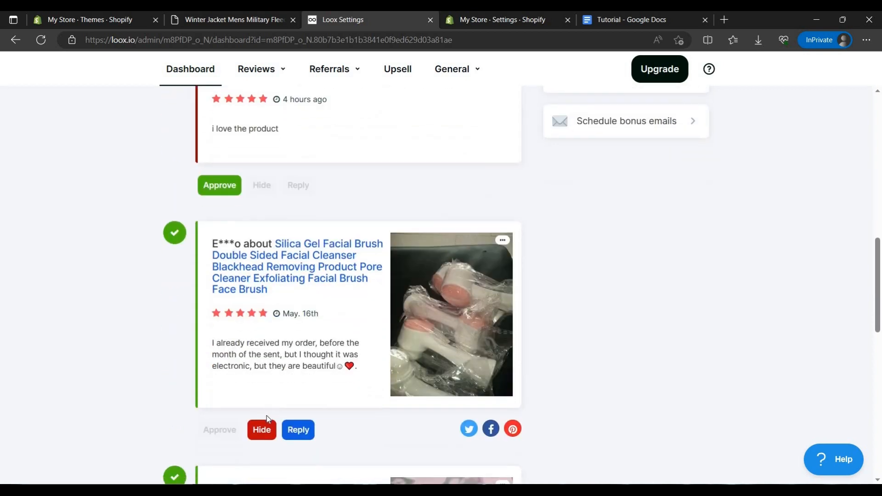
scroll("down", 3)
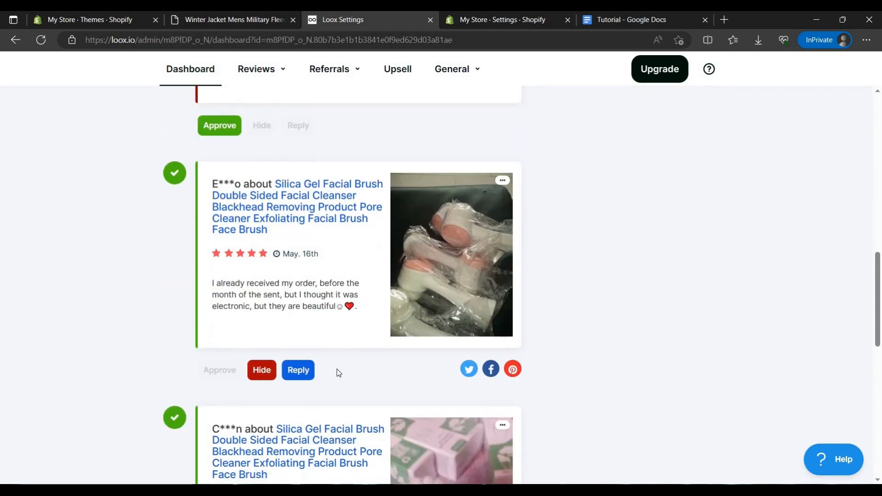
scroll("down", 3)
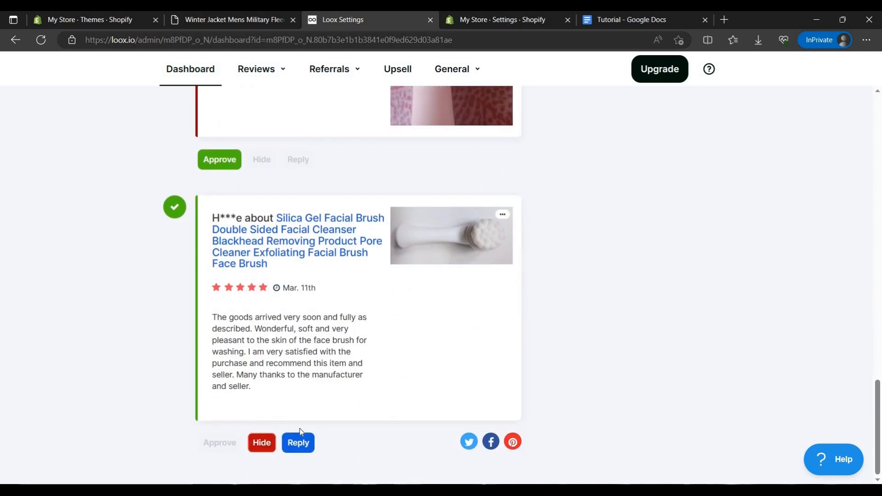
scroll("down", 3)
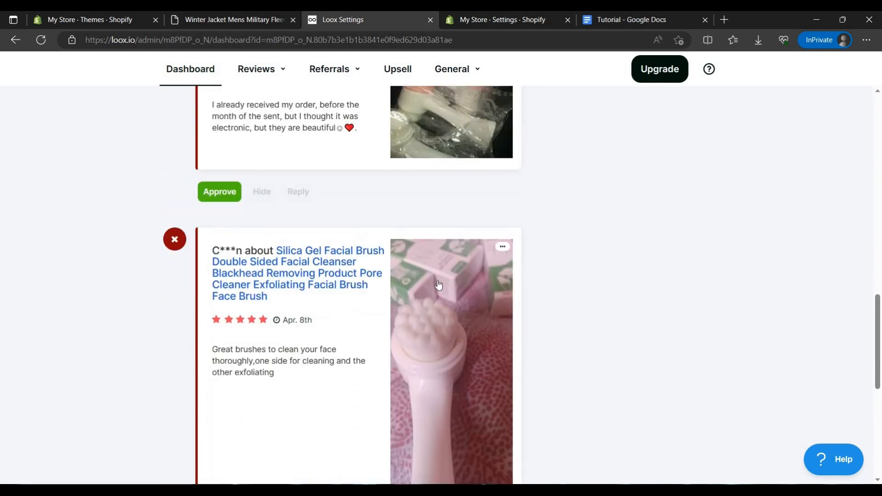
scroll("up", 3)
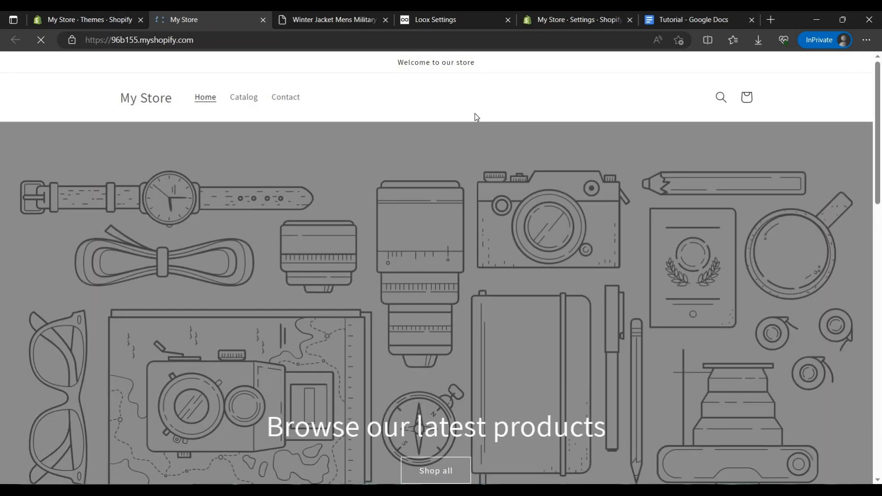
Step: Check the Winter Jacket page now shows 'Be the first to write a review' and test the form
scroll("down", 3)
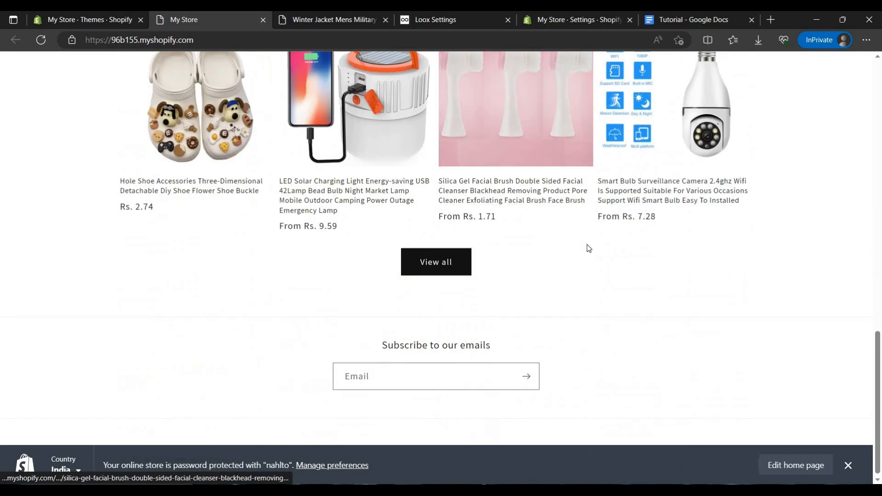
left_click(435, 261)
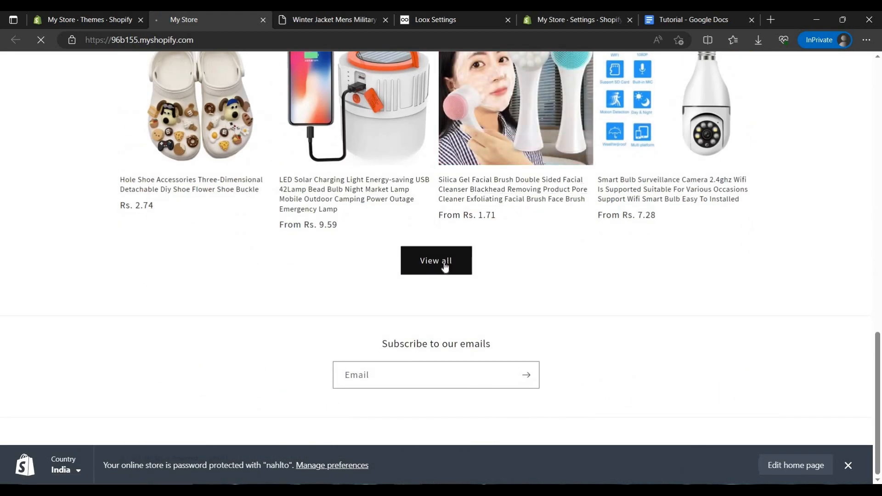
left_click(436, 261)
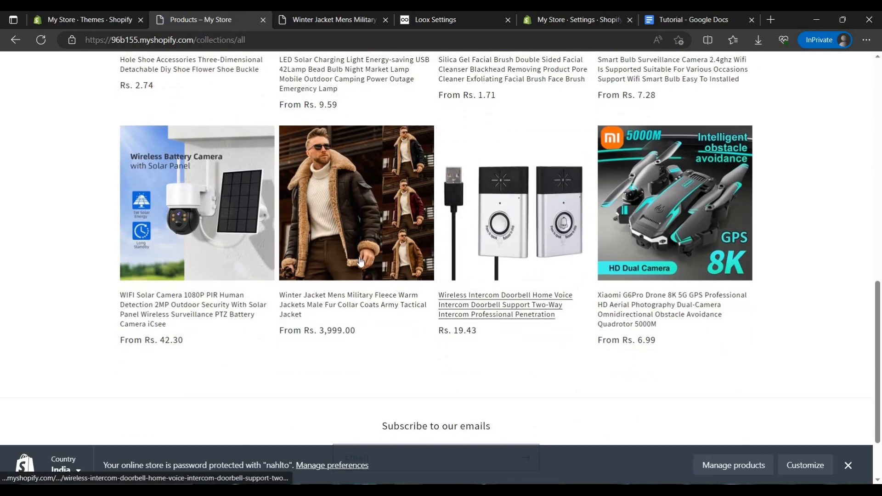
left_click(356, 203)
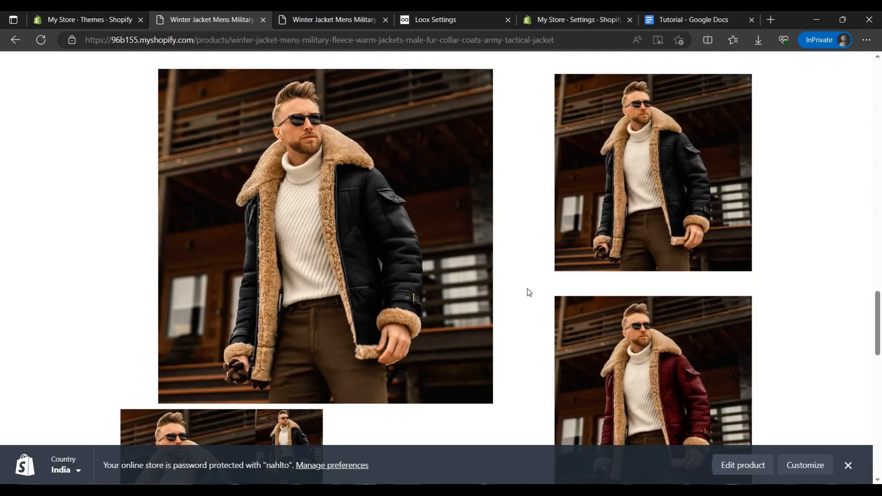
scroll("down", 3)
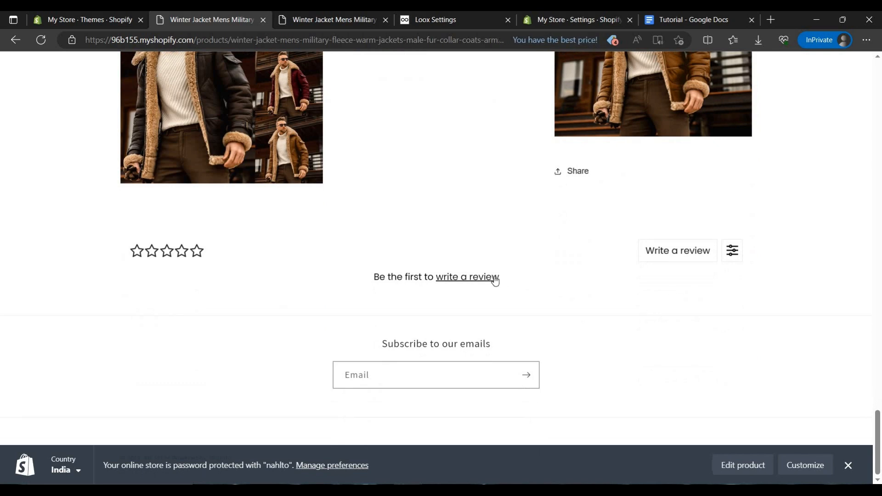
left_click(676, 251)
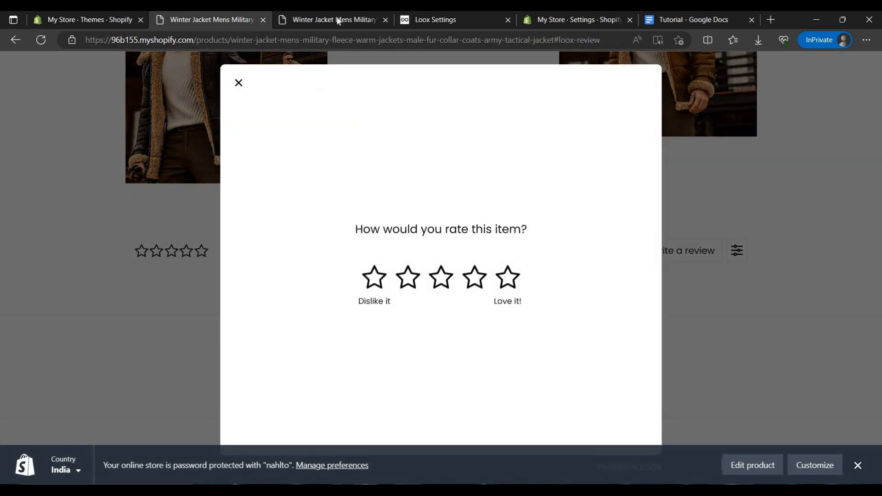
left_click(88, 20)
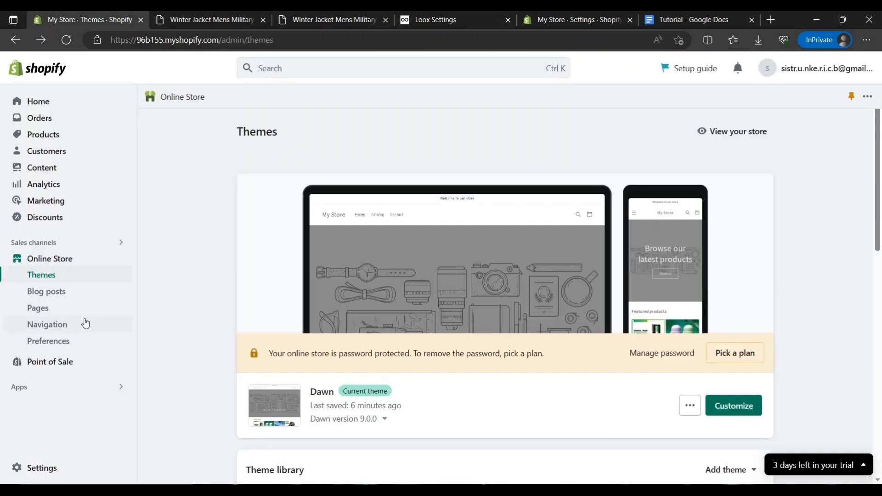
mouse_move(78, 385)
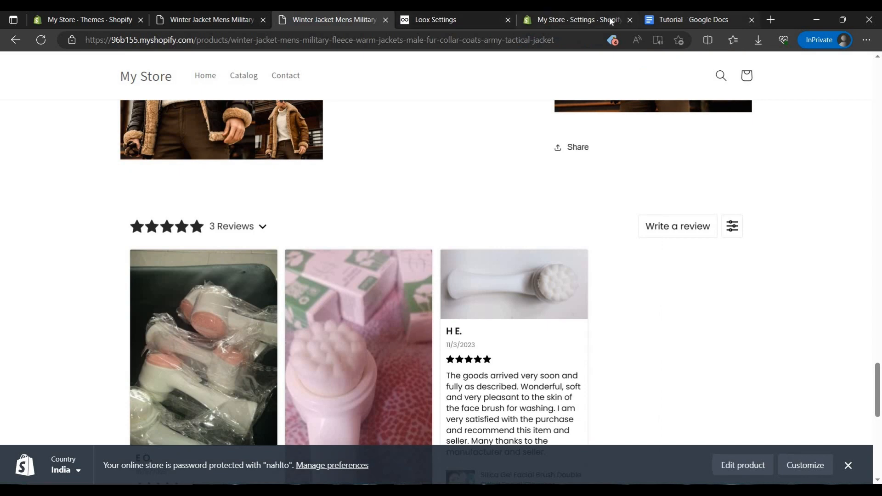
Step: Open Judge.me's Manage Reviews dashboard
left_click(574, 20)
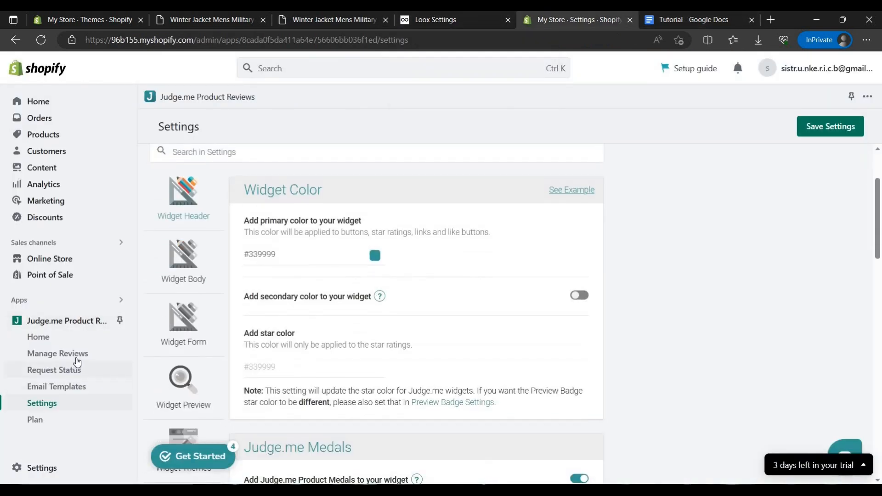
left_click(57, 354)
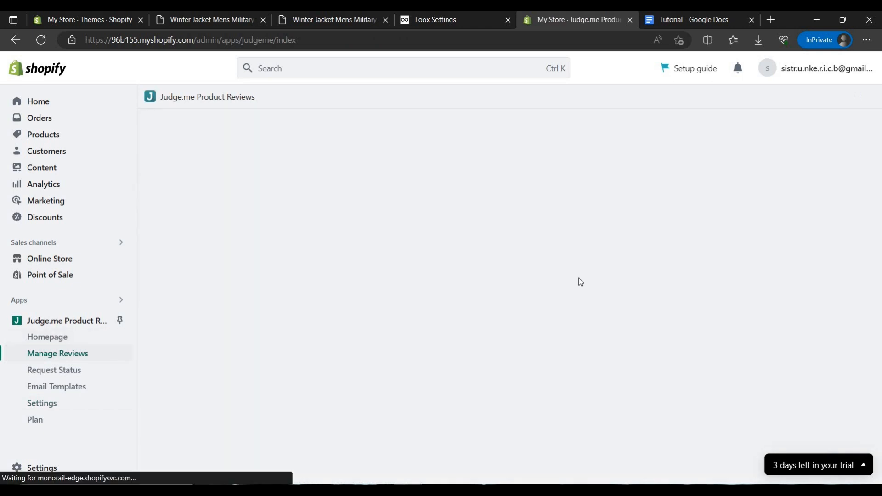
left_click(57, 353)
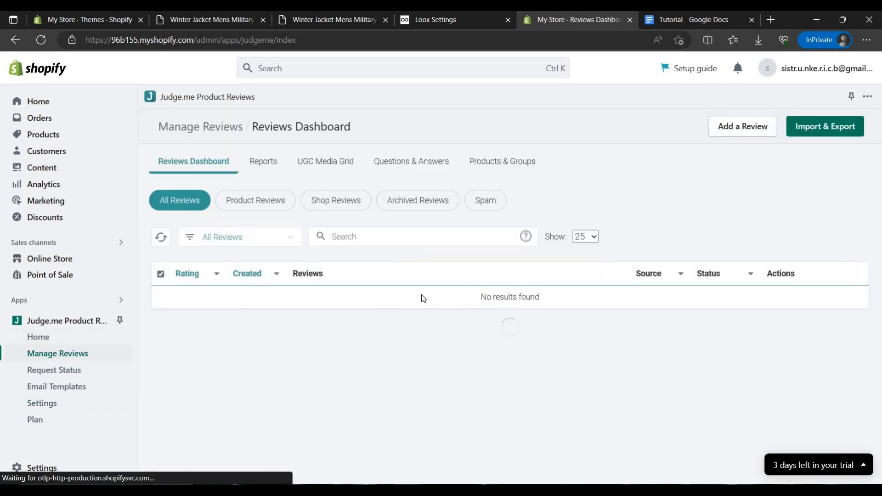
Step: Check the Product Reviews, Archived Reviews, Q&A and Reports tabs, then return to the Reviews Dashboard
left_click(255, 200)
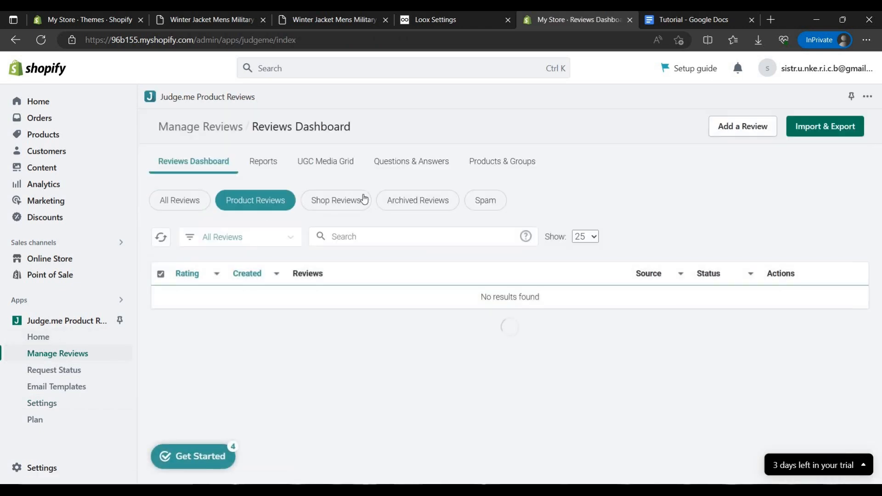
left_click(418, 200)
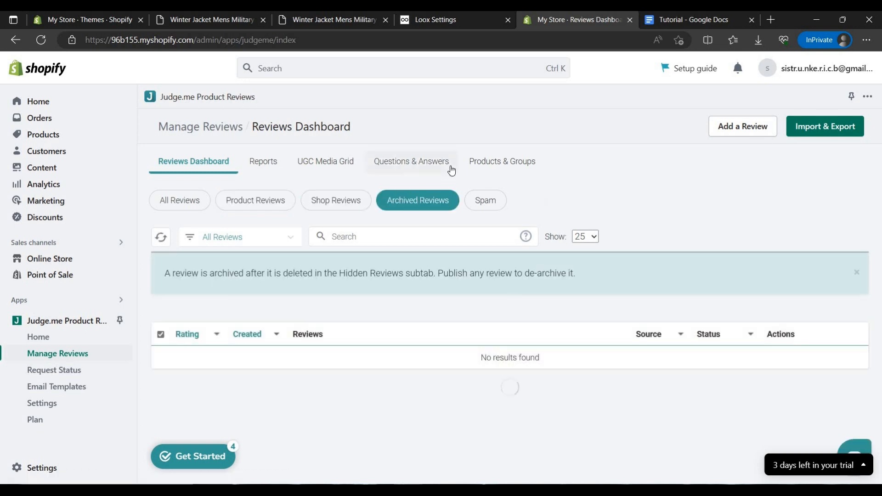
left_click(411, 161)
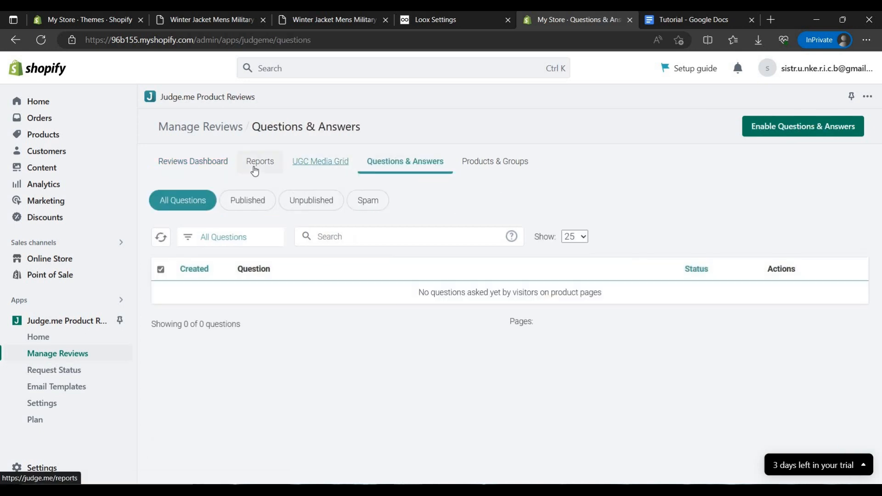
left_click(260, 162)
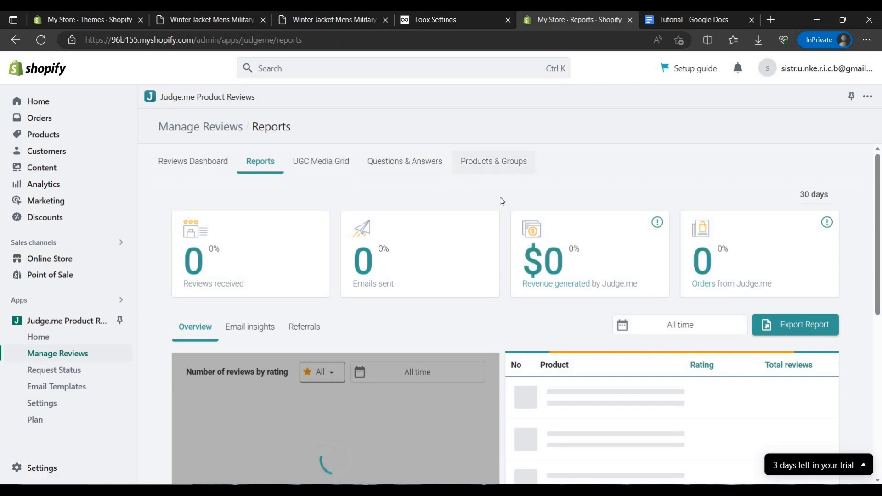
scroll("down", 3)
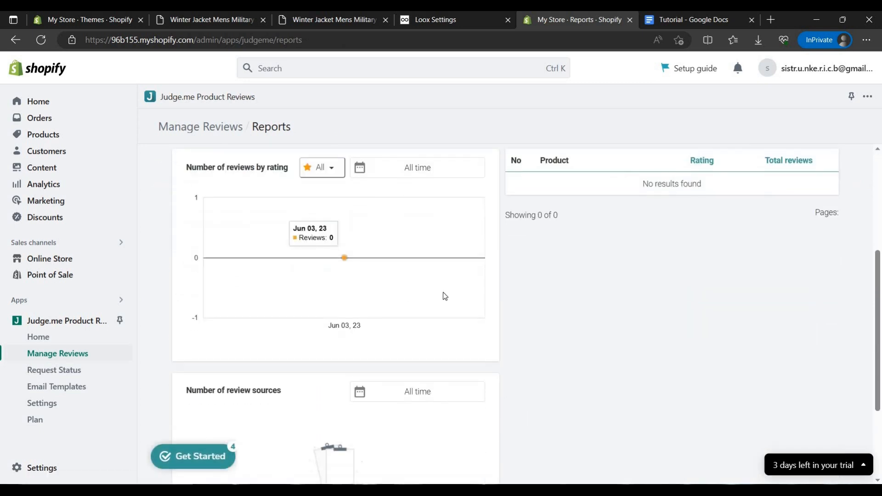
scroll("up", 3)
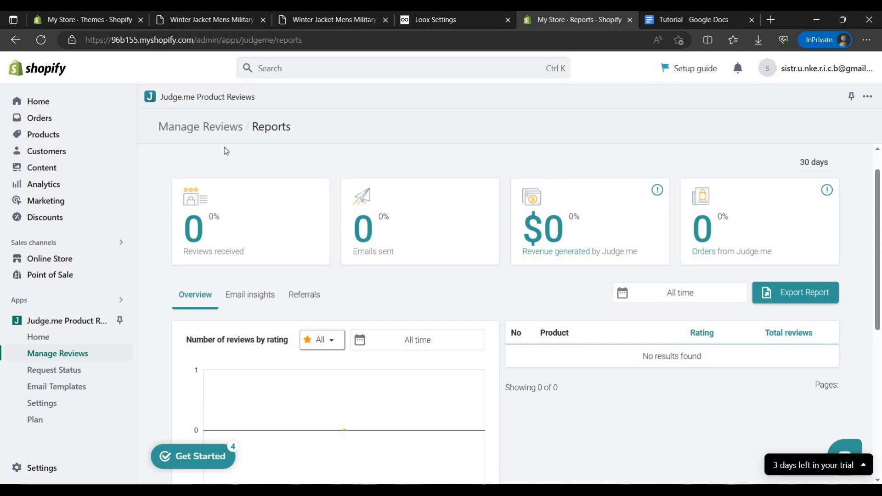
left_click(57, 354)
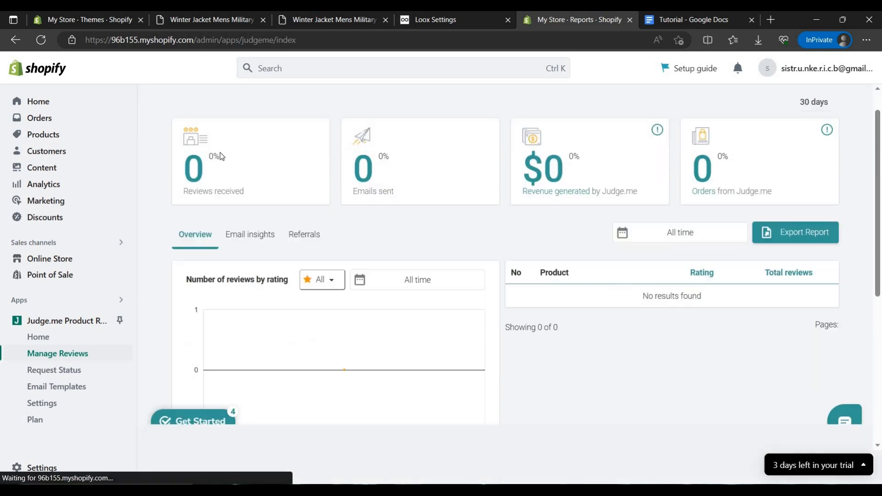
left_click(57, 353)
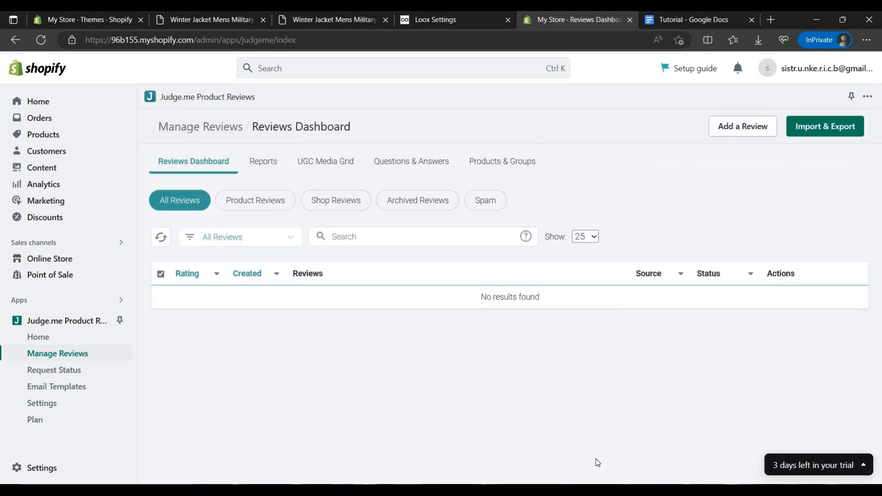